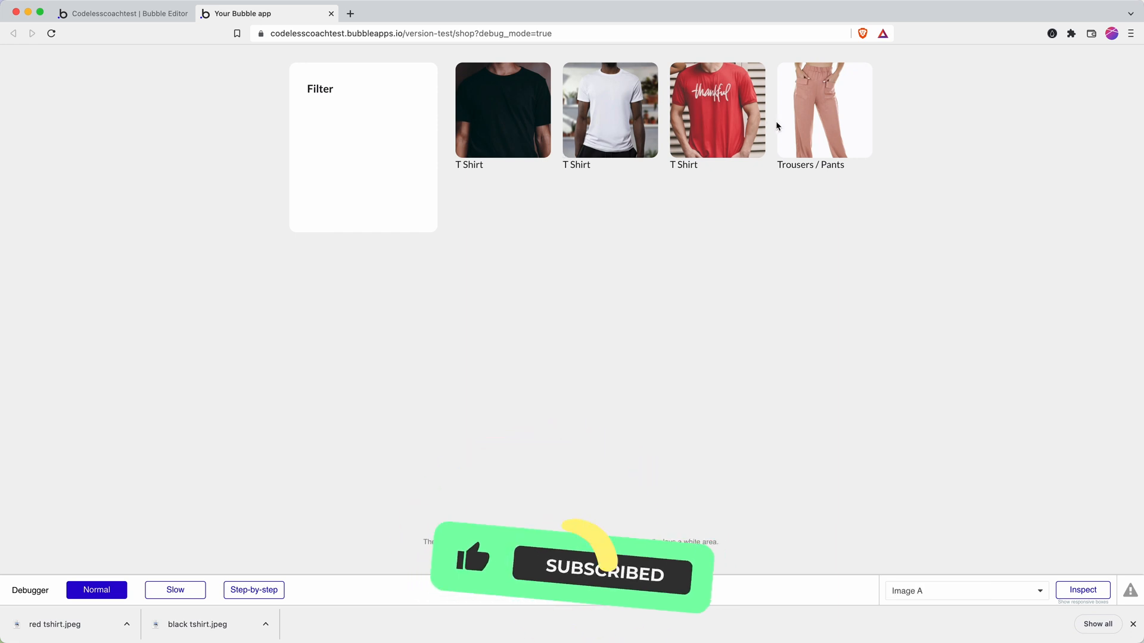
mouse_move(790, 133)
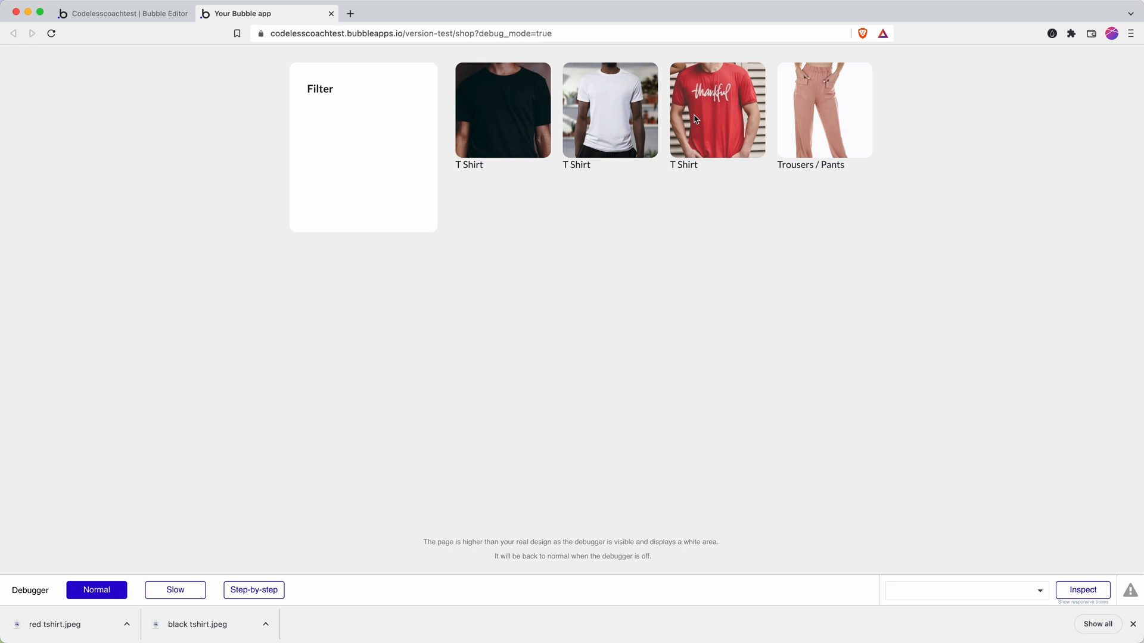
mouse_move(659, 122)
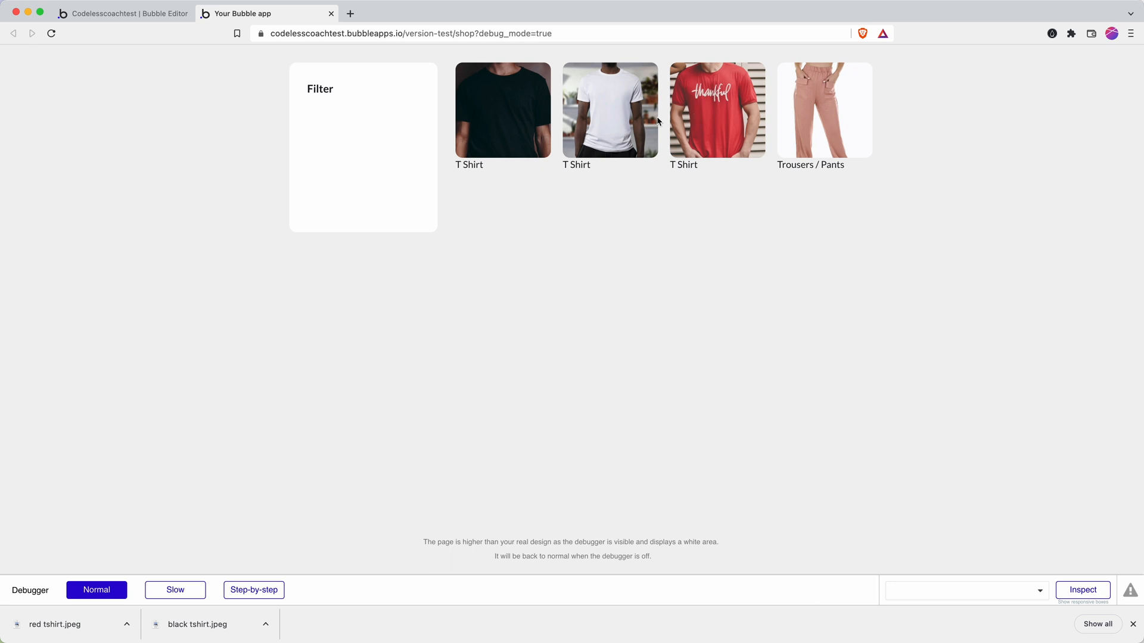
mouse_move(626, 129)
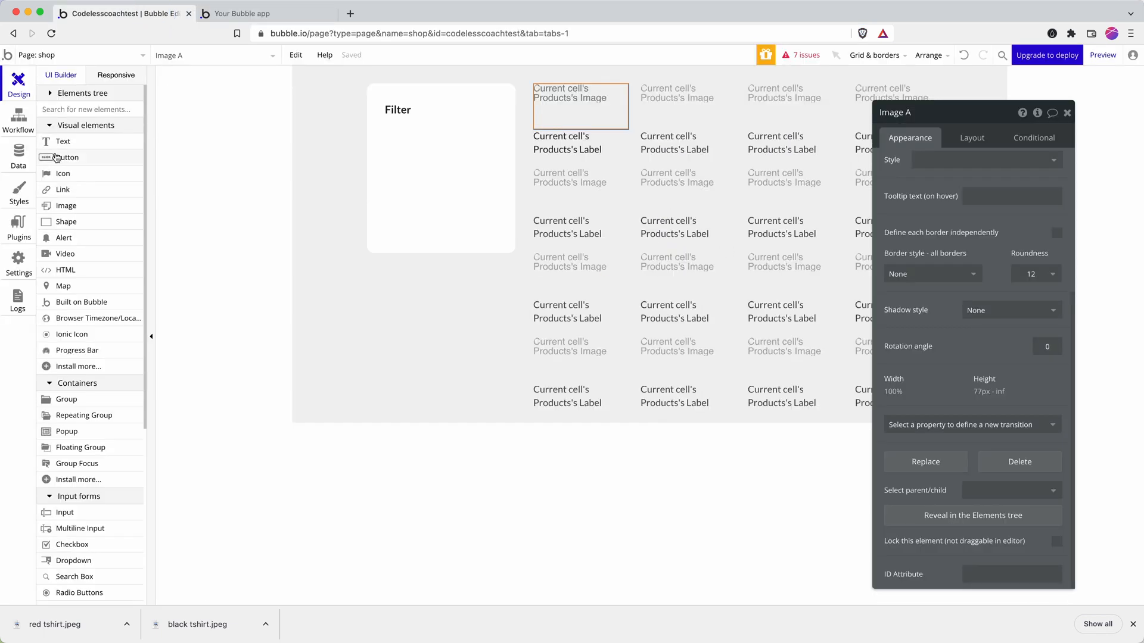
left_click(18, 153)
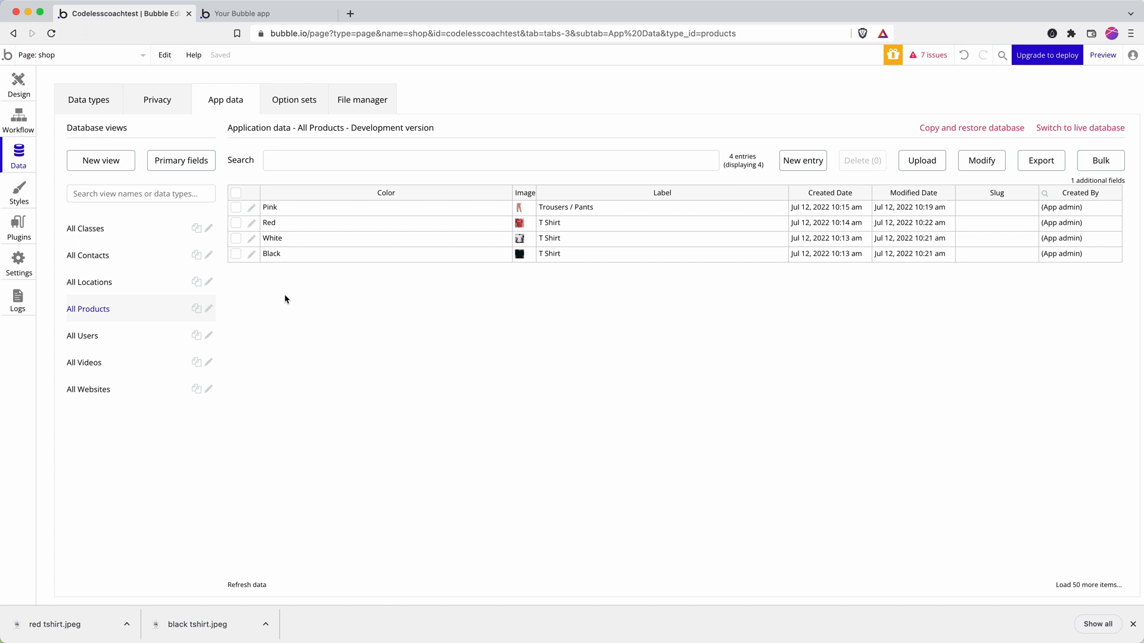
left_click(294, 100)
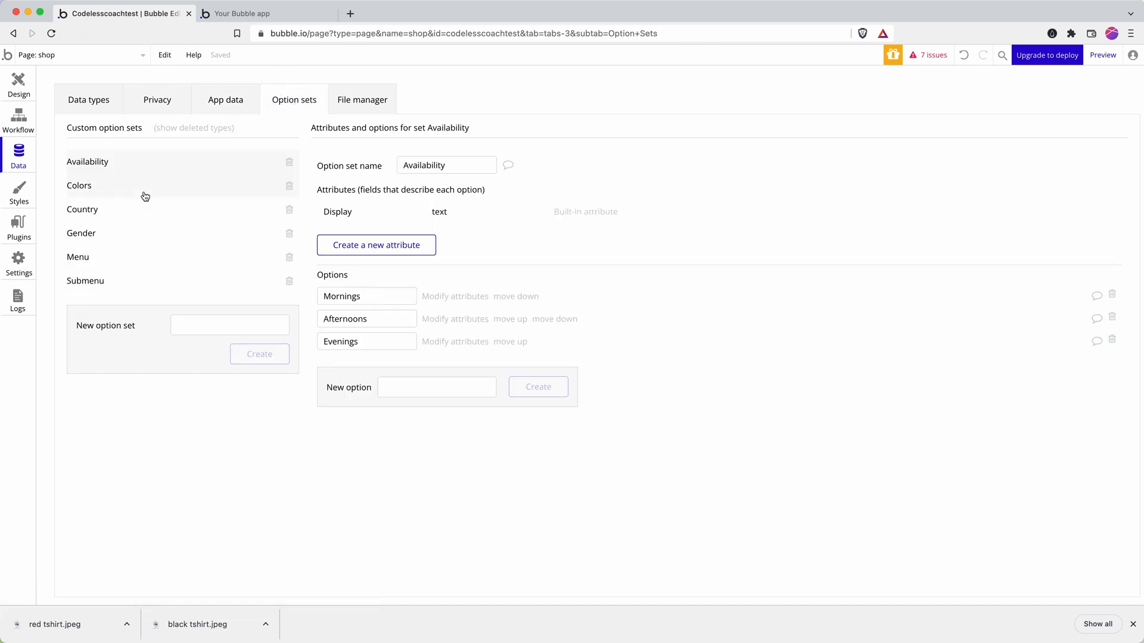
left_click(80, 186)
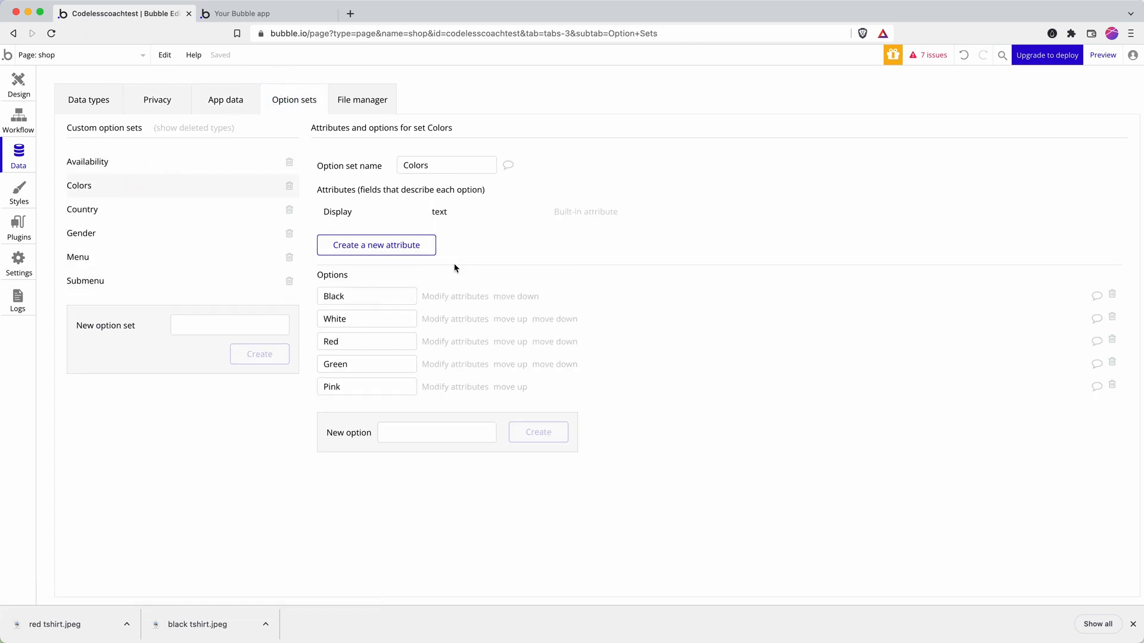
left_click(88, 100)
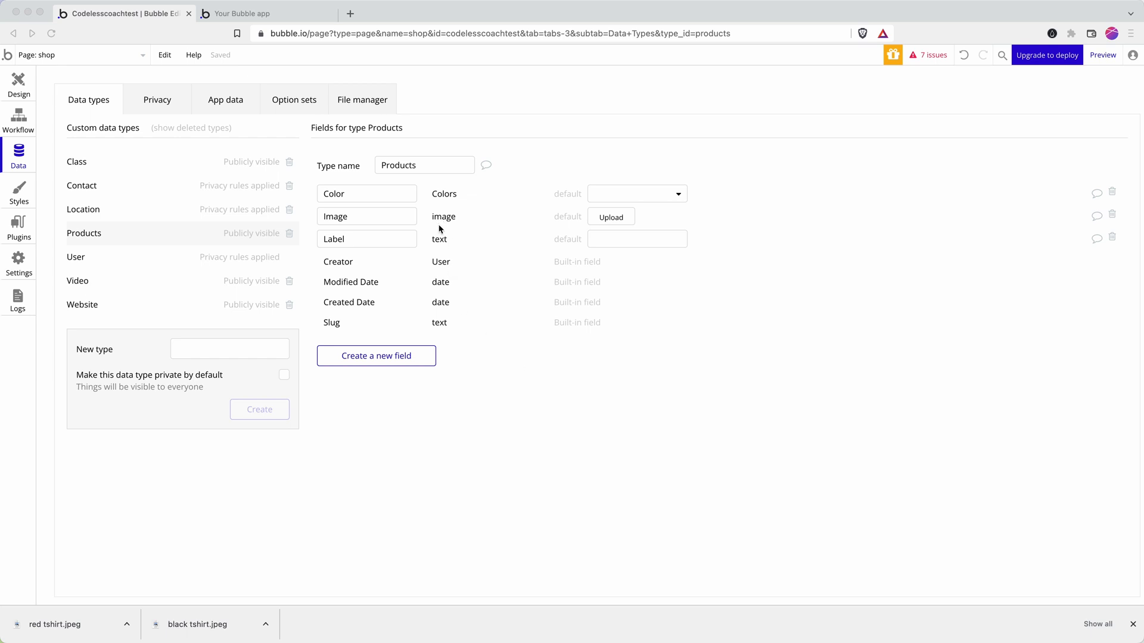
mouse_move(559, 205)
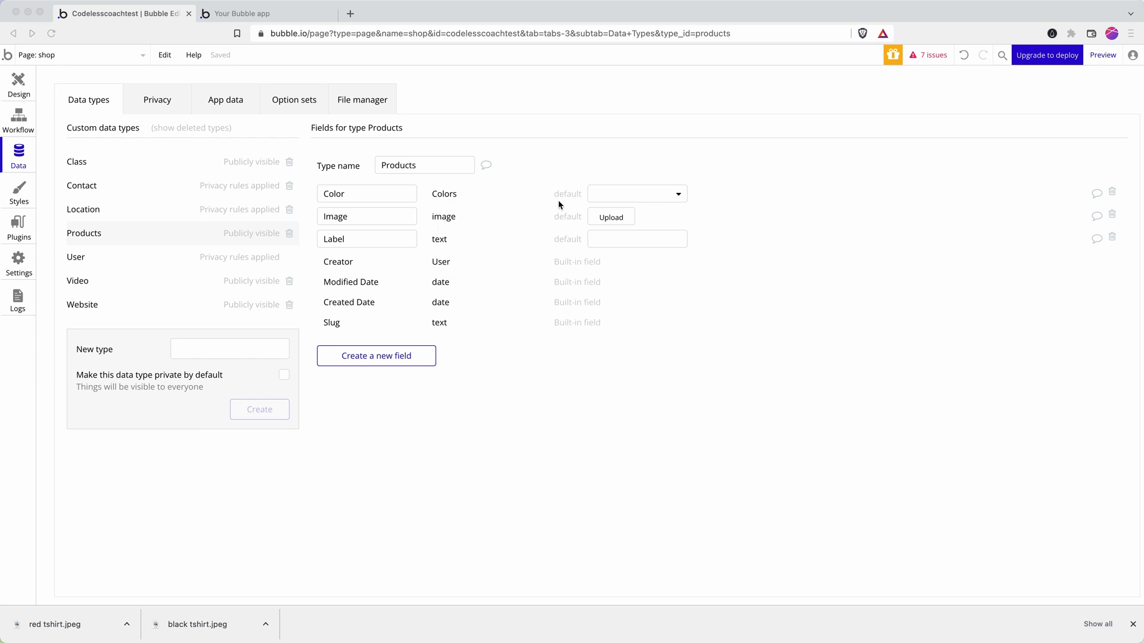
mouse_move(226, 118)
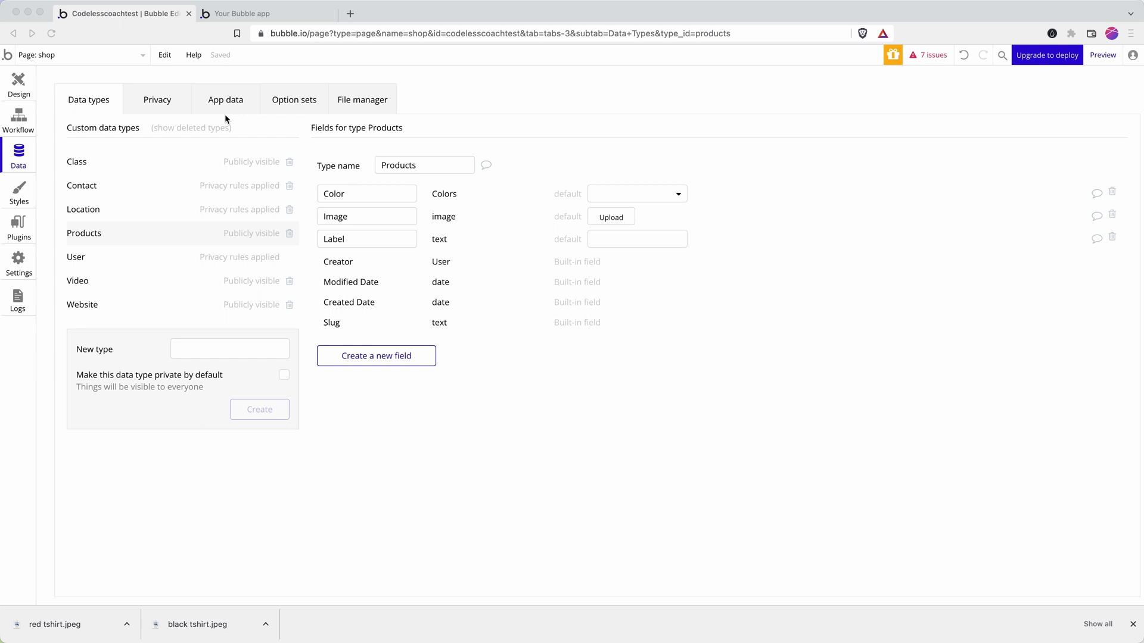
left_click(225, 100)
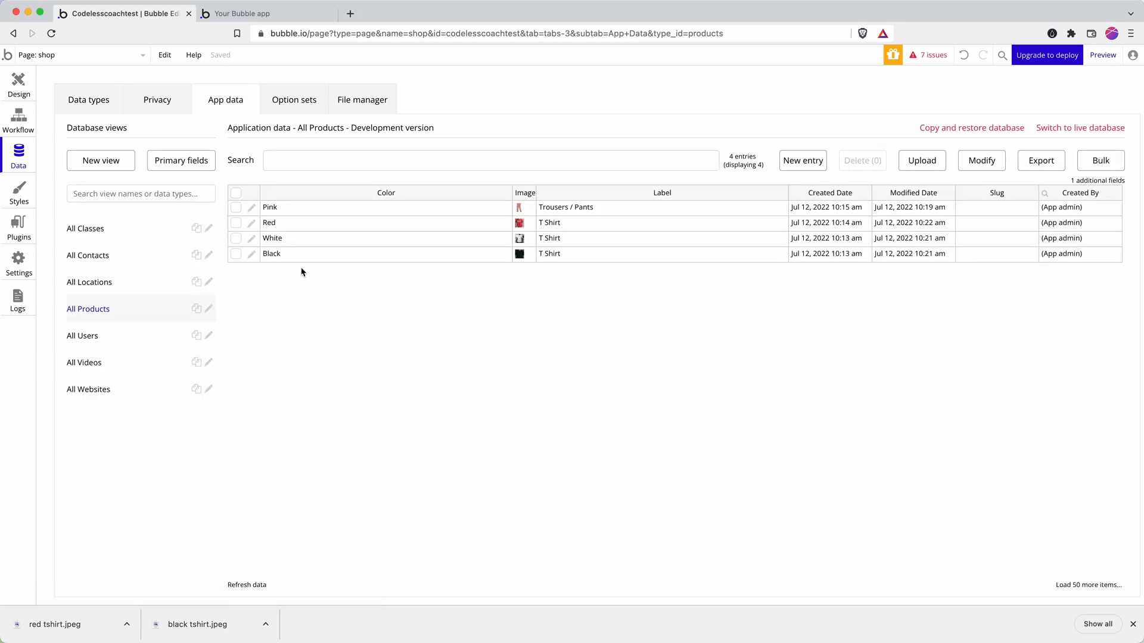
mouse_move(646, 267)
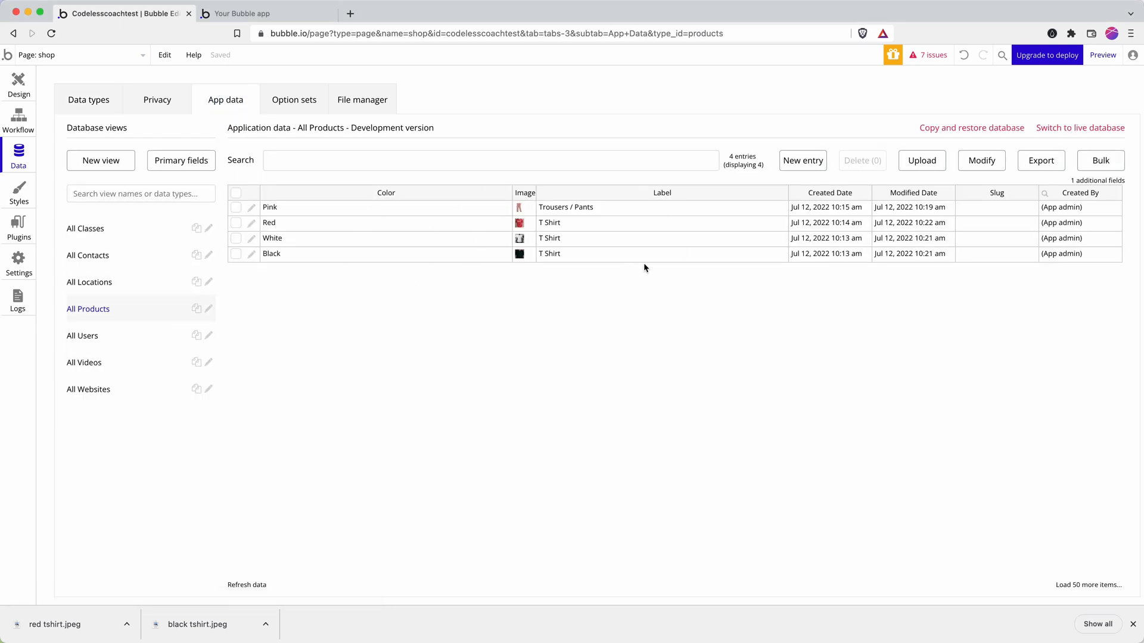
mouse_move(19, 80)
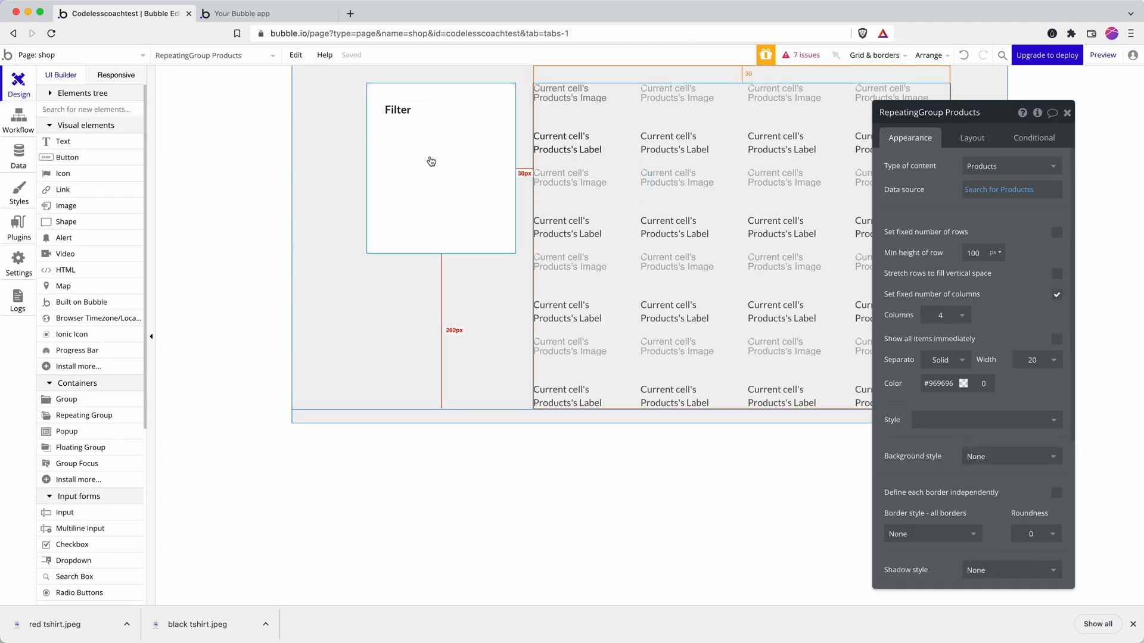
Step: Add a Repeating Group of All Colors to the Filter box, without fixed rows and with min row height 20
left_click(432, 161)
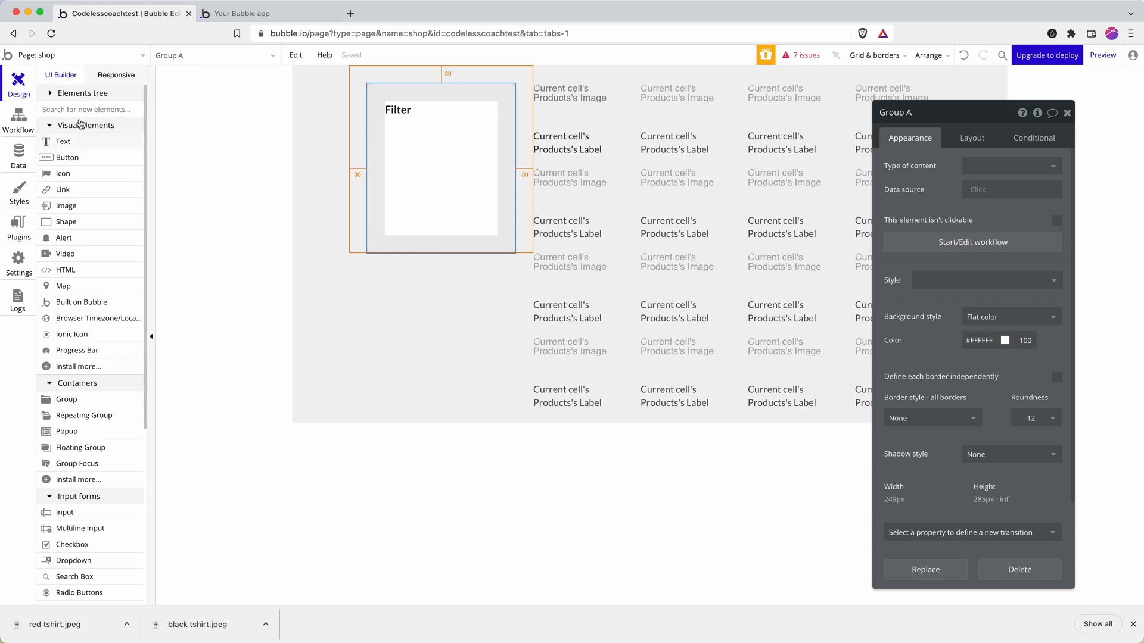
type("repeat")
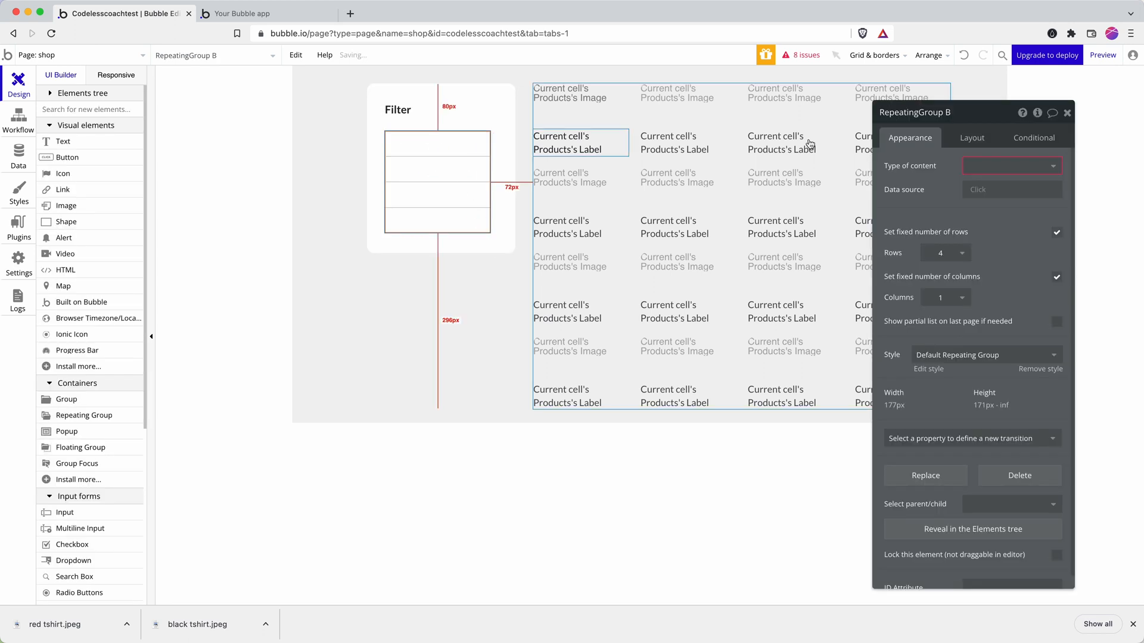
left_click(1011, 166)
type("col")
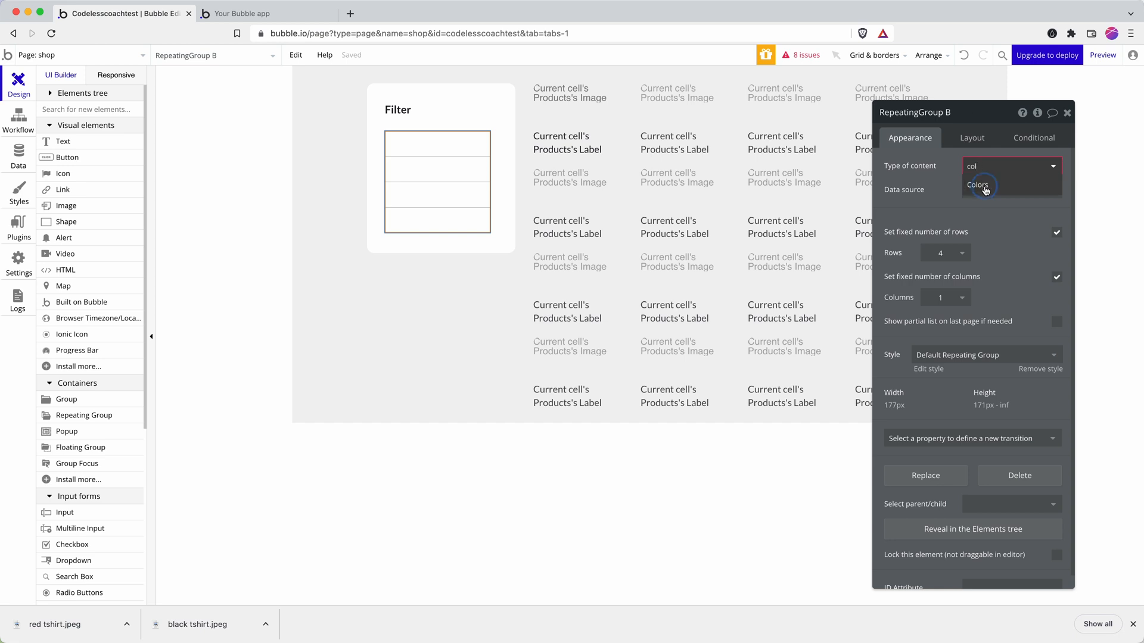
left_click(977, 185)
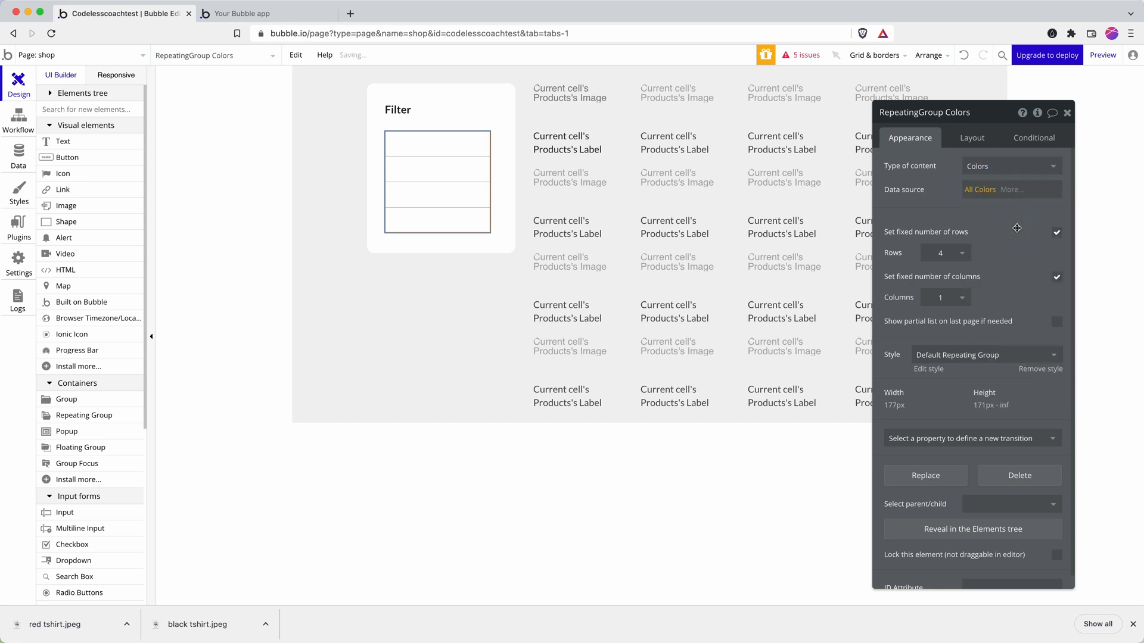
left_click(1057, 277)
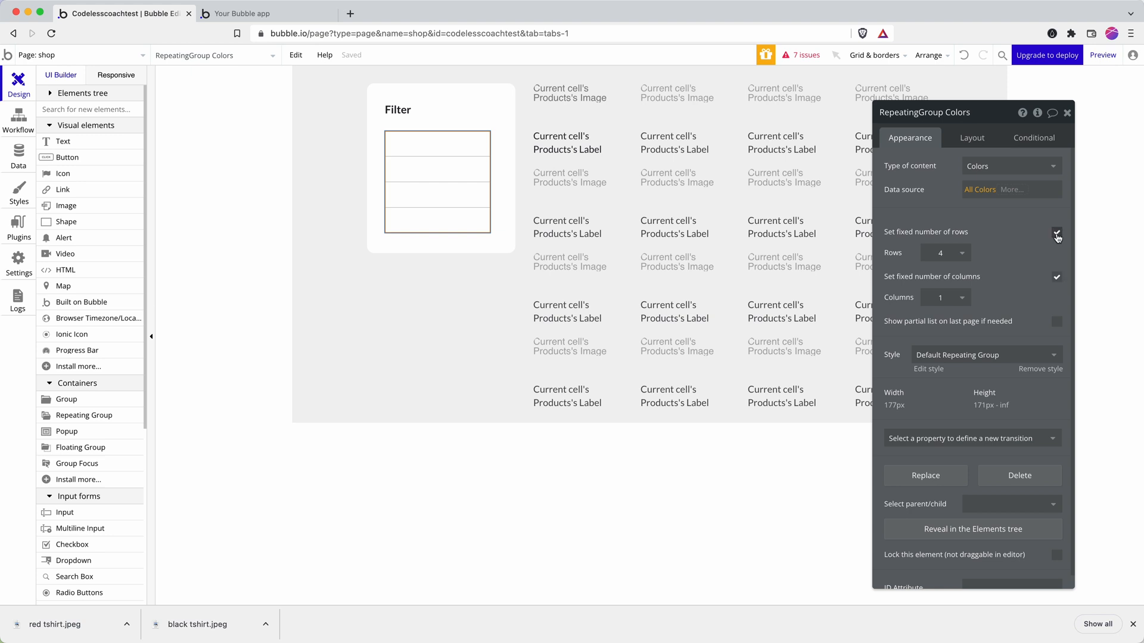
left_click(1056, 233)
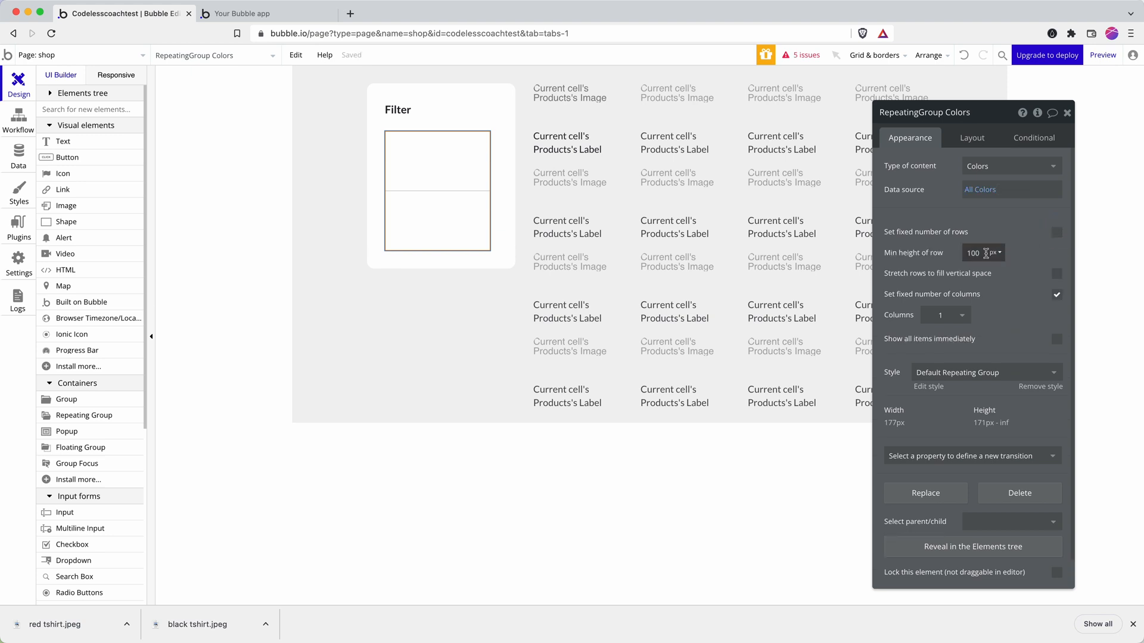
type("2")
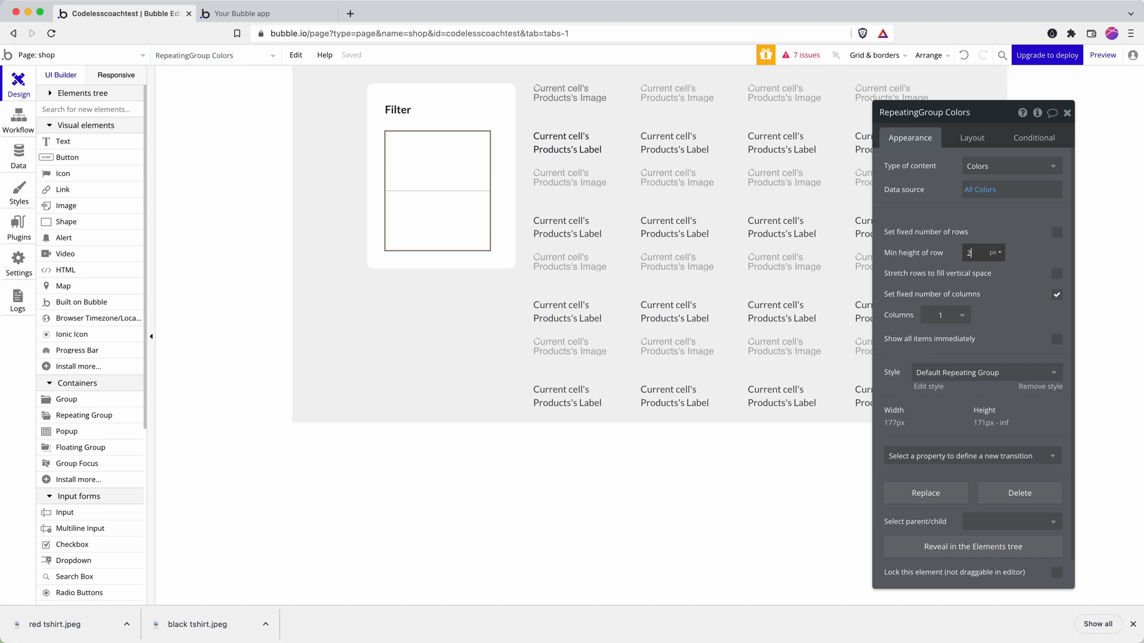
type("0")
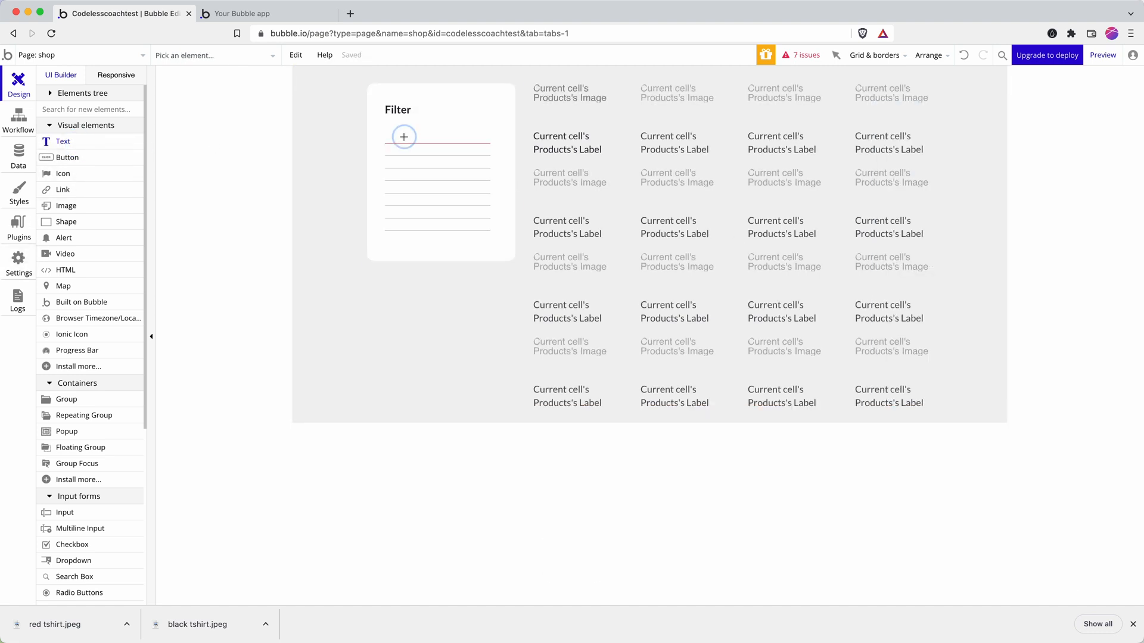
Step: Place a text element in the first color row and set the list's cells to a column layout
left_click(404, 136)
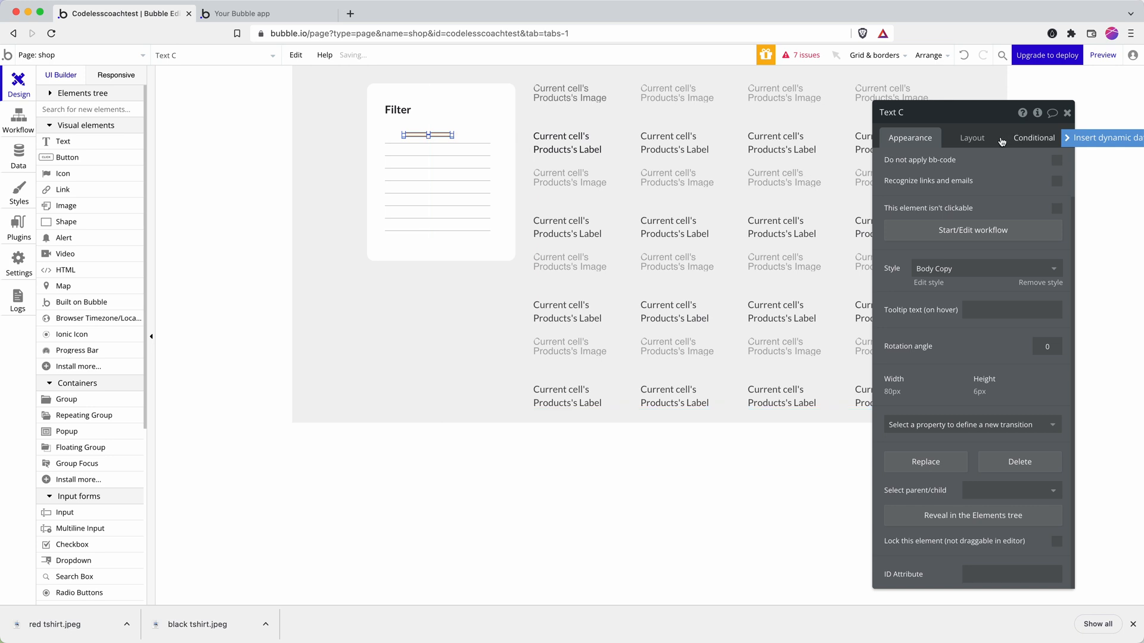
left_click(972, 138)
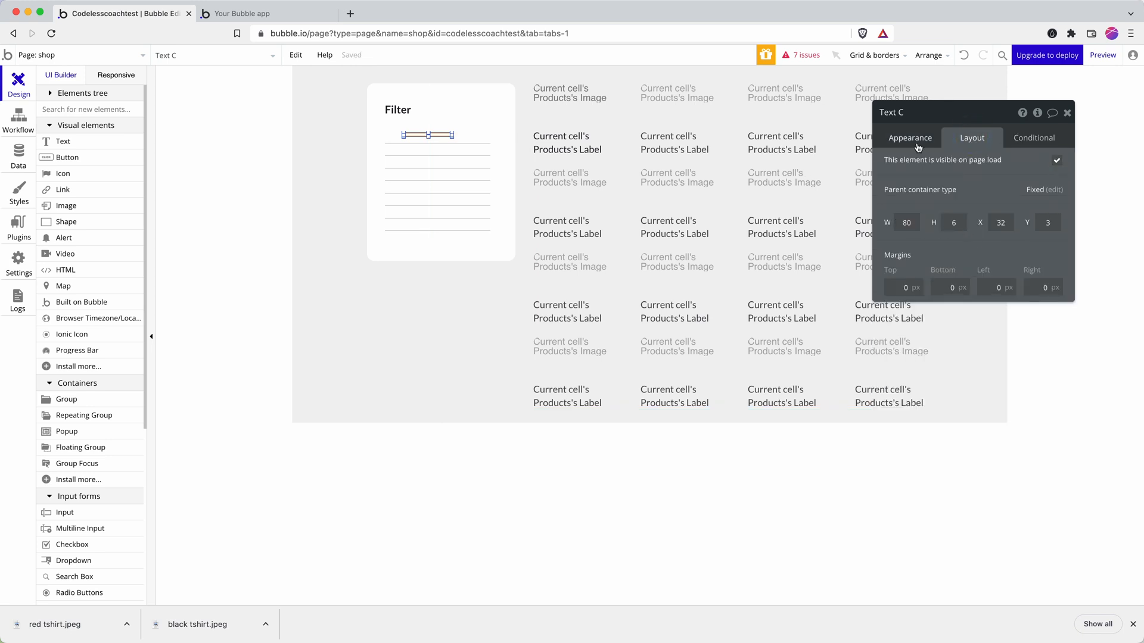
left_click(436, 184)
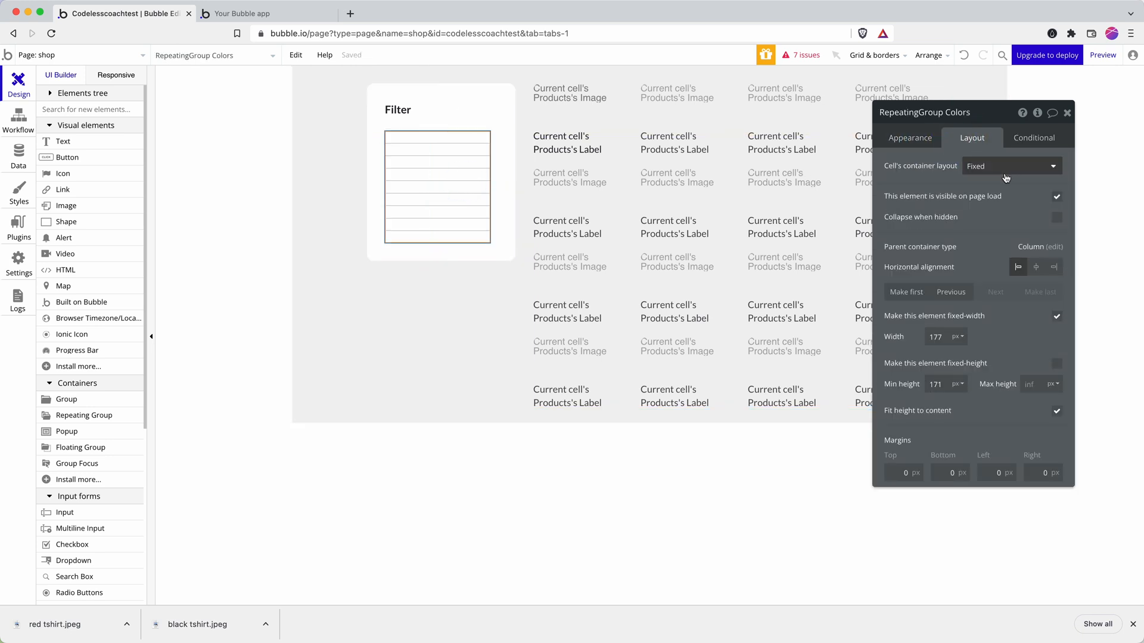
left_click(1011, 166)
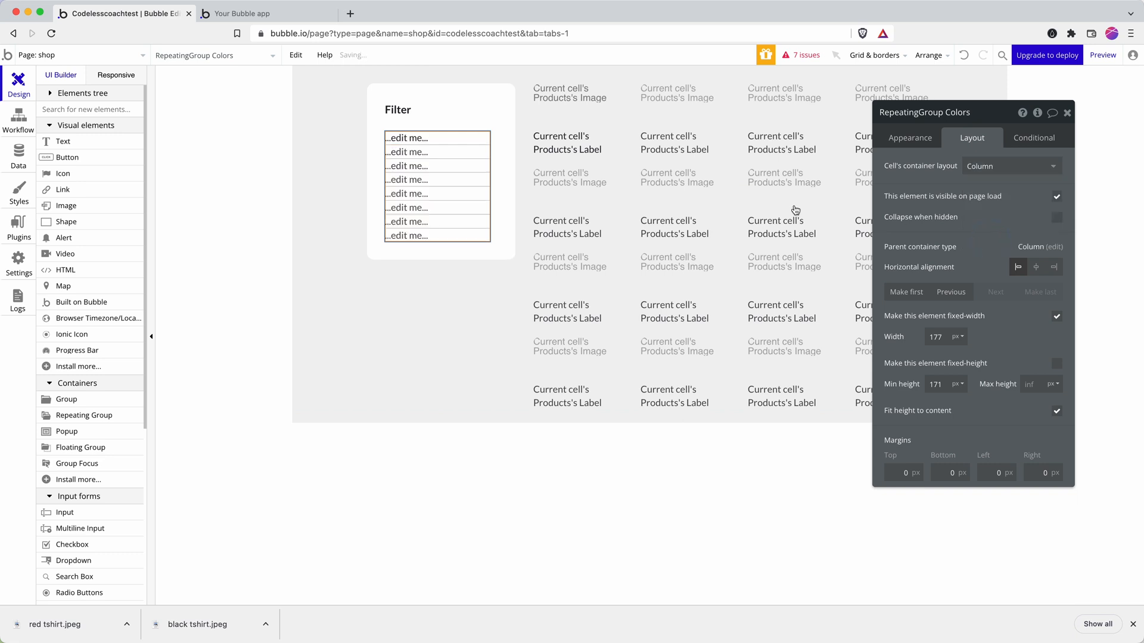
Step: Make the text show the current cell's color name with non-fixed width, then return to the editor
left_click(407, 137)
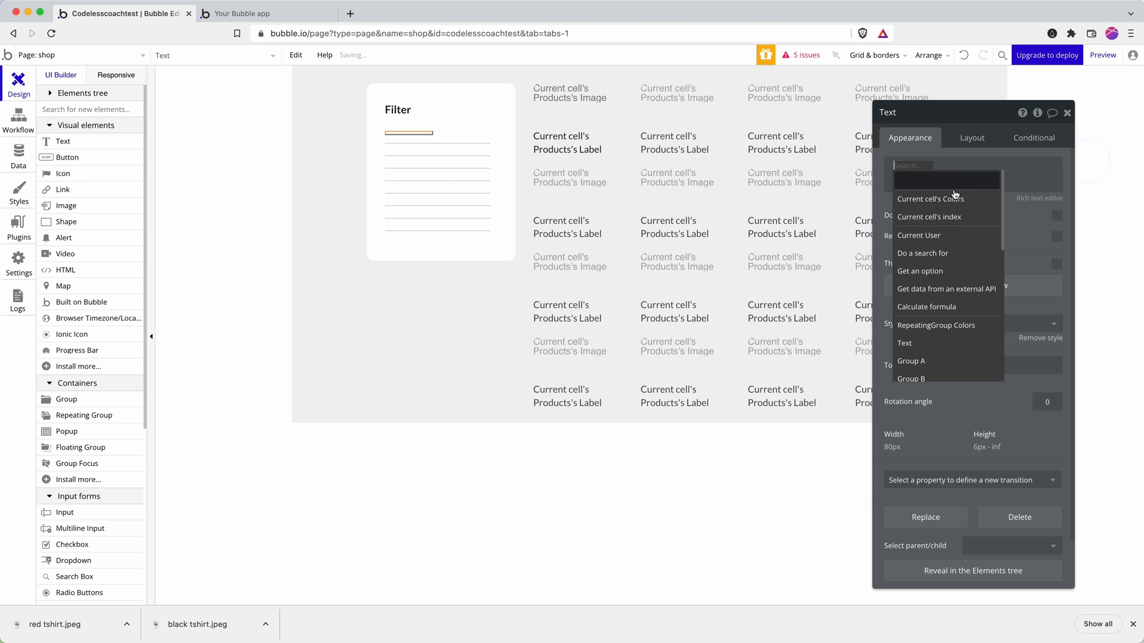
left_click(931, 199)
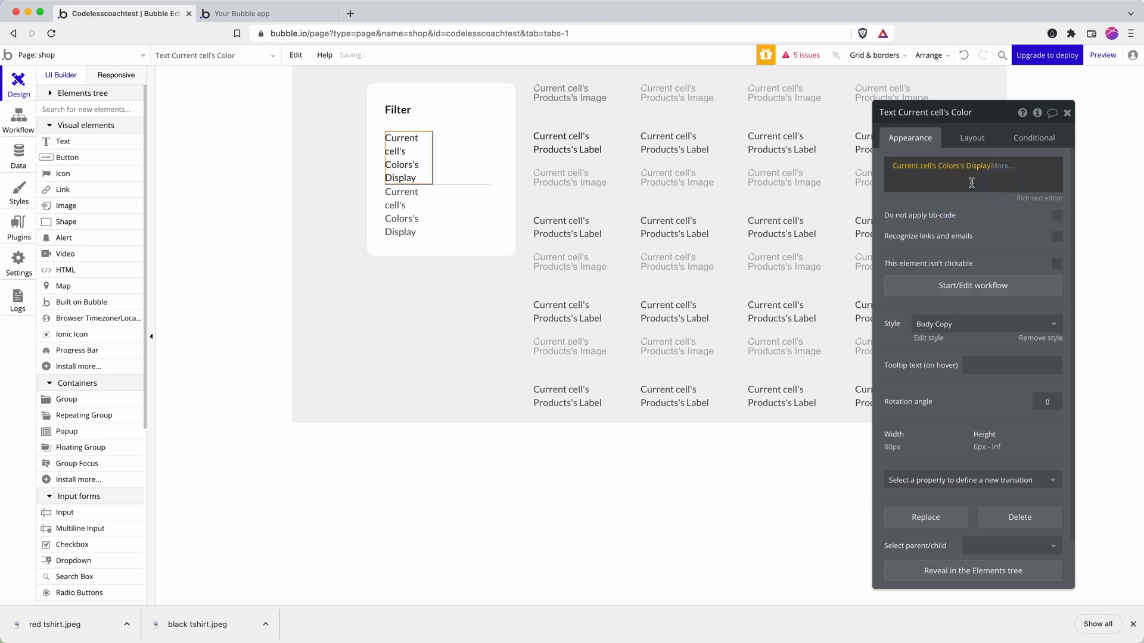
left_click(972, 138)
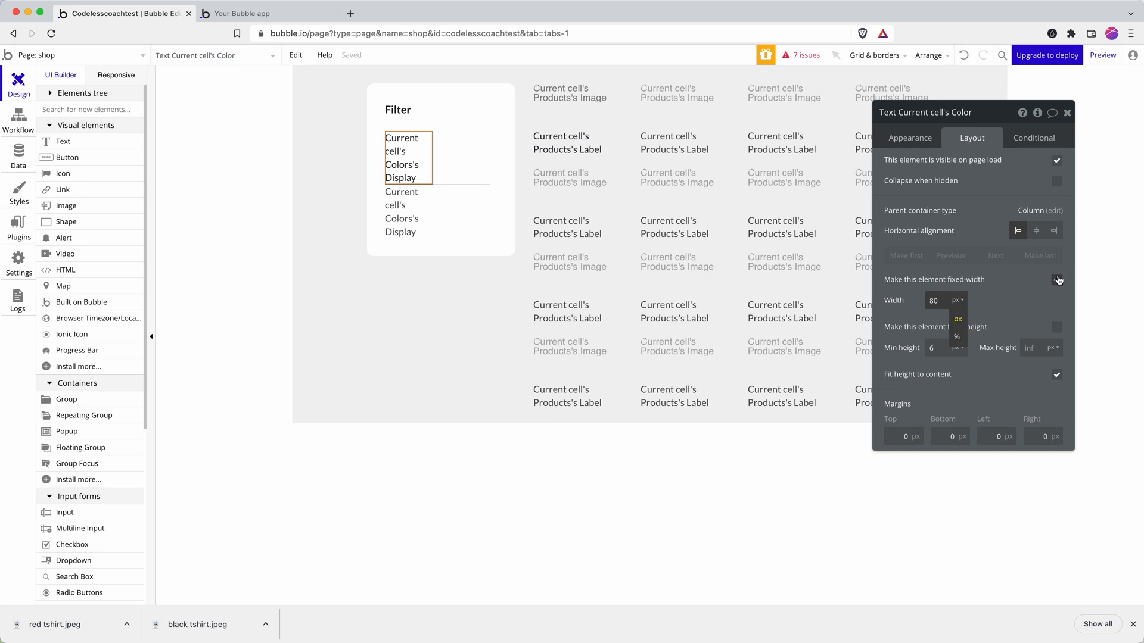
left_click(1056, 280)
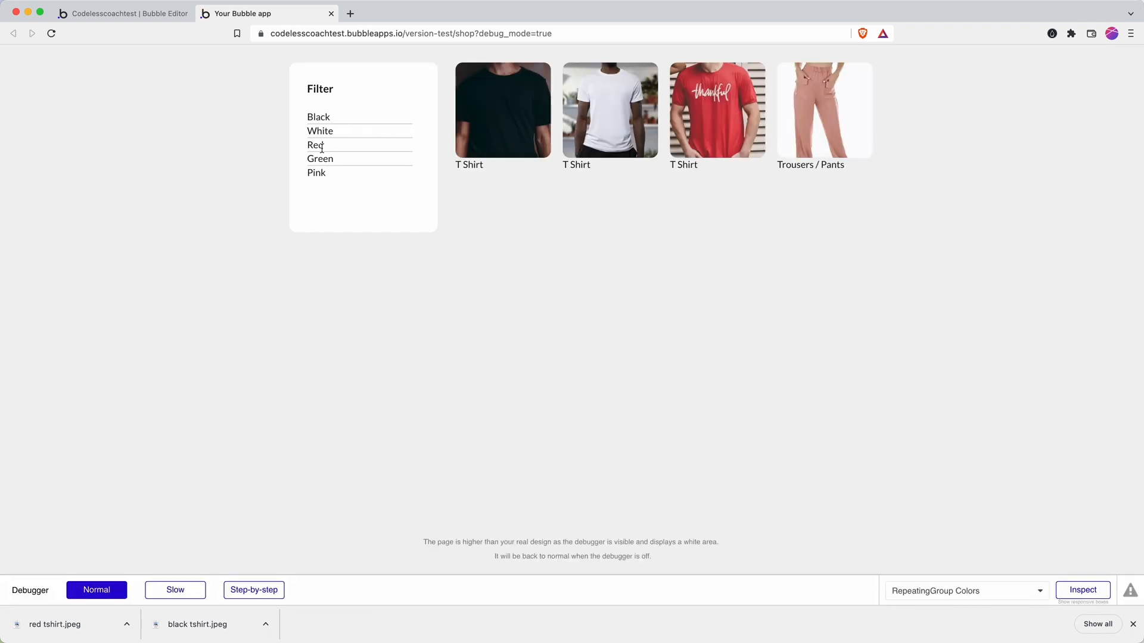
left_click(125, 13)
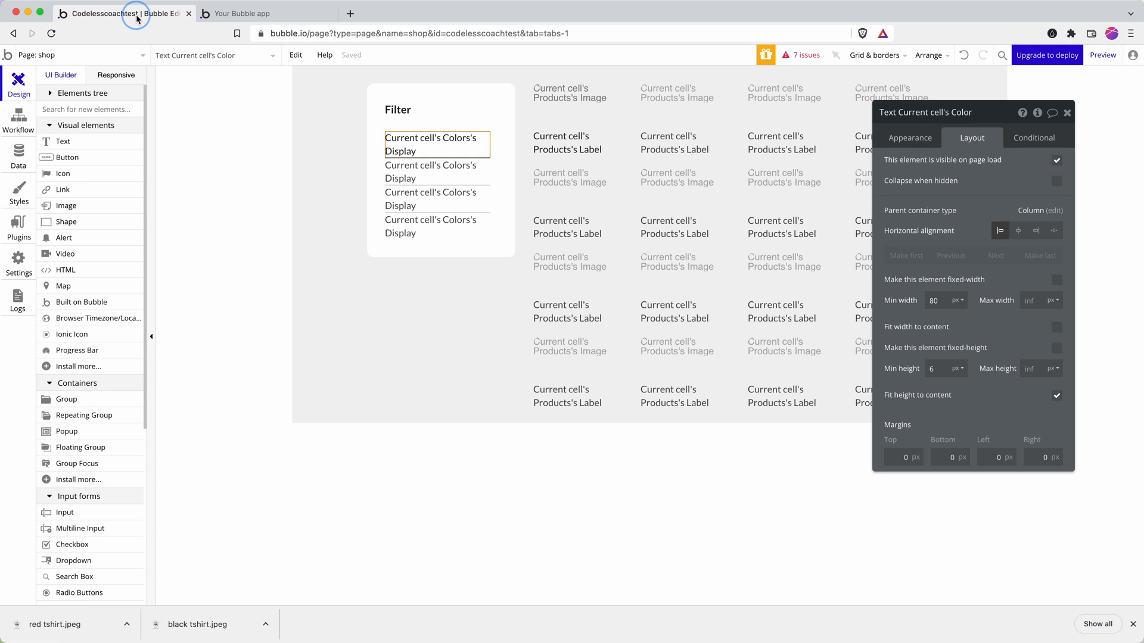
Step: Add an Icon to the Colors cell, set the cell layout to Row, and give the icon right margin 12
left_click(454, 168)
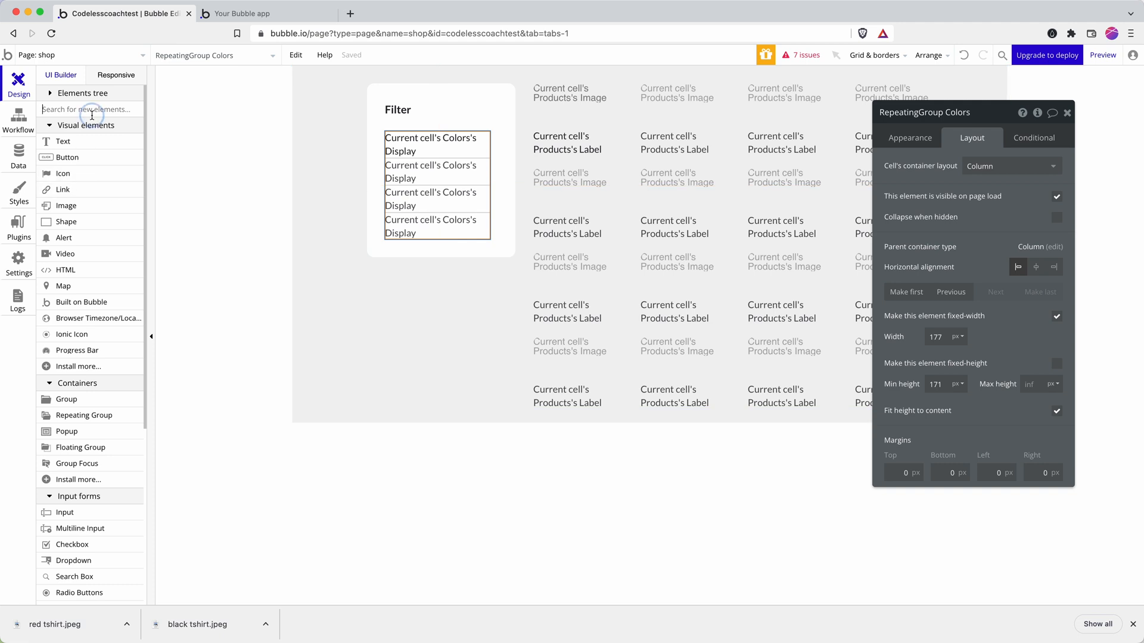
type("icon")
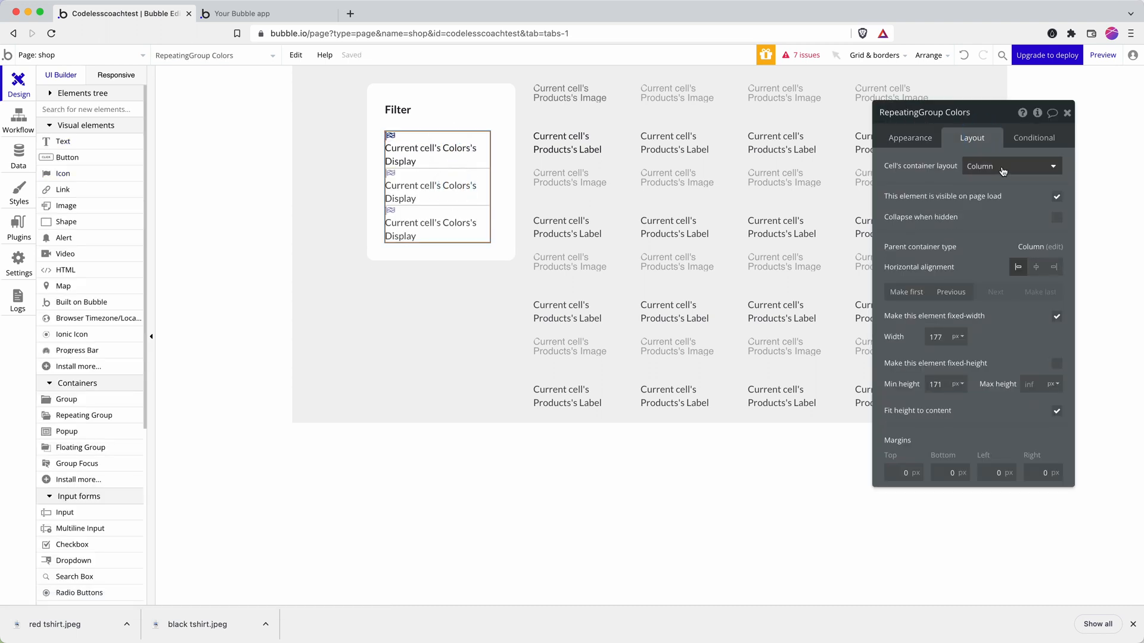
left_click(1011, 166)
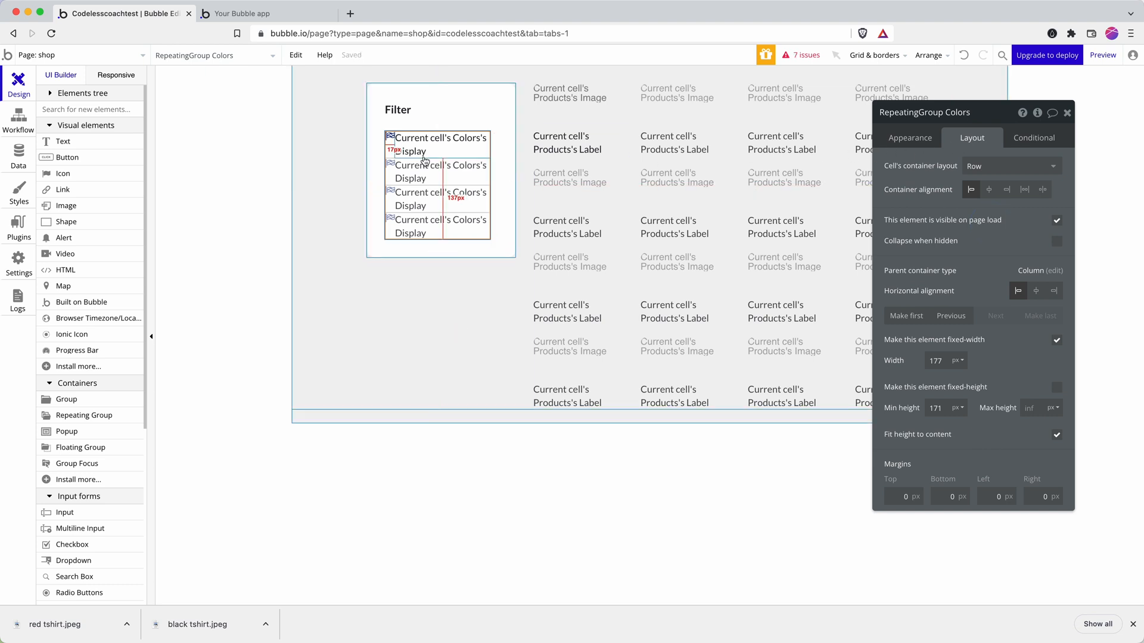
left_click(390, 138)
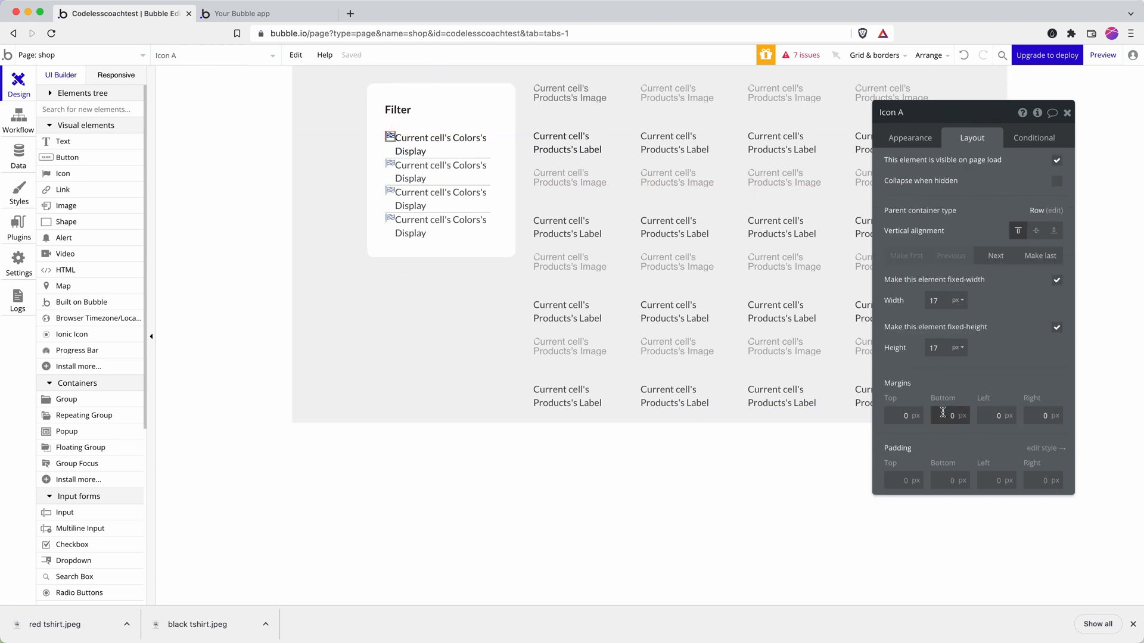
left_click(1043, 416)
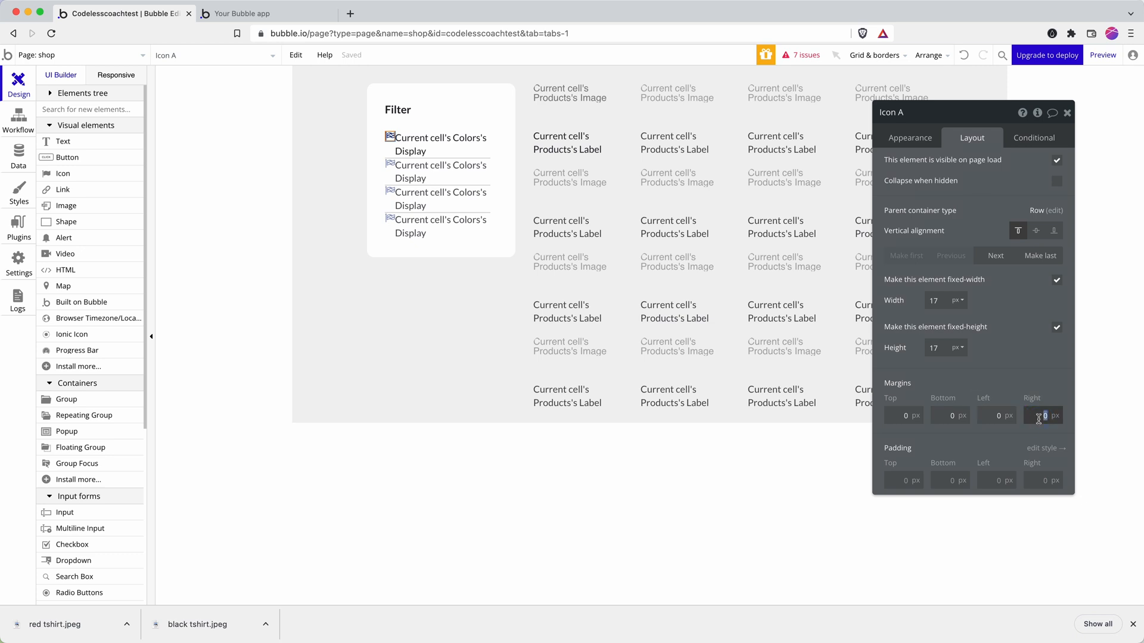
type("12")
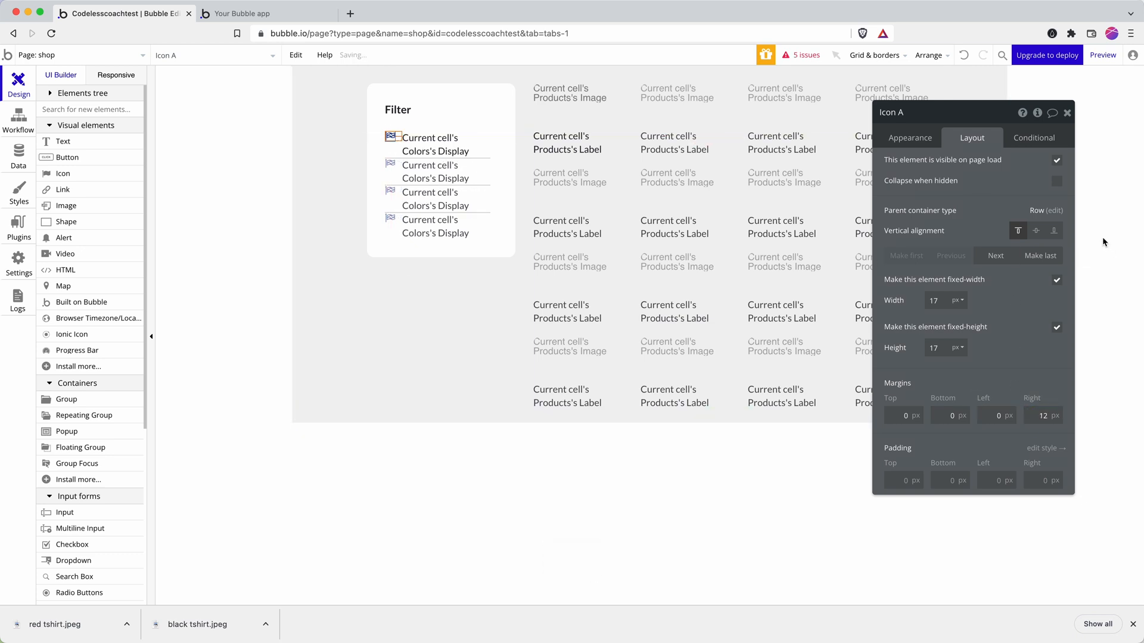
Step: Set the icon to fa-square-o at size 22px
left_click(910, 137)
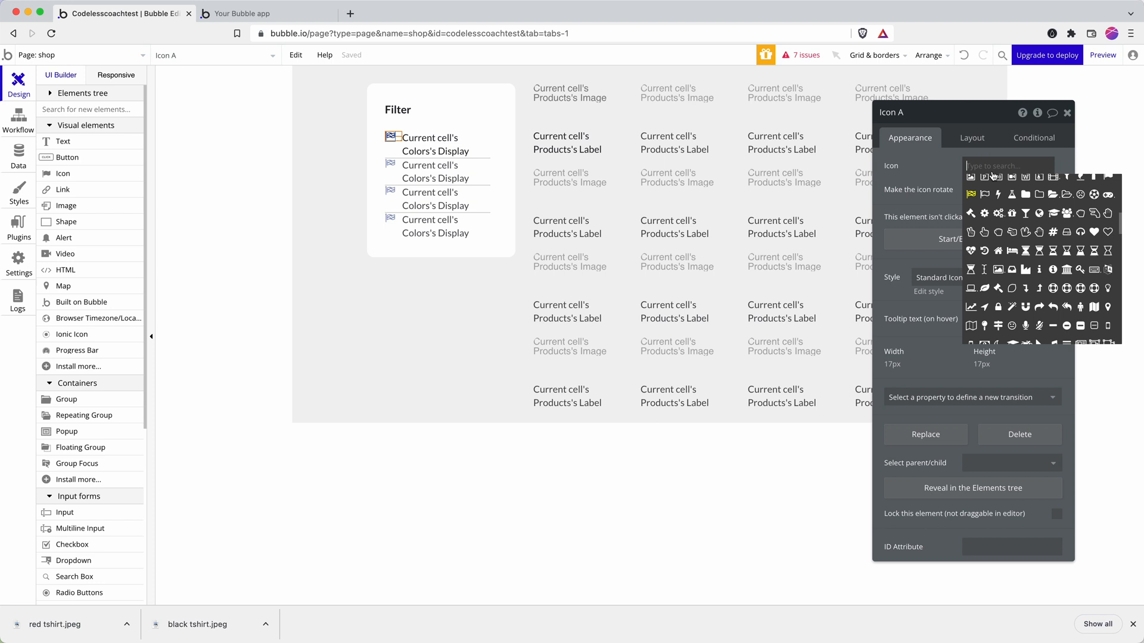
scroll("down", 3)
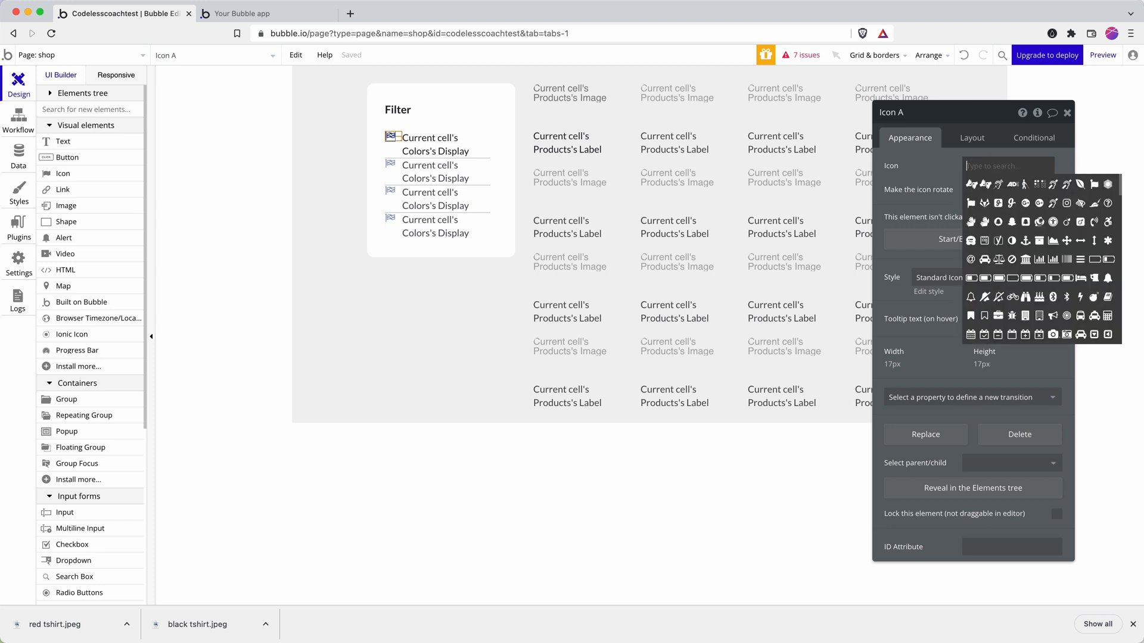
type("squ")
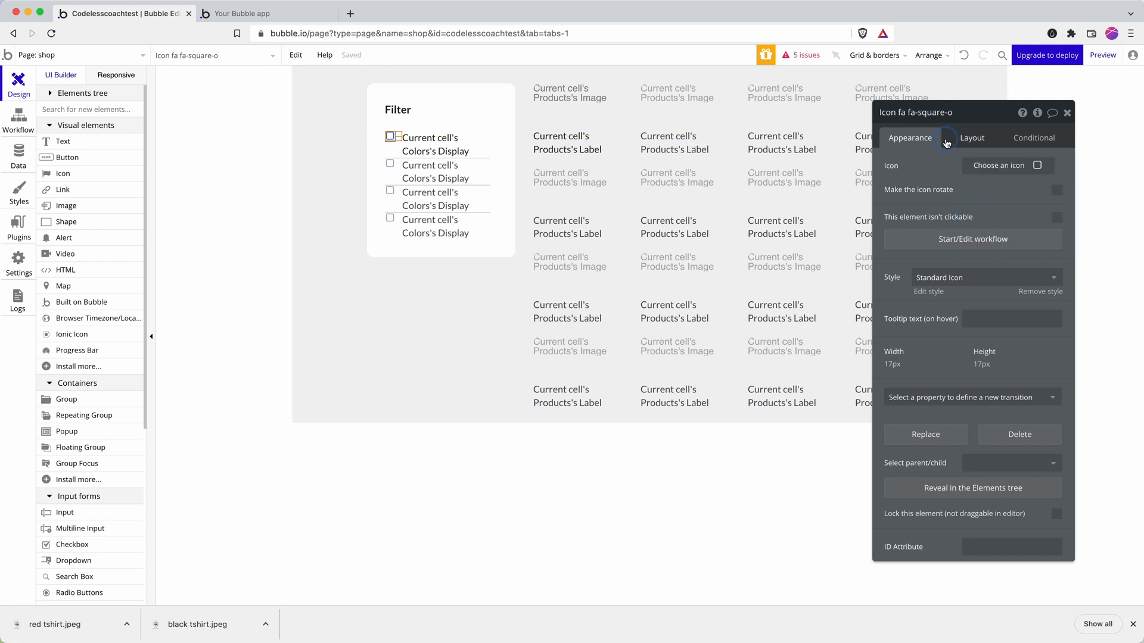
left_click(972, 138)
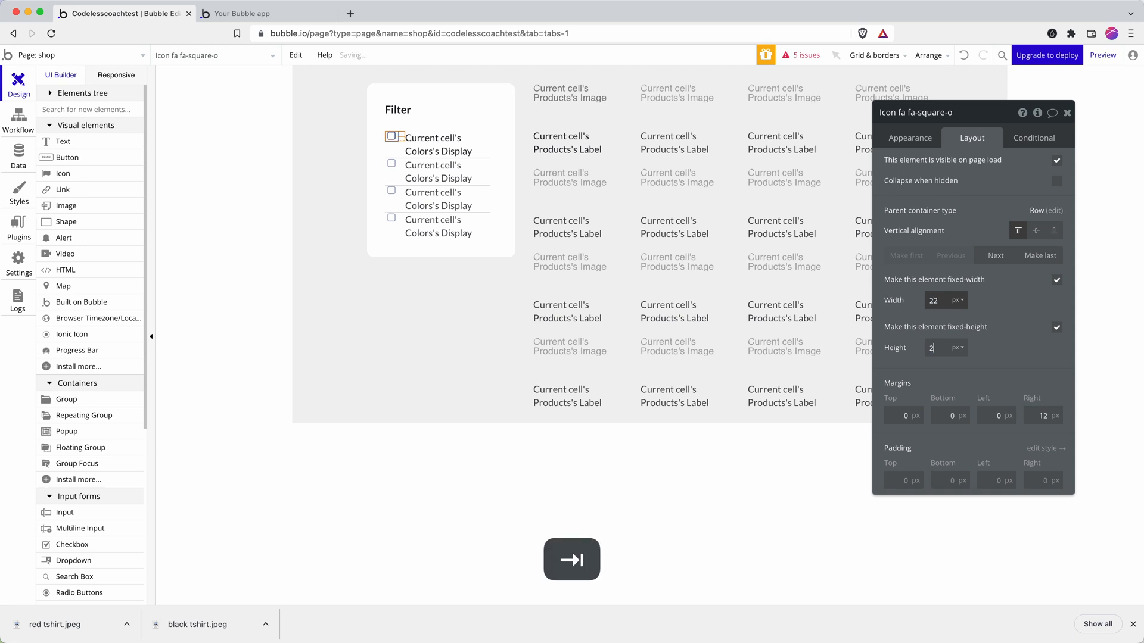
type("22")
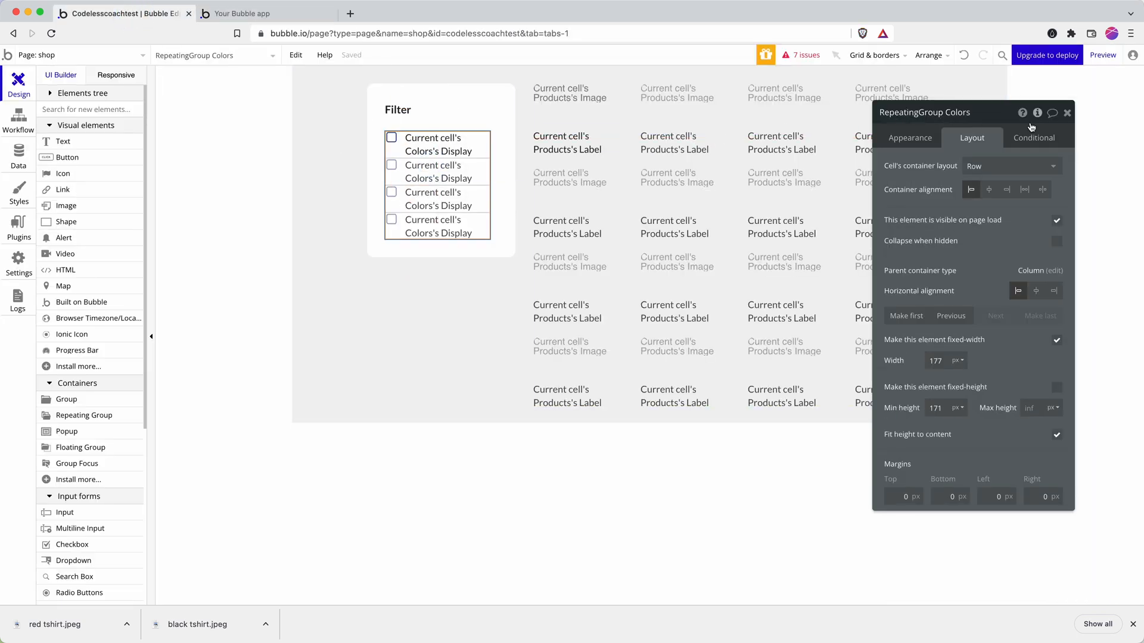
mouse_move(1038, 112)
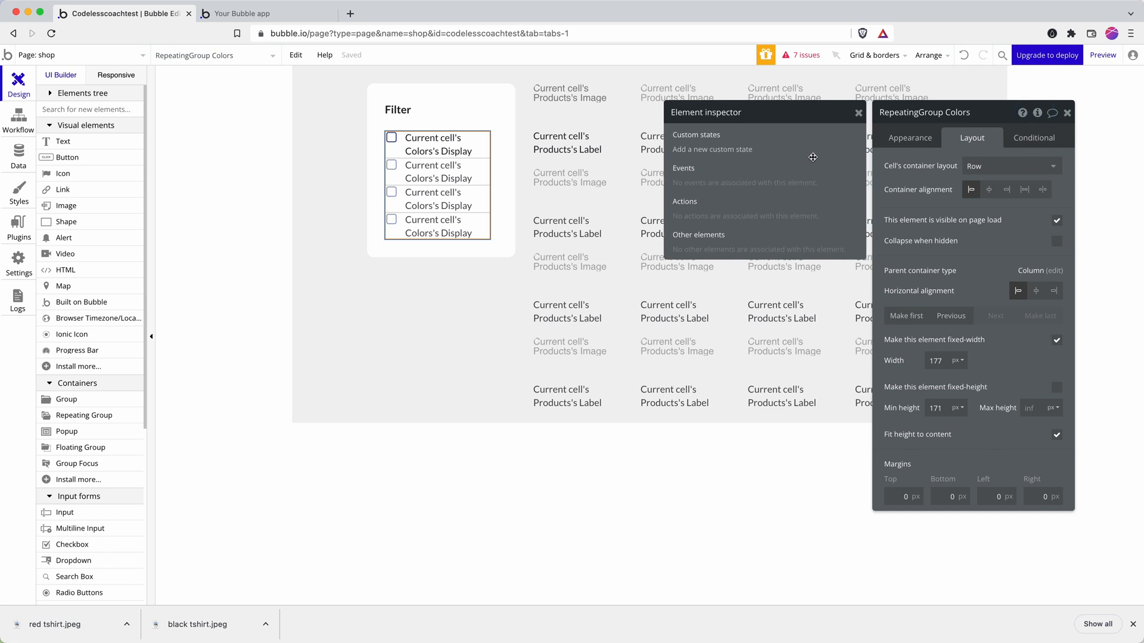
mouse_move(1036, 114)
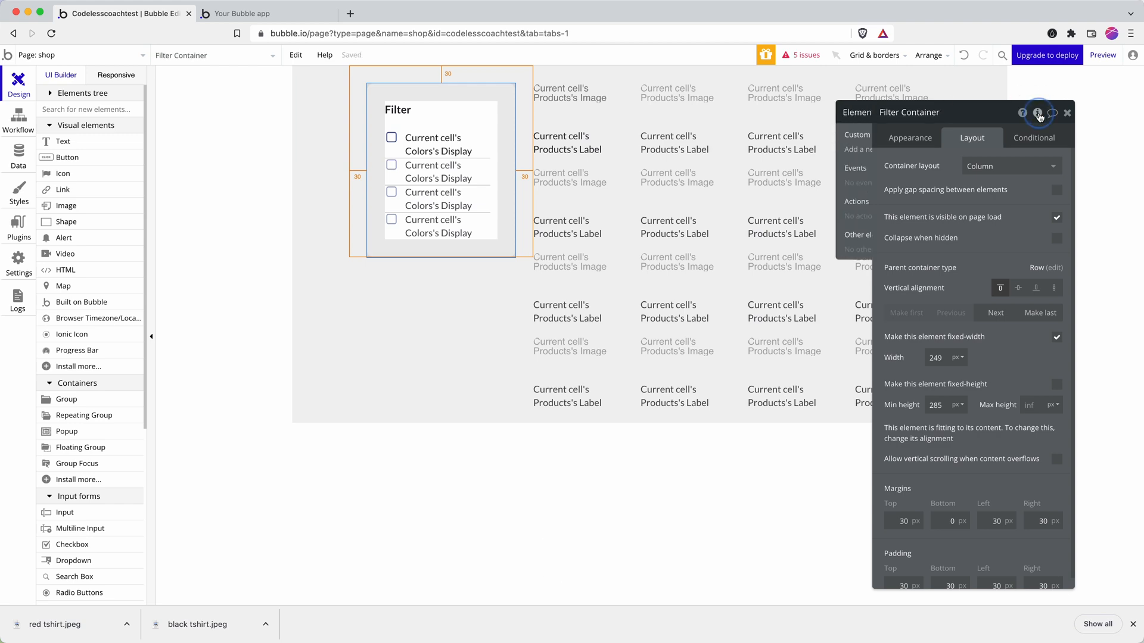
Step: Create a custom state 'Show color' of type Colors on the Filter Container
left_click(1037, 113)
type("Show")
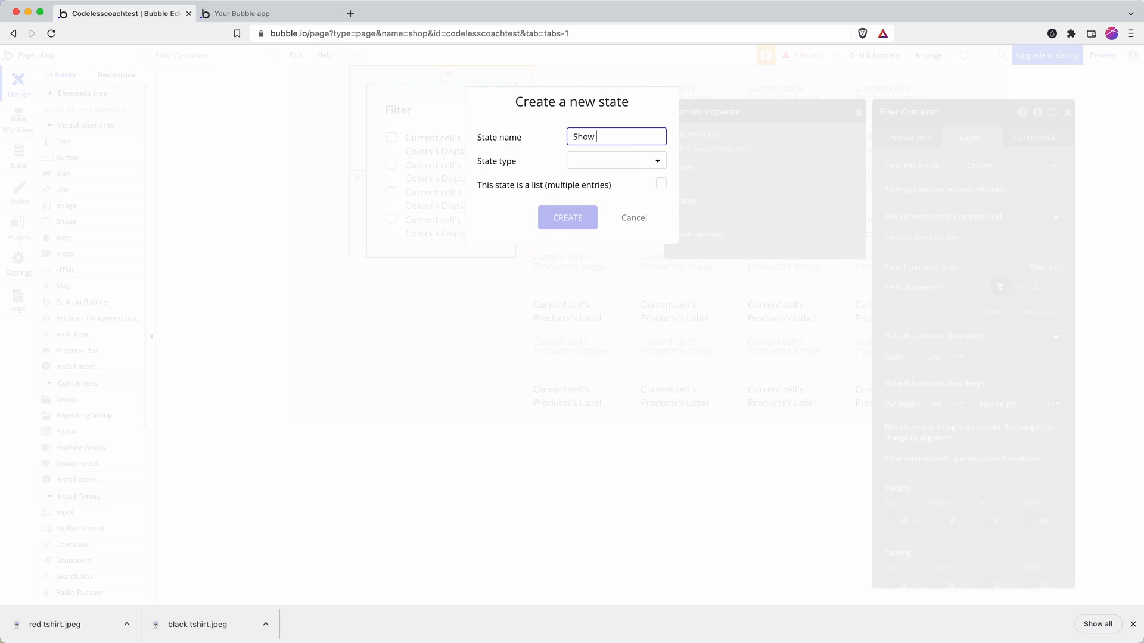
type("color")
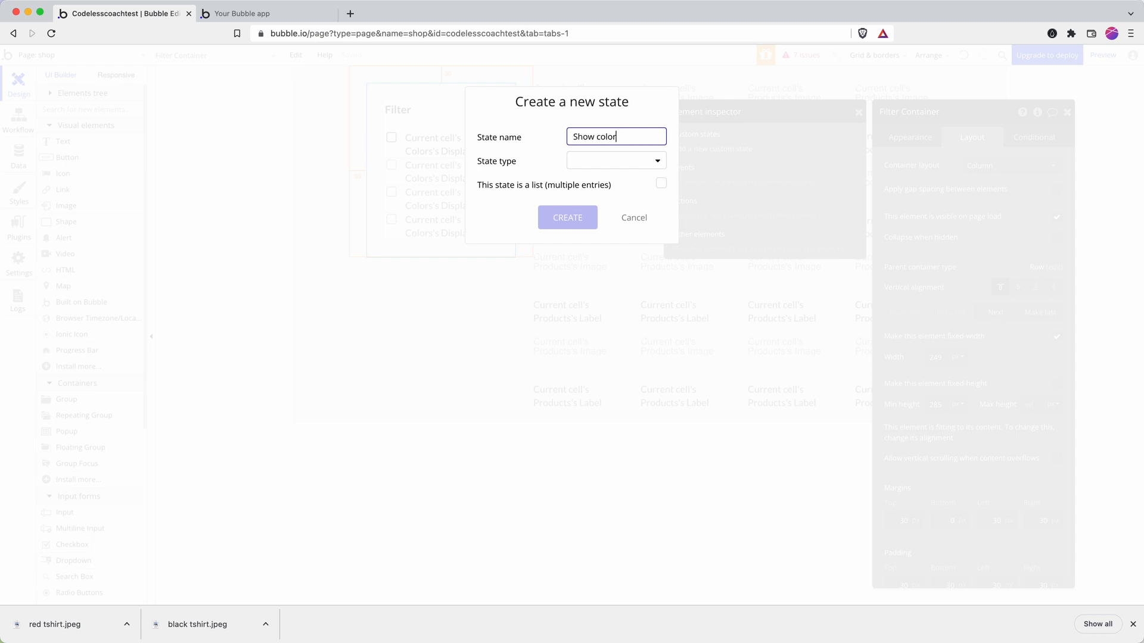
left_click(615, 160)
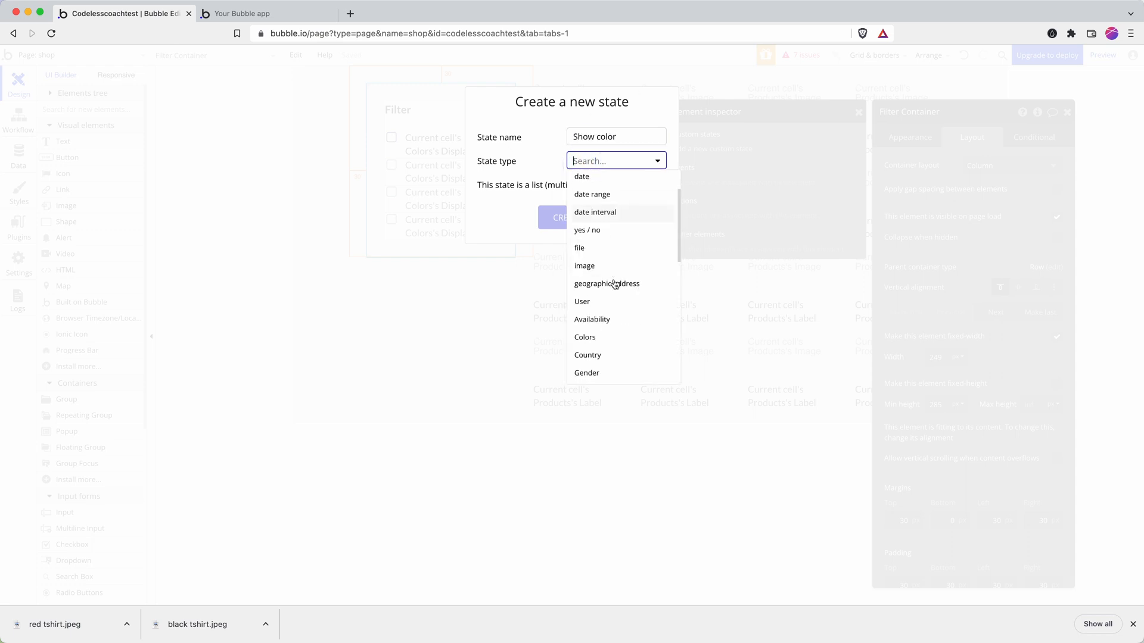
left_click(584, 338)
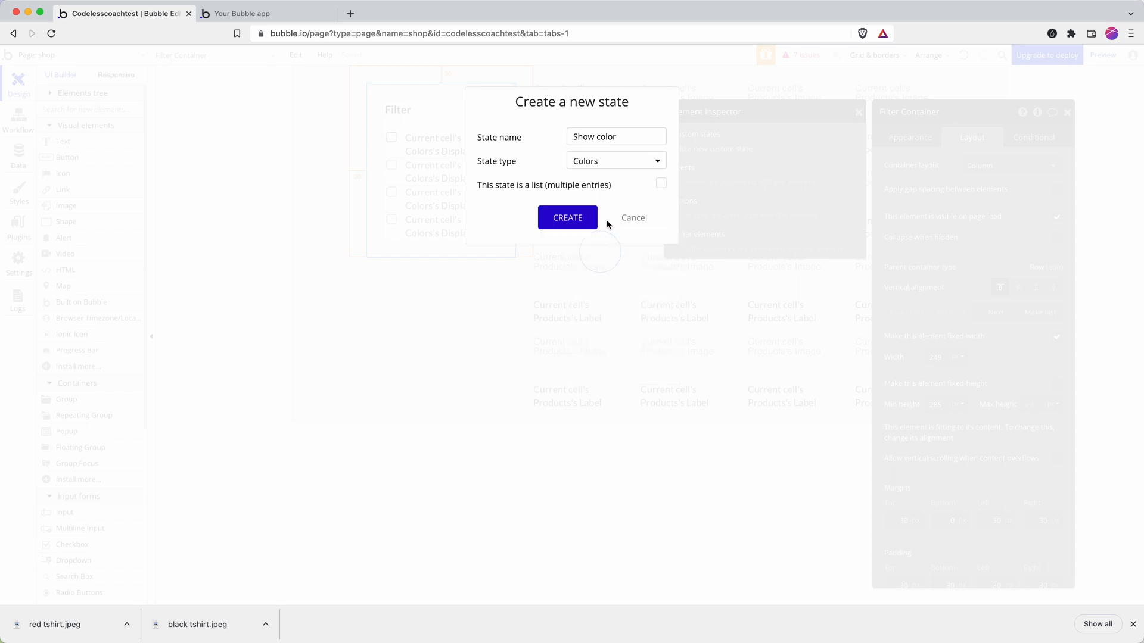
left_click(568, 218)
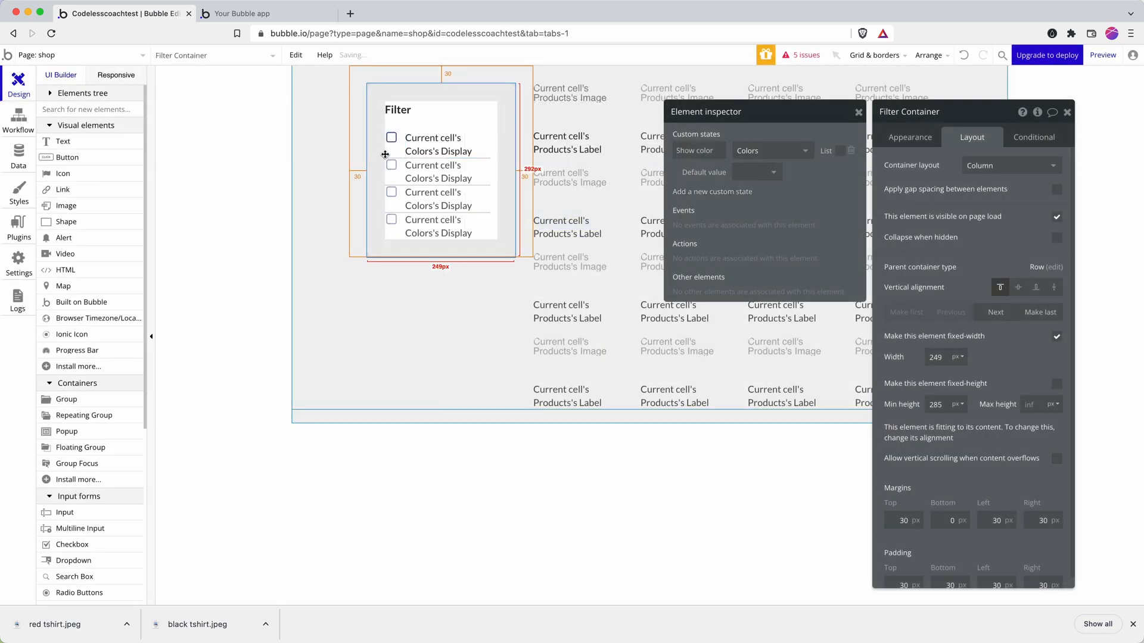
left_click(433, 145)
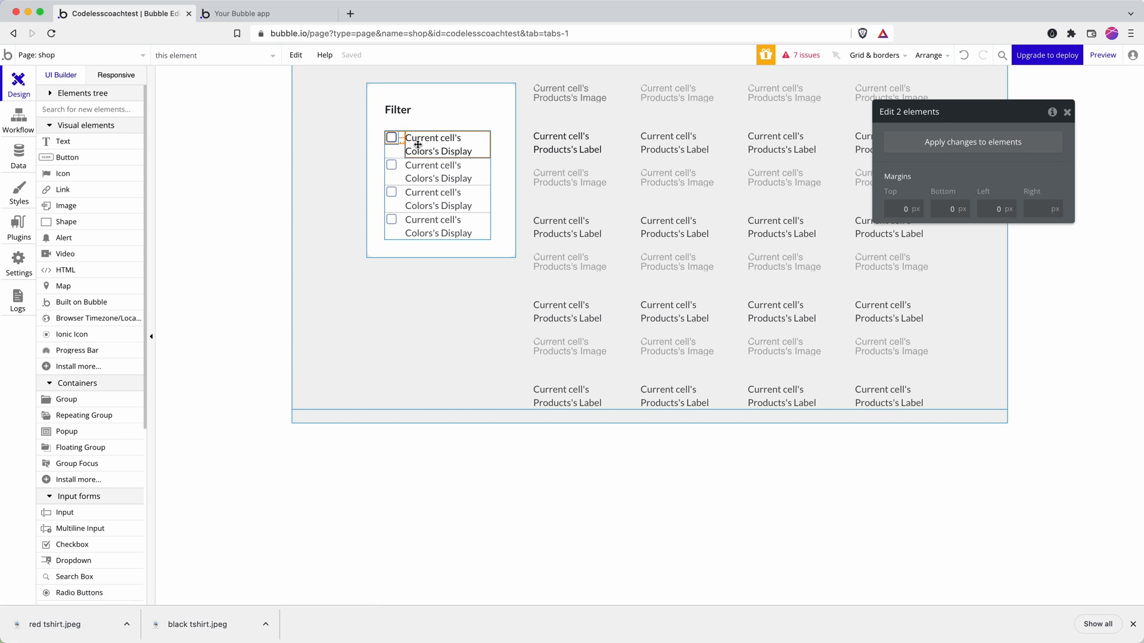
Step: Group the checkbox icon and color name into a Row group that is 100% fixed-width
right_click(418, 145)
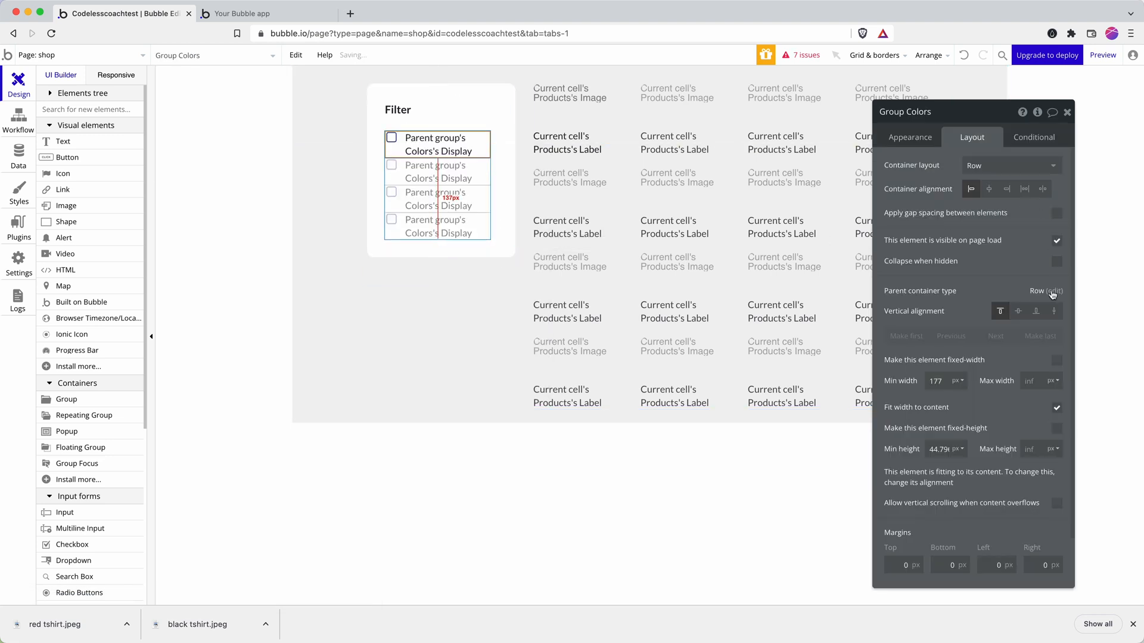
left_click(1056, 359)
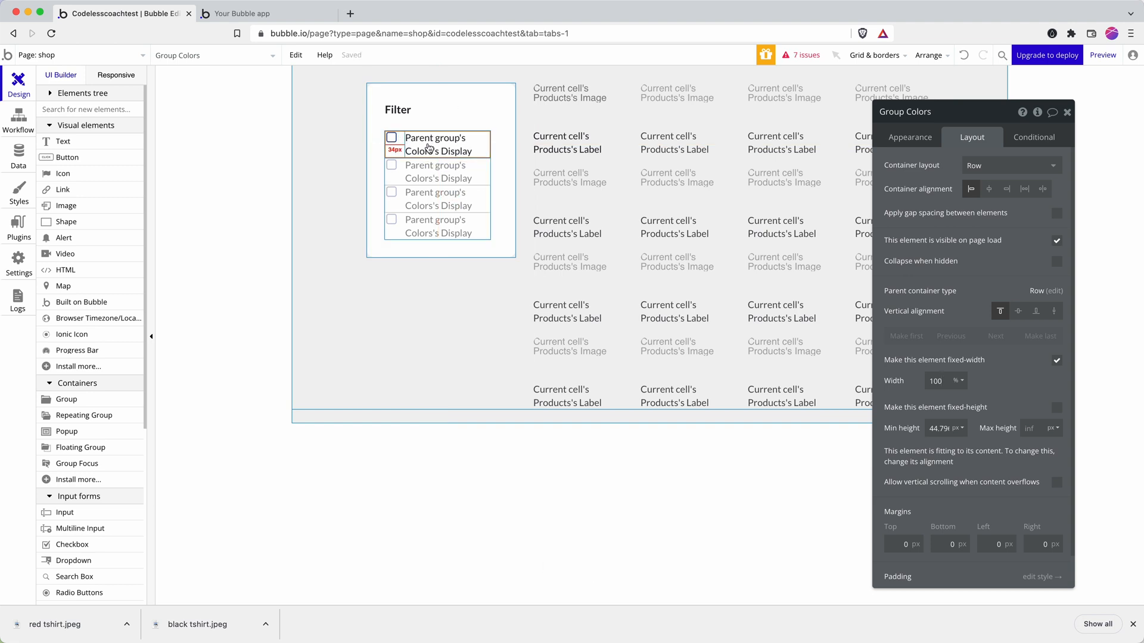
left_click(910, 137)
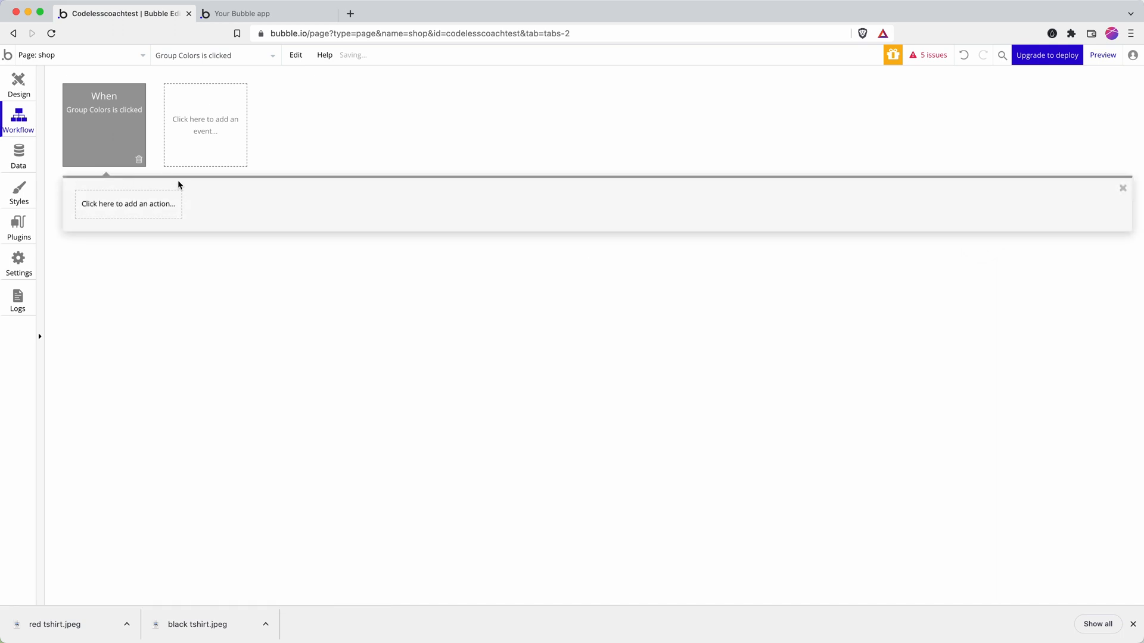
Step: Add a Set state action: Filter Container's Show color to Current cell's Colors
left_click(128, 204)
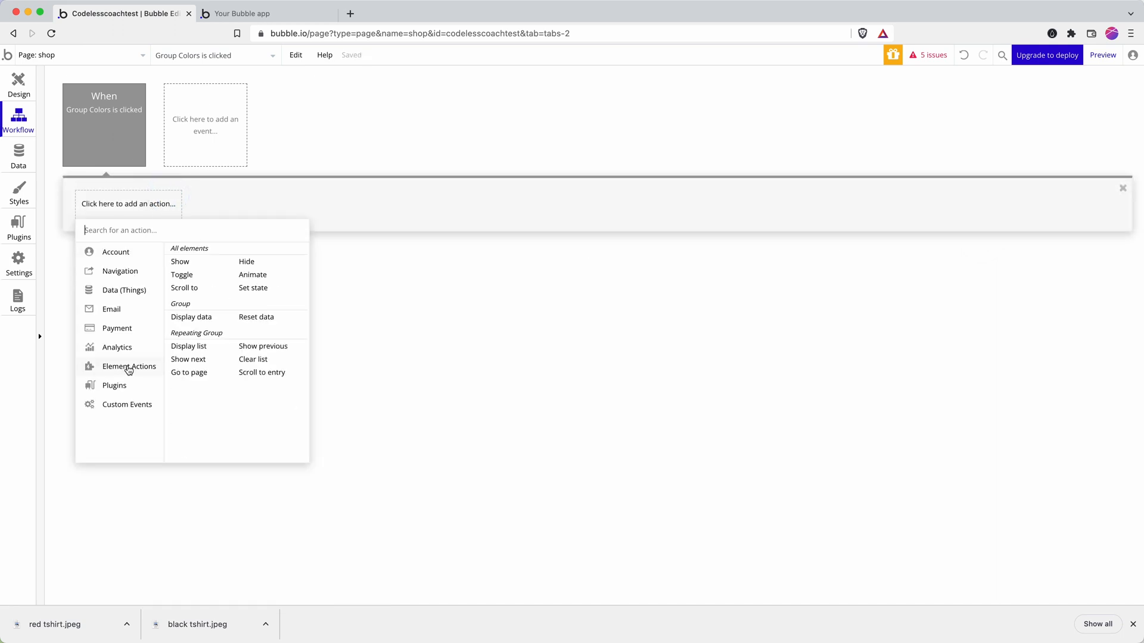
left_click(253, 288)
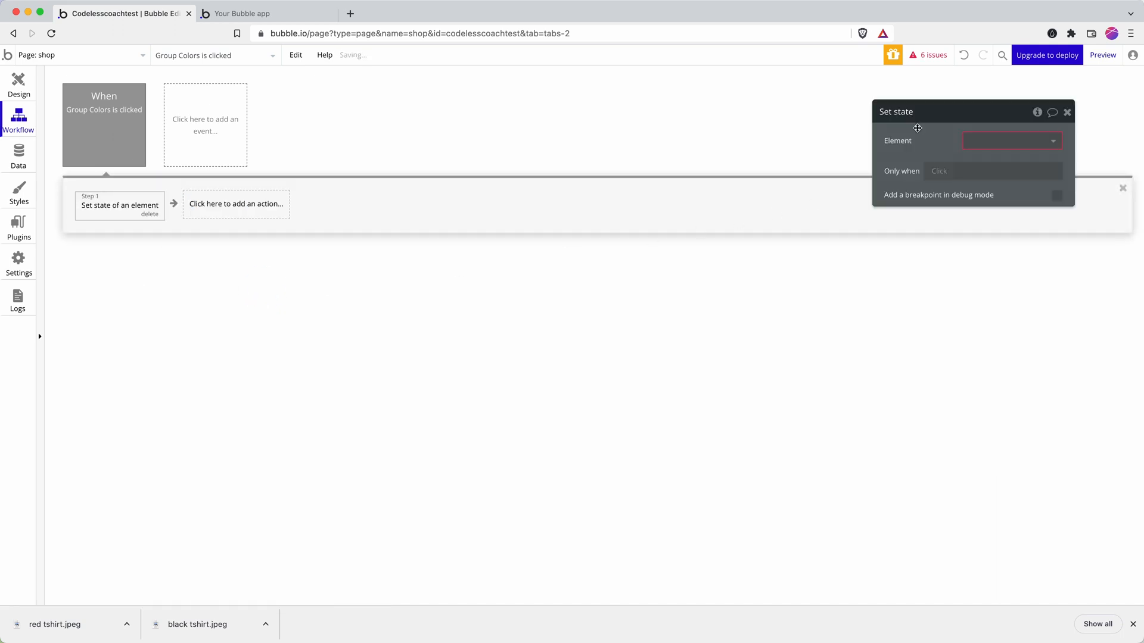
left_click(1012, 141)
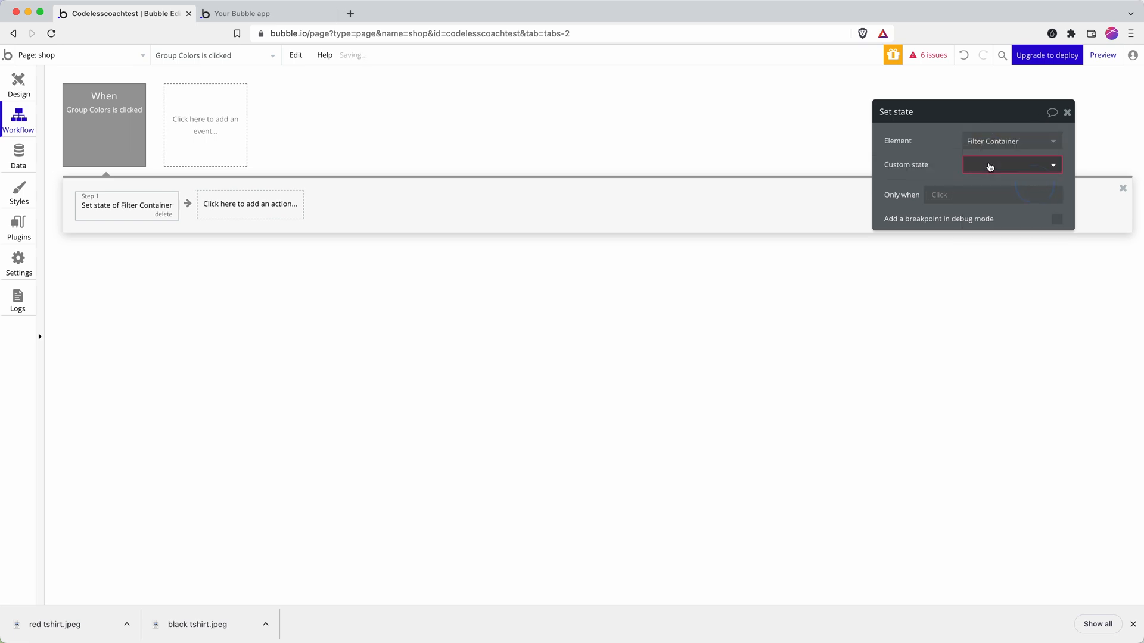
left_click(1012, 165)
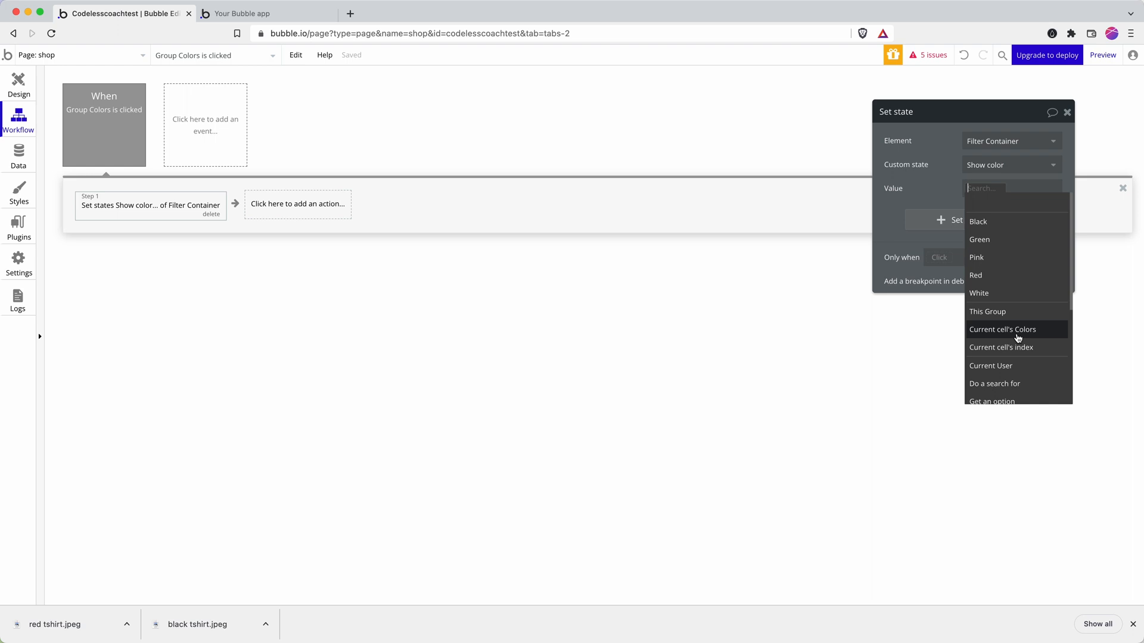
left_click(1002, 330)
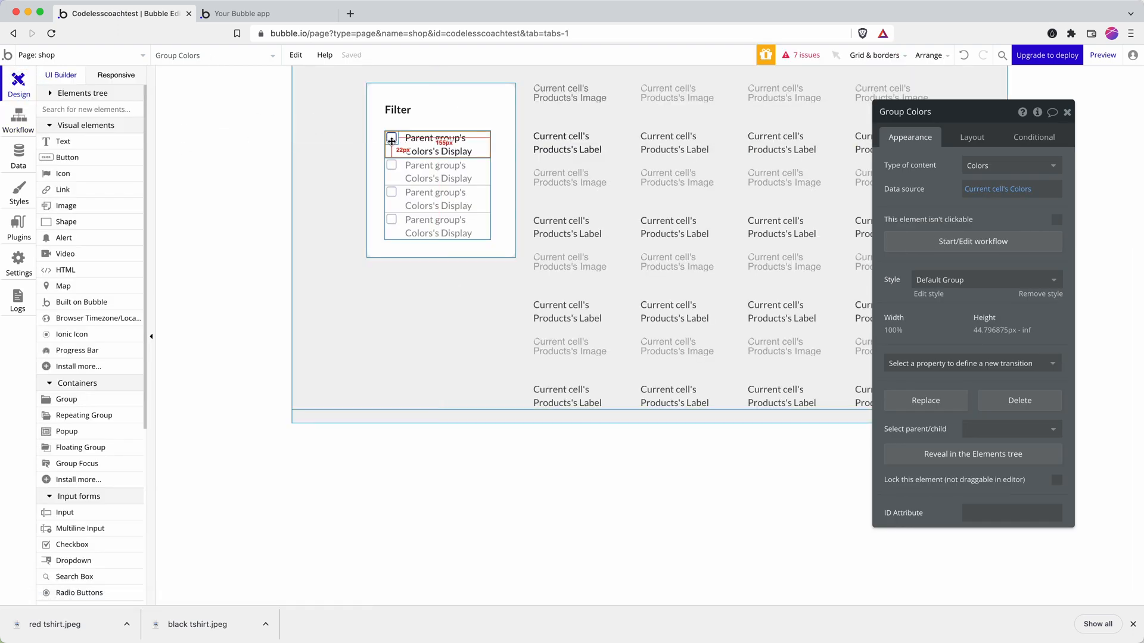
Step: Add a conditional to the checkbox icon: when Filter Container's Show color is Parent group's Colors
left_click(392, 142)
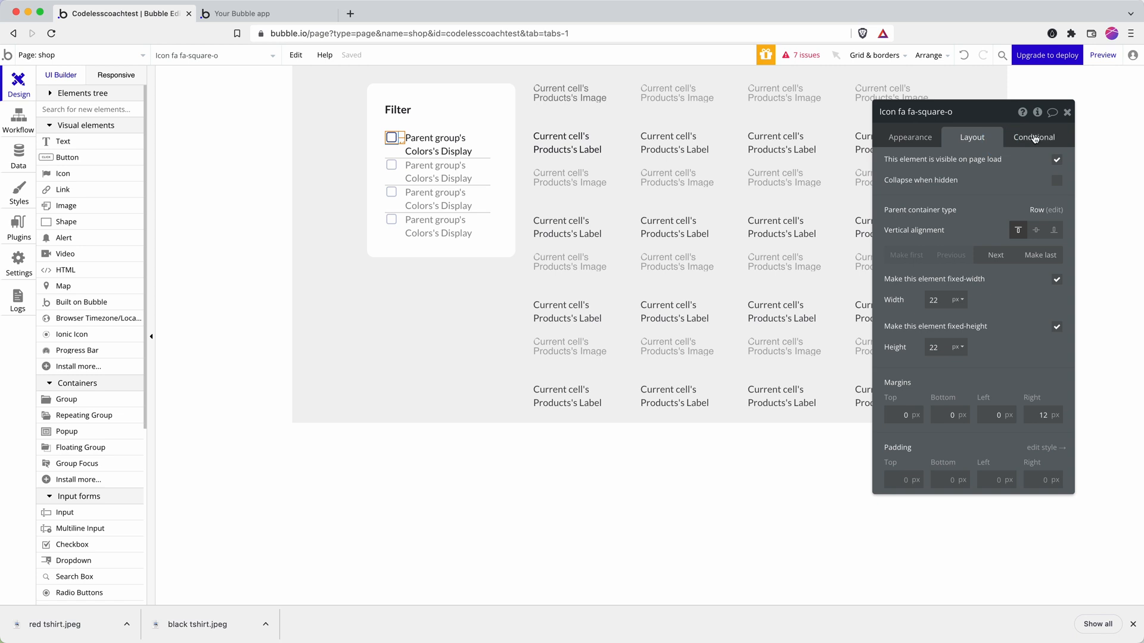
left_click(1033, 137)
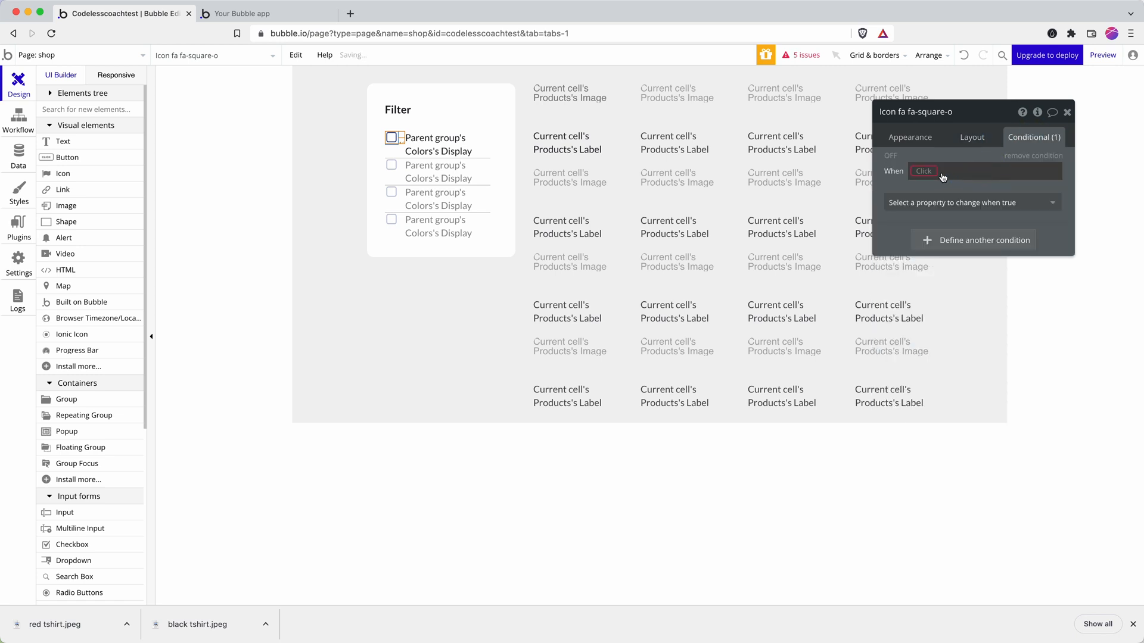
left_click(923, 171)
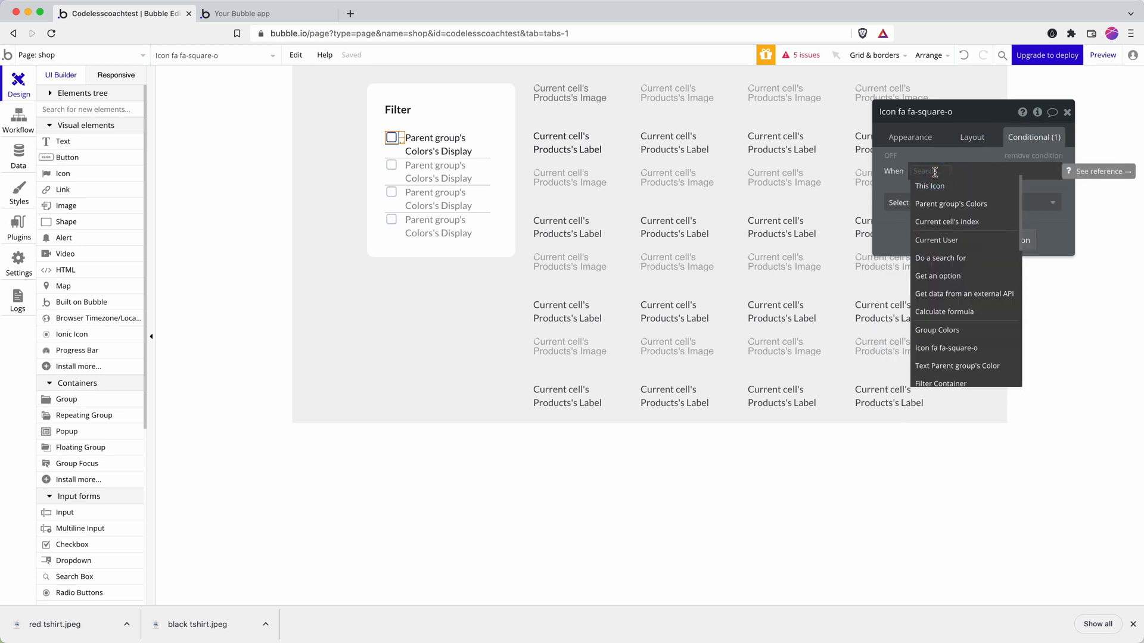
mouse_move(970, 234)
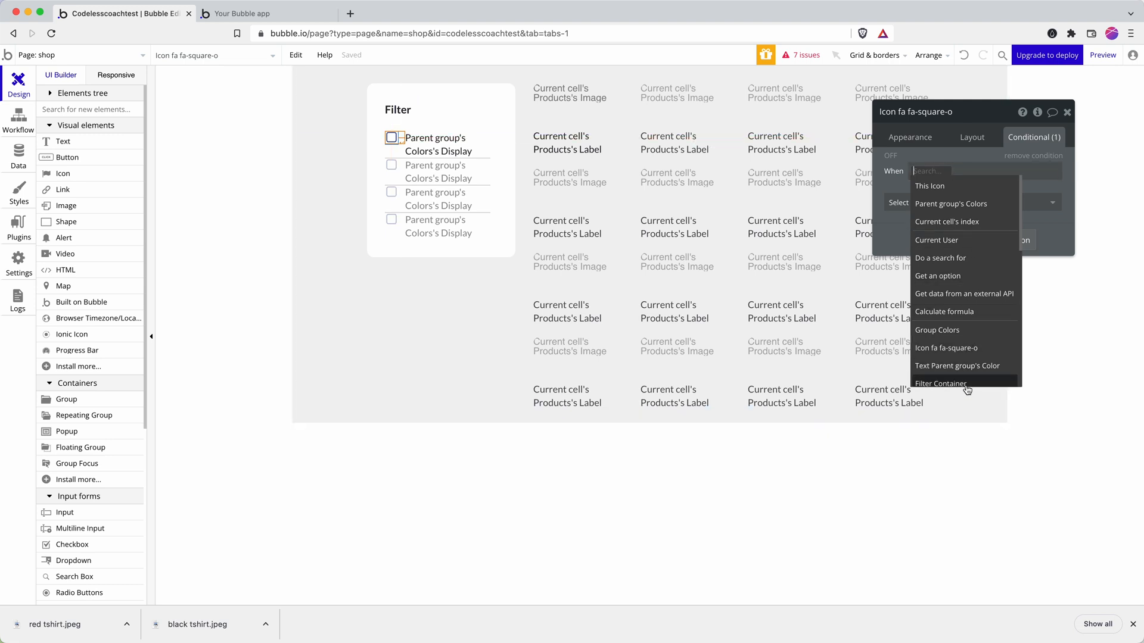
left_click(940, 383)
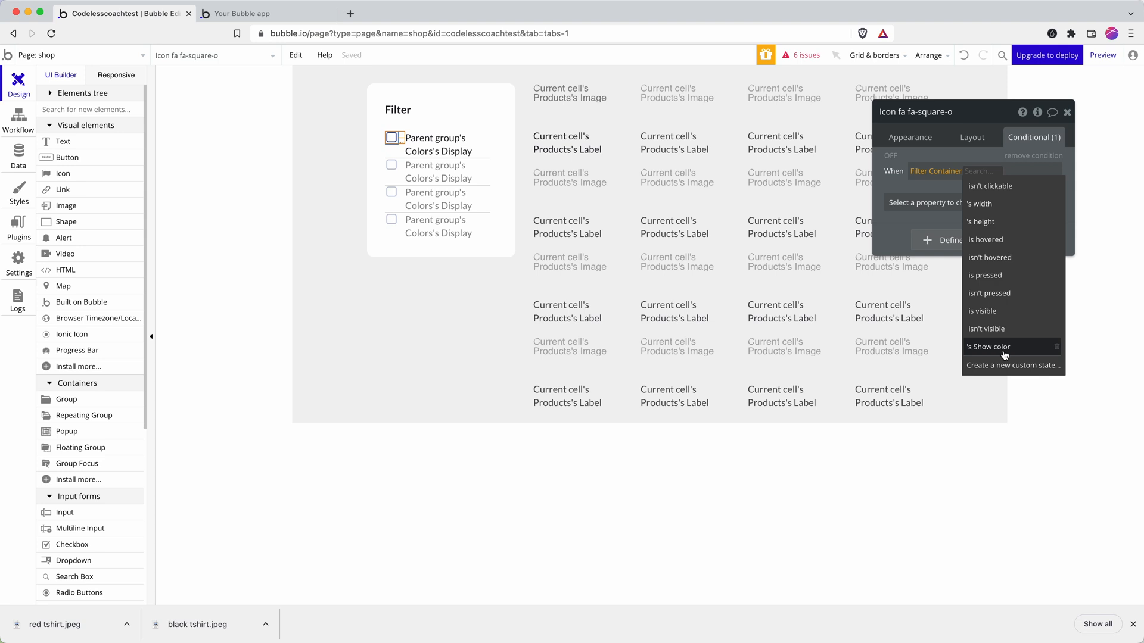
left_click(988, 347)
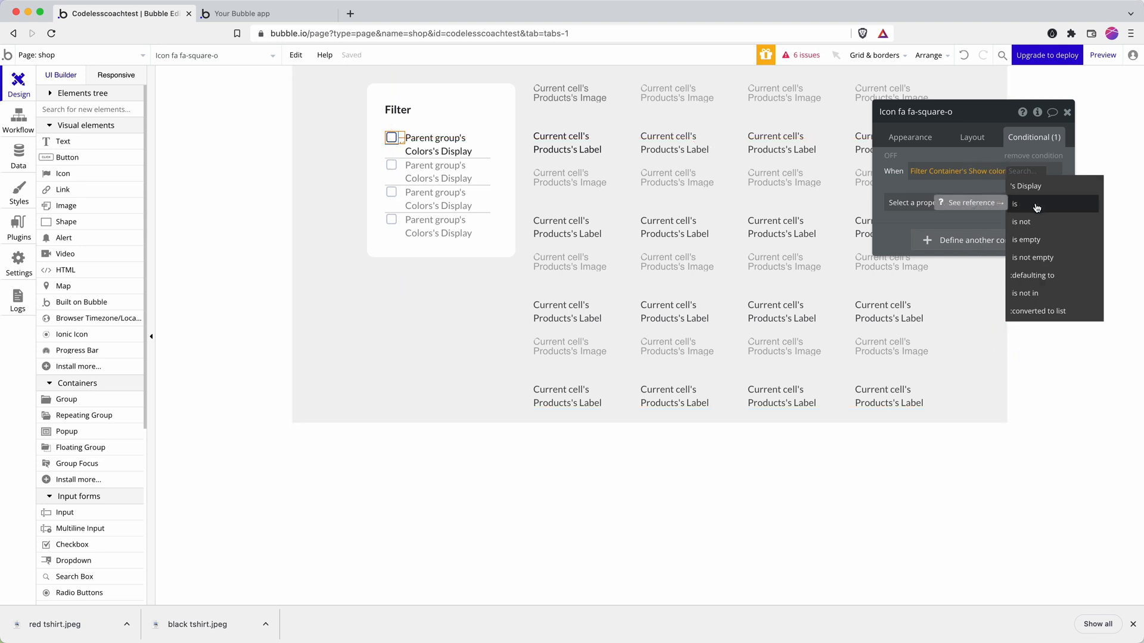
left_click(1015, 204)
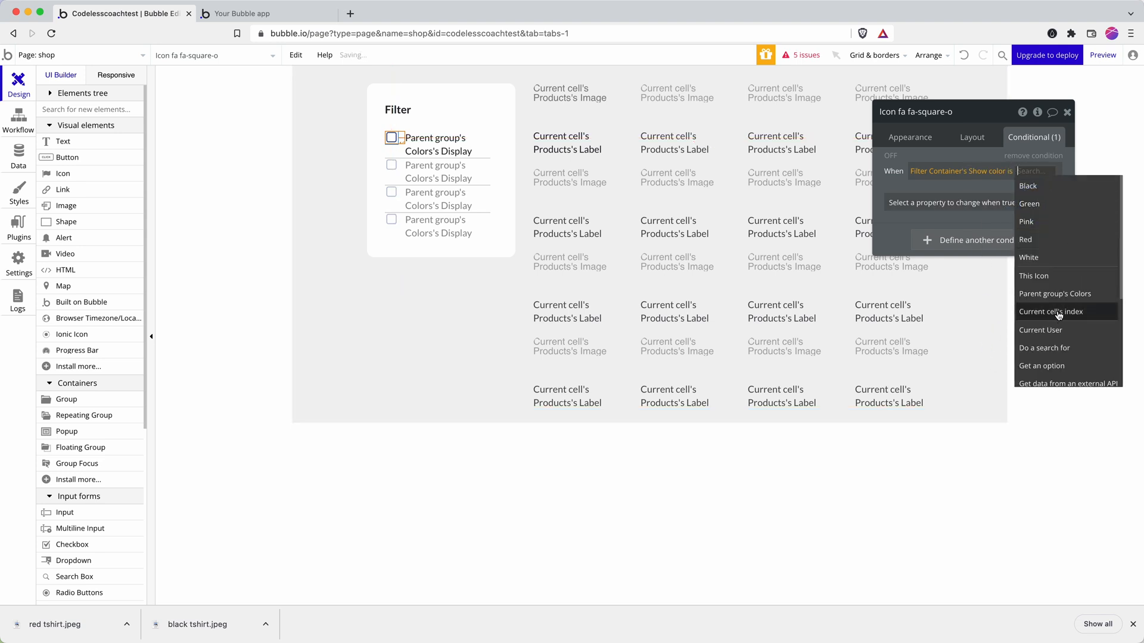
left_click(1054, 294)
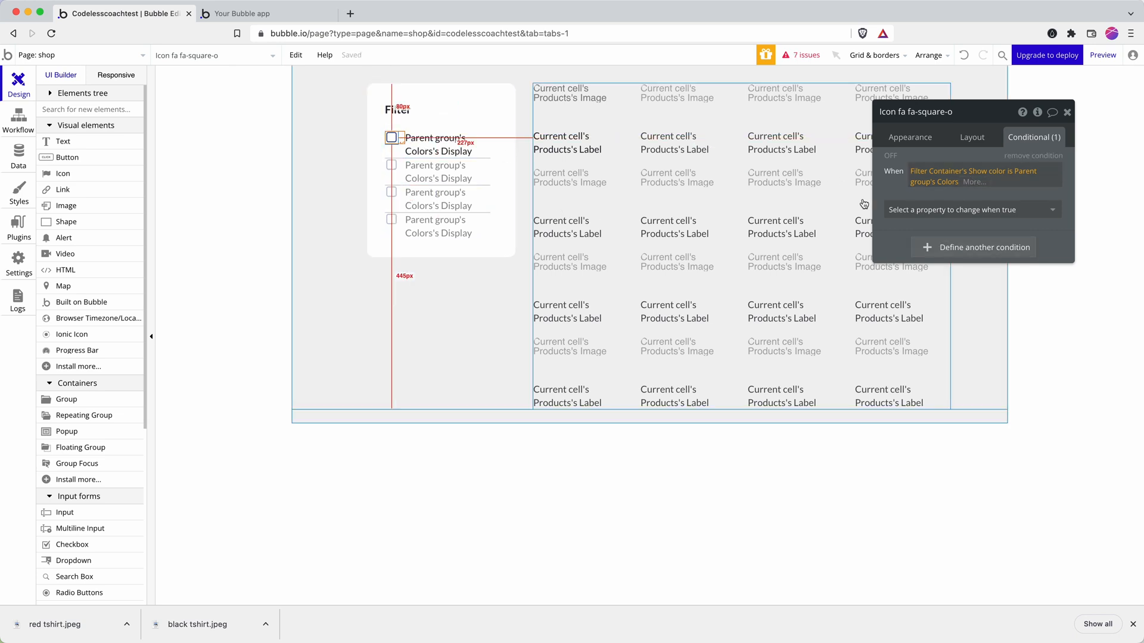
Step: Make that condition change the icon to a checked square
left_click(972, 209)
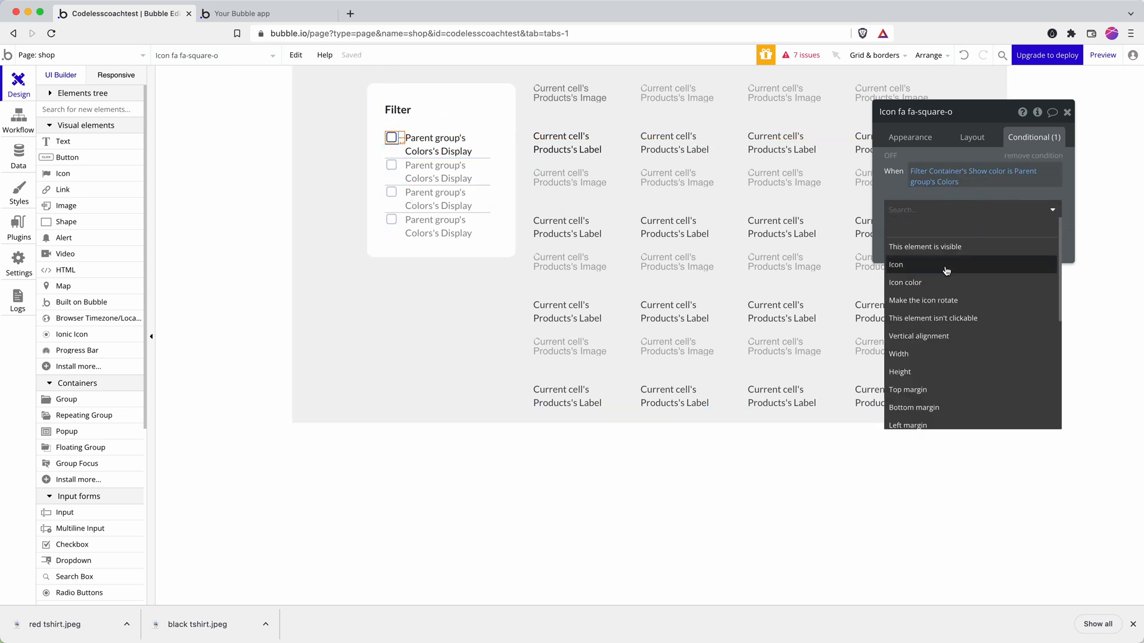
left_click(896, 265)
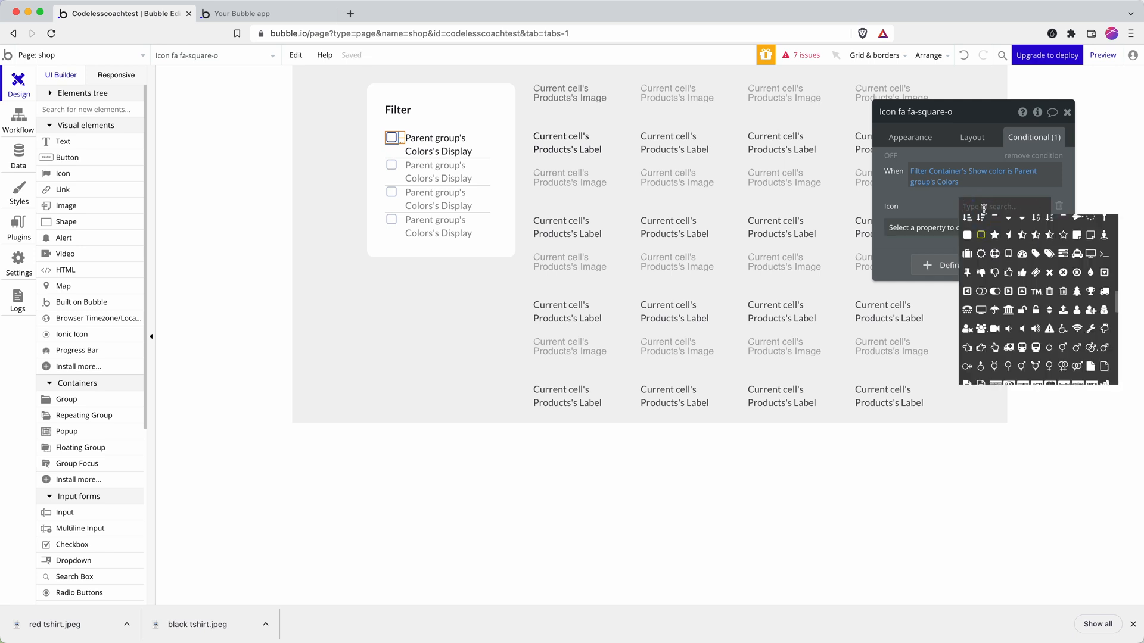
type("check")
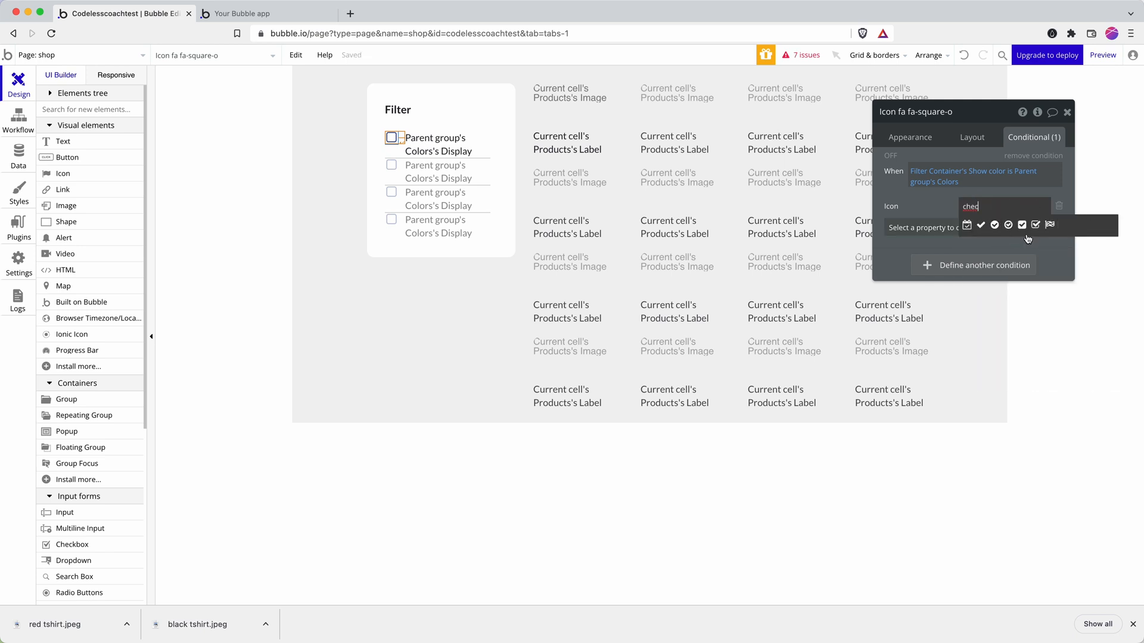
left_click(240, 13)
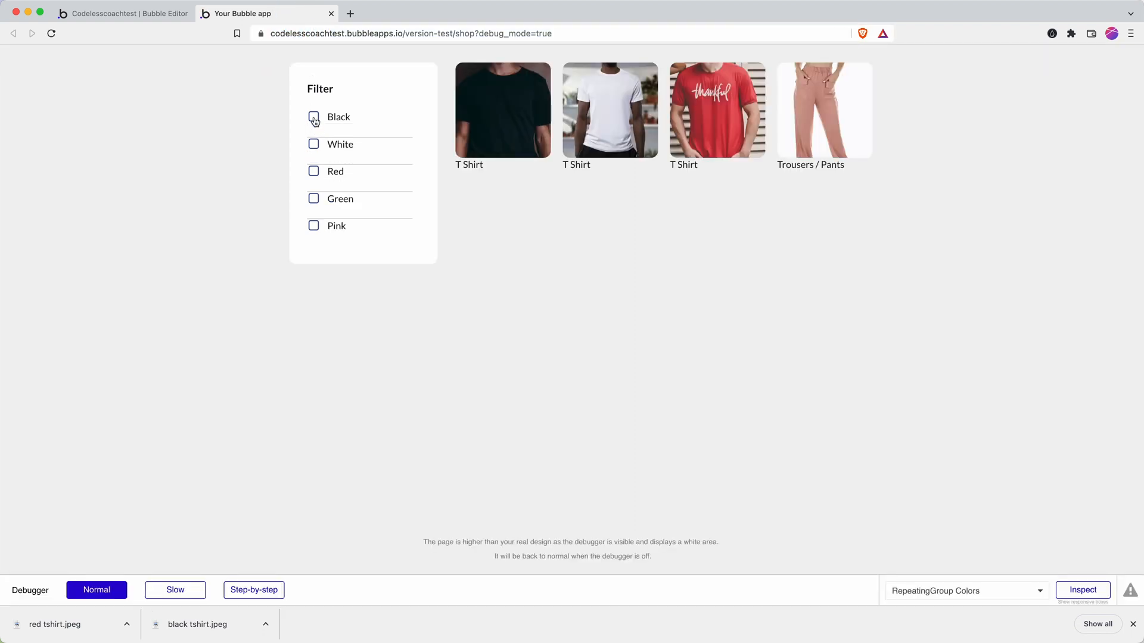
Step: In the preview, tick the White and then the Black color checkboxes
left_click(313, 144)
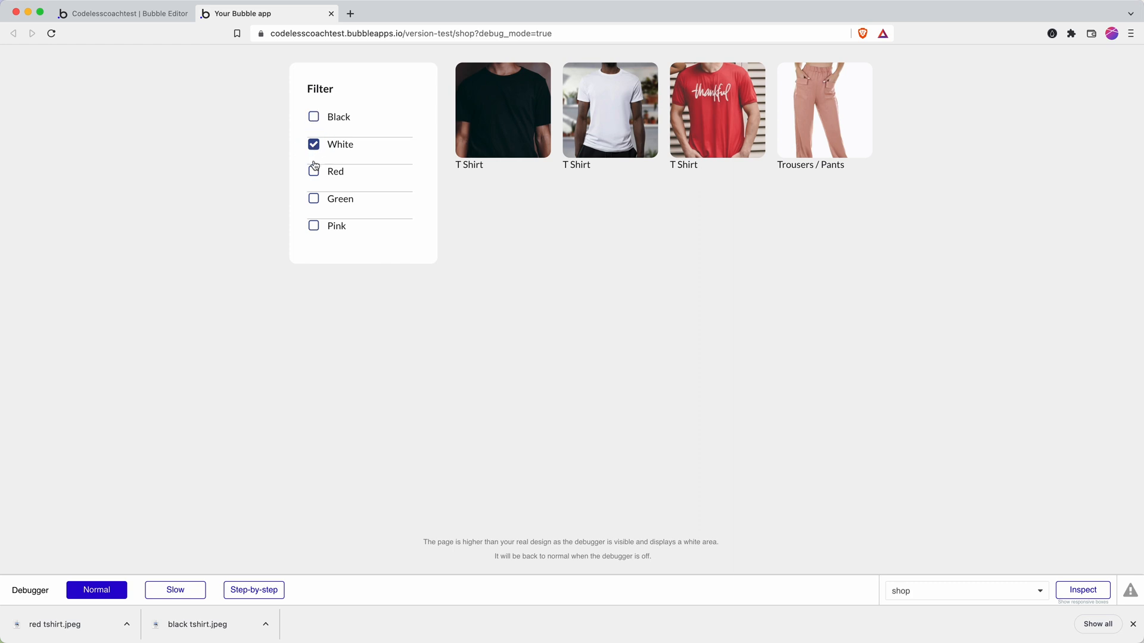
left_click(313, 199)
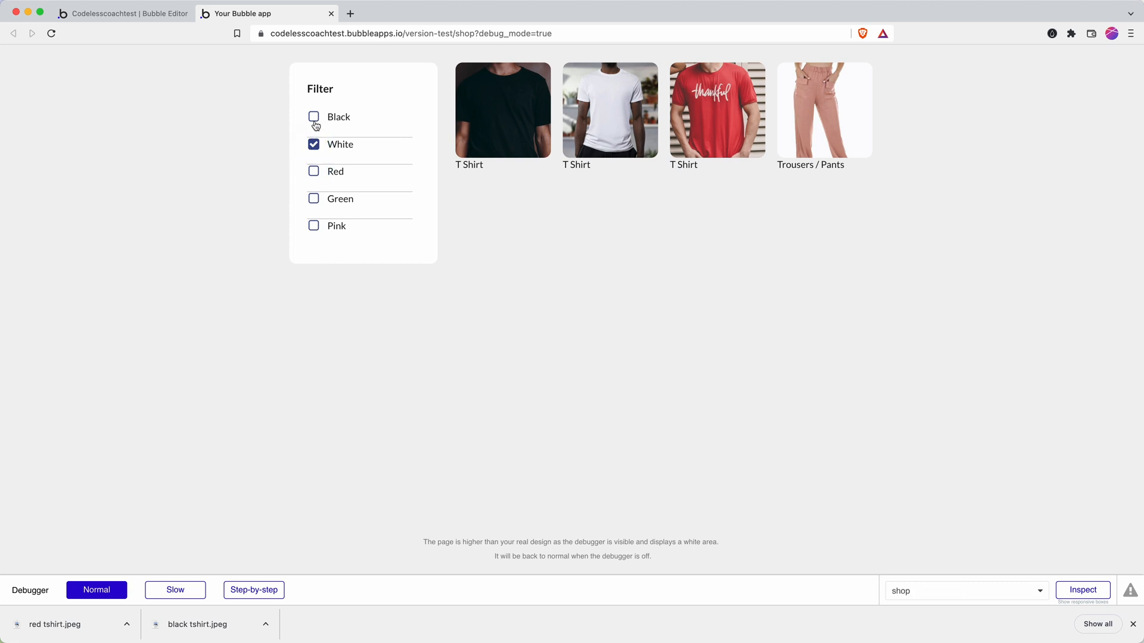
left_click(313, 116)
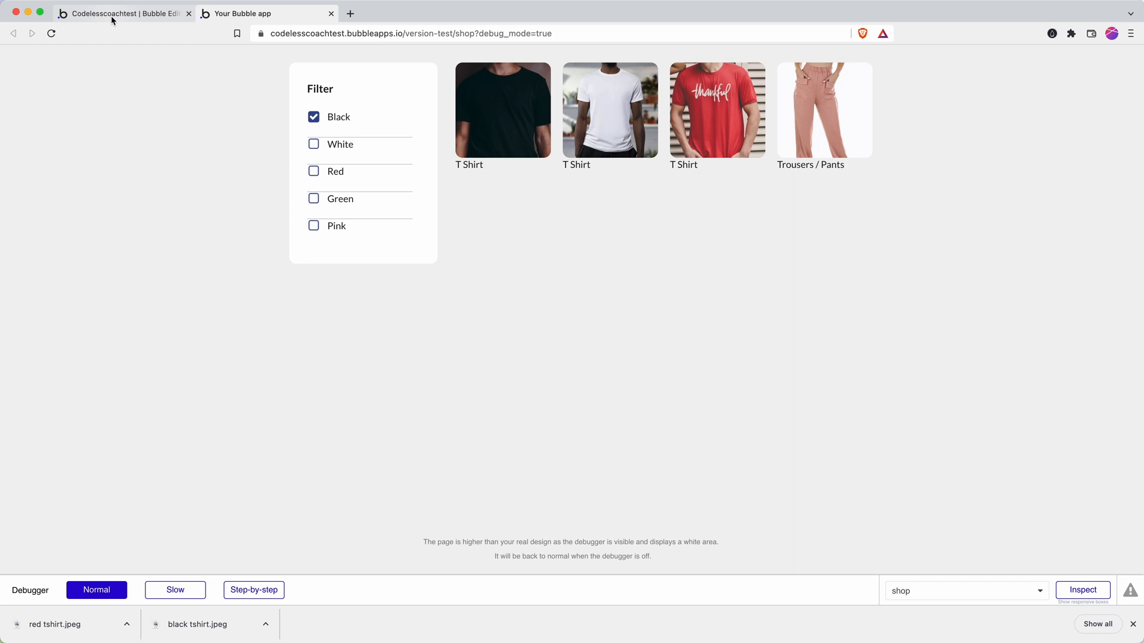
mouse_move(115, 18)
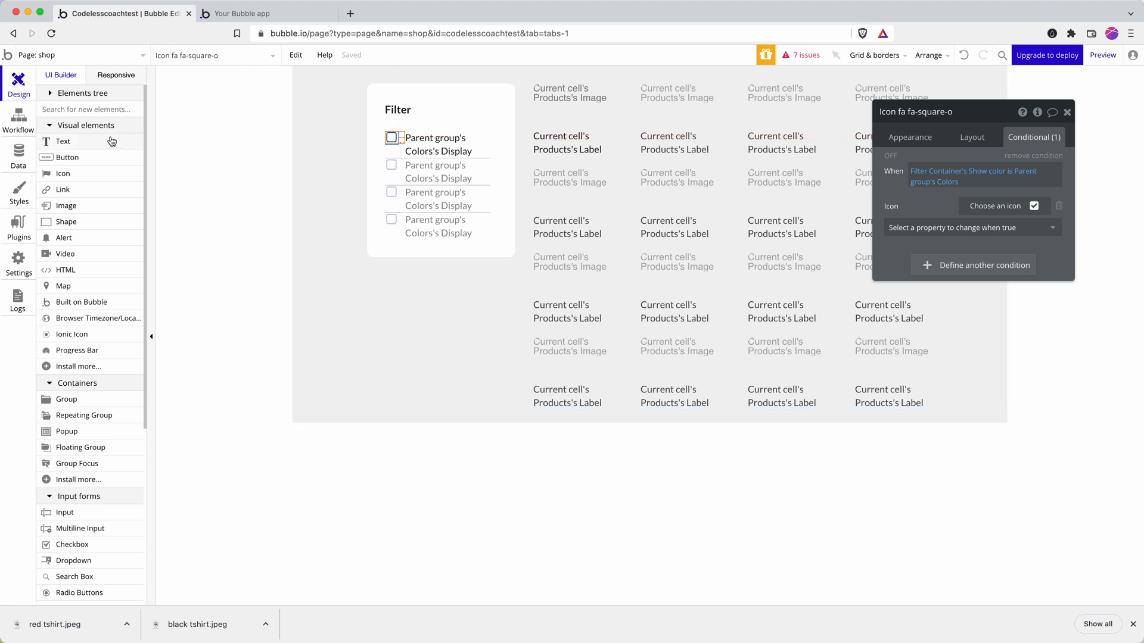
Step: Set the Group Colors click event to run only when Show color is not Current cell's Colors, then copy it
left_click(18, 119)
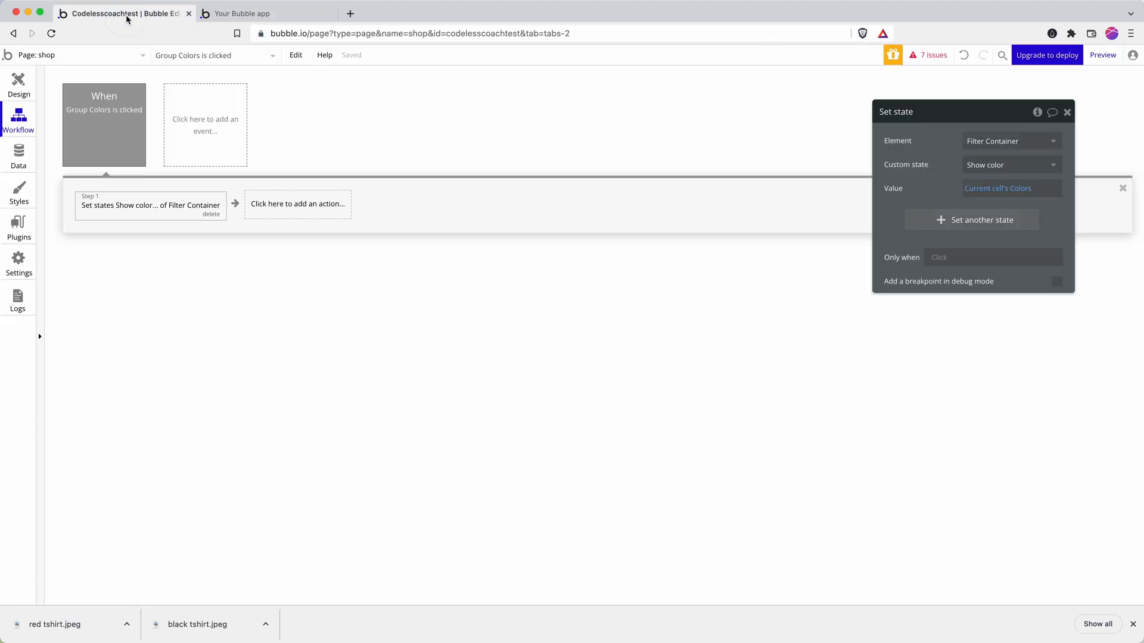
left_click(242, 13)
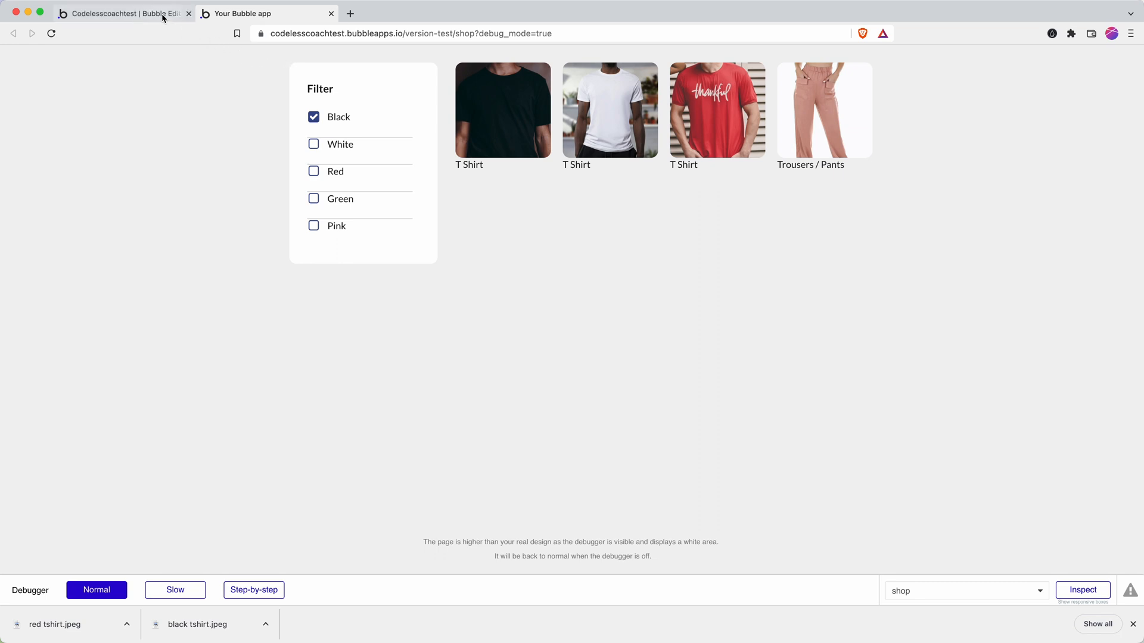
left_click(125, 14)
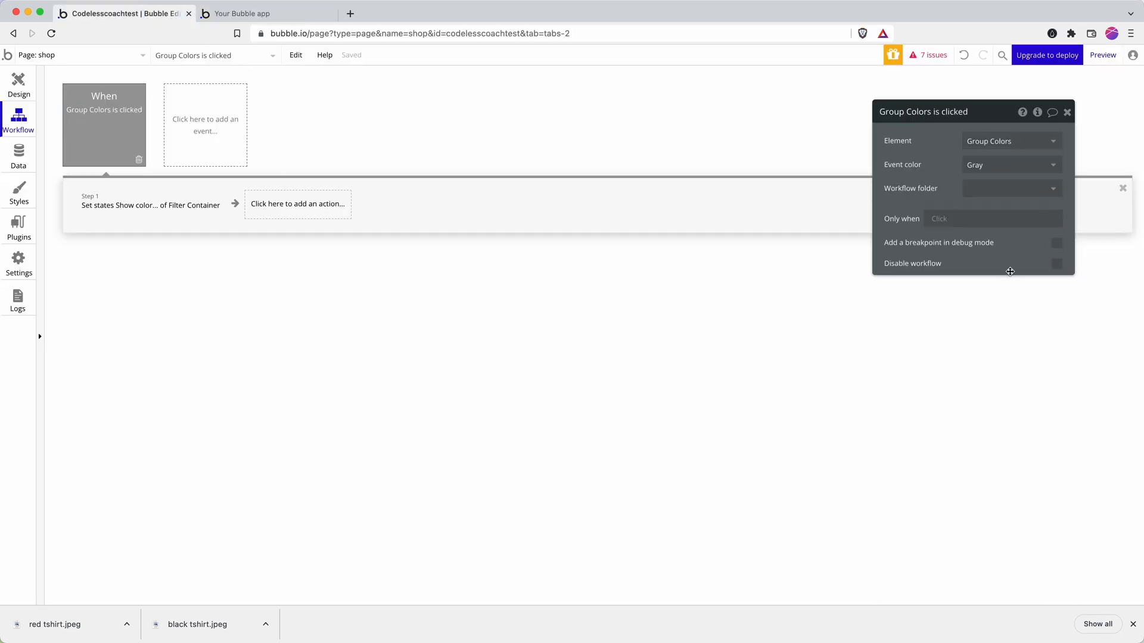
left_click(992, 219)
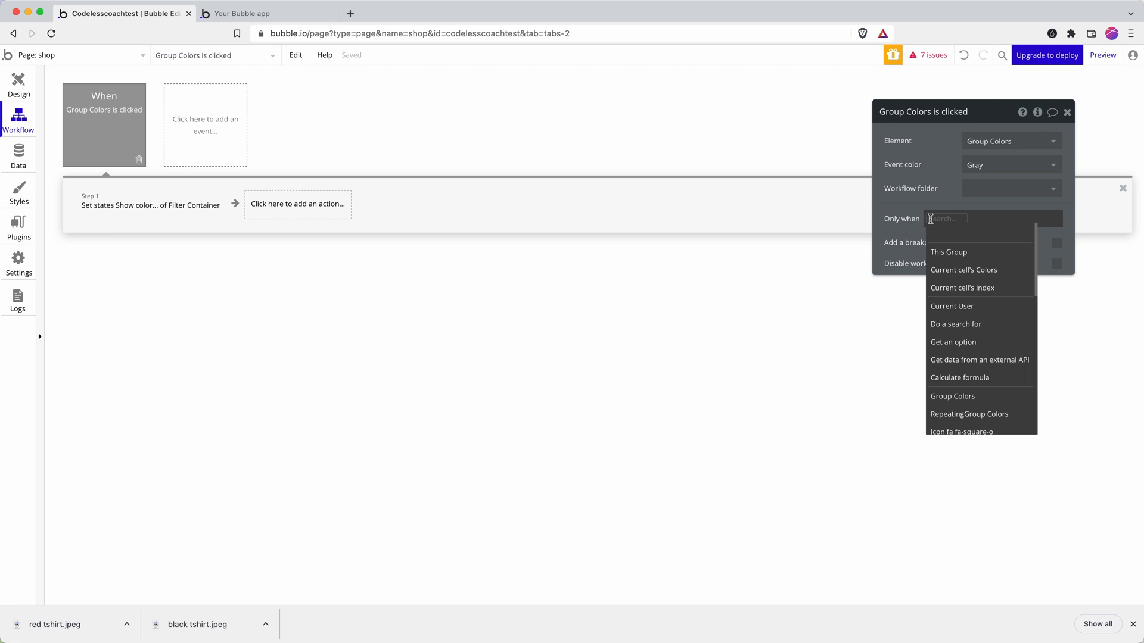
mouse_move(974, 324)
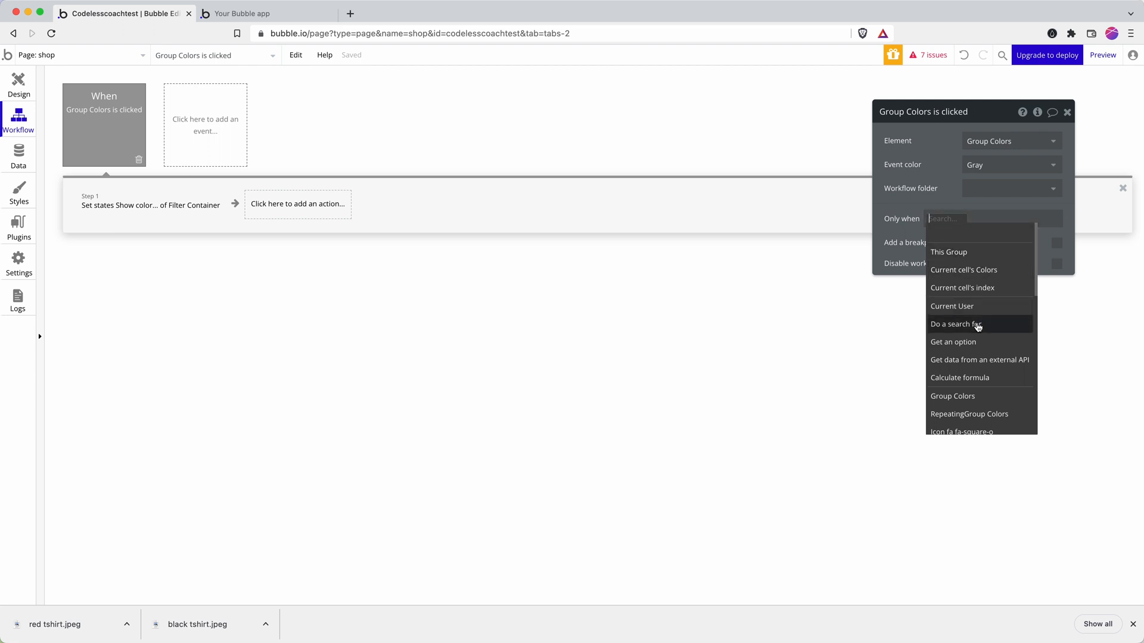
type("fil")
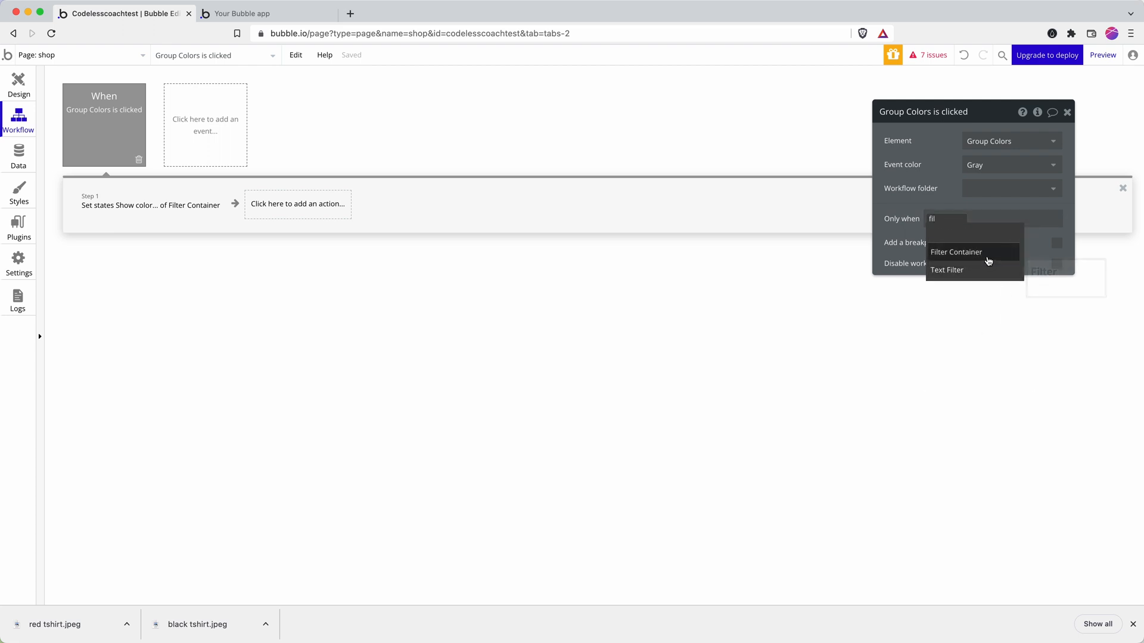
left_click(956, 252)
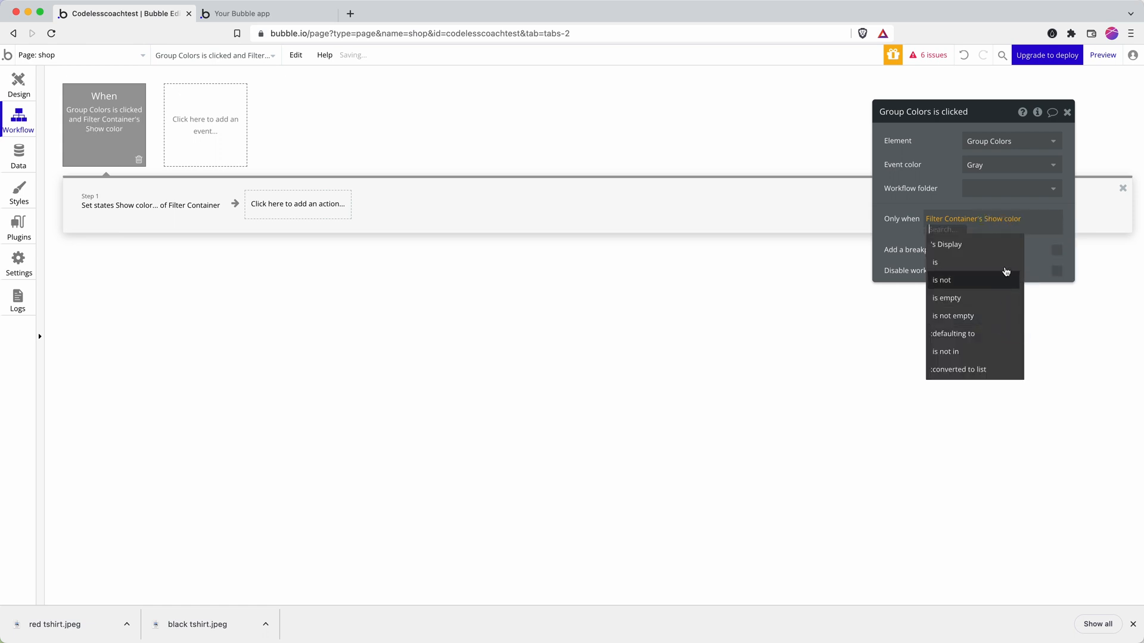
mouse_move(959, 315)
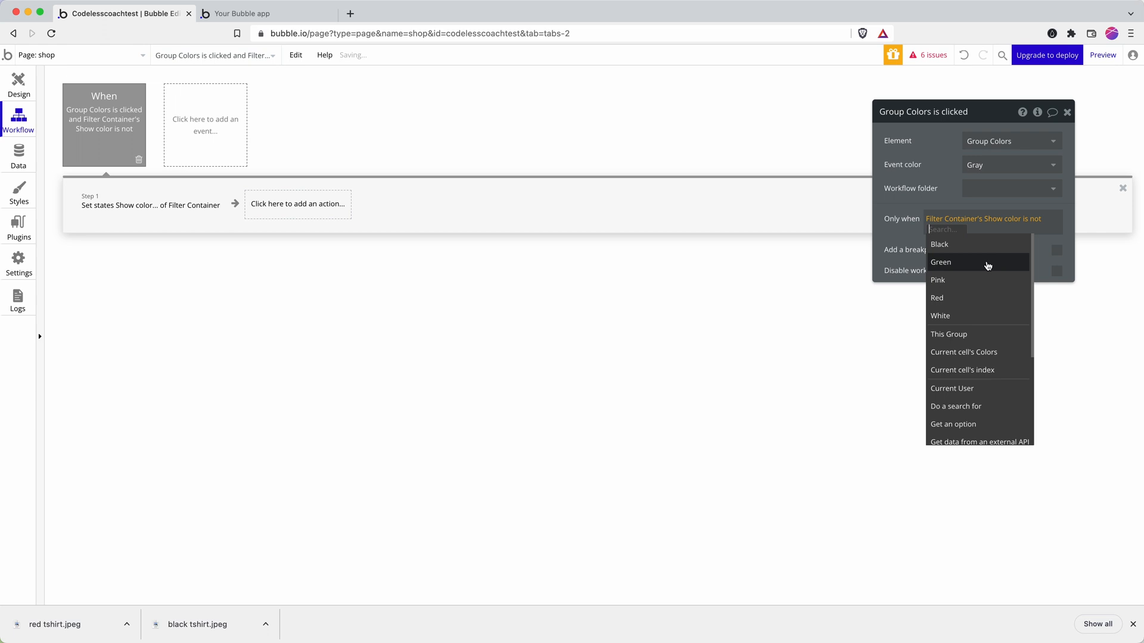
left_click(963, 352)
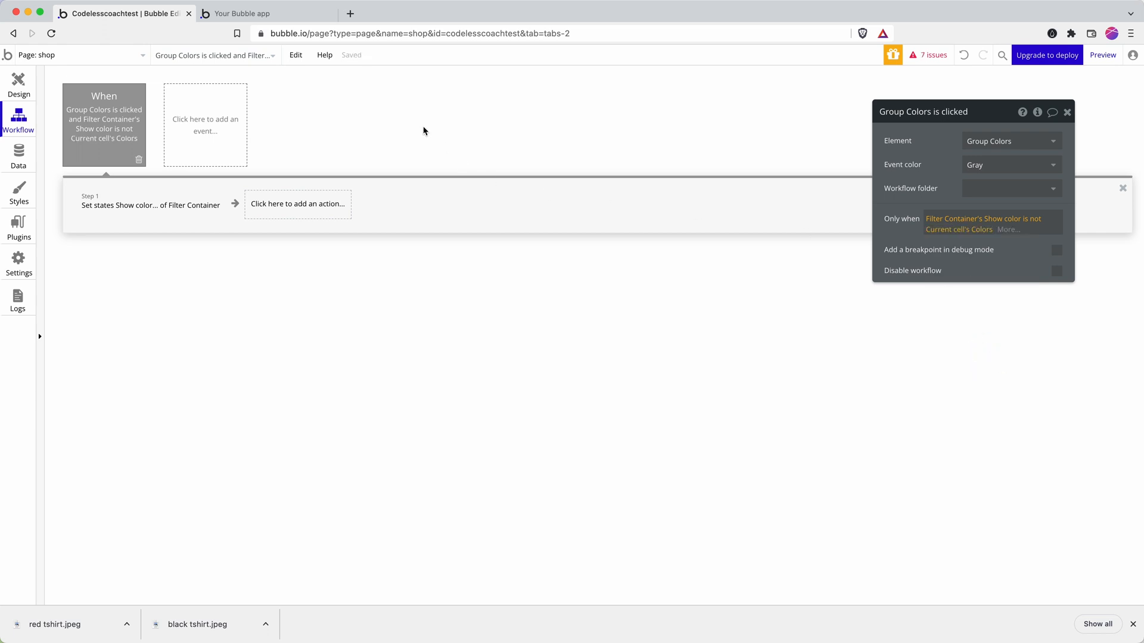
mouse_move(300, 130)
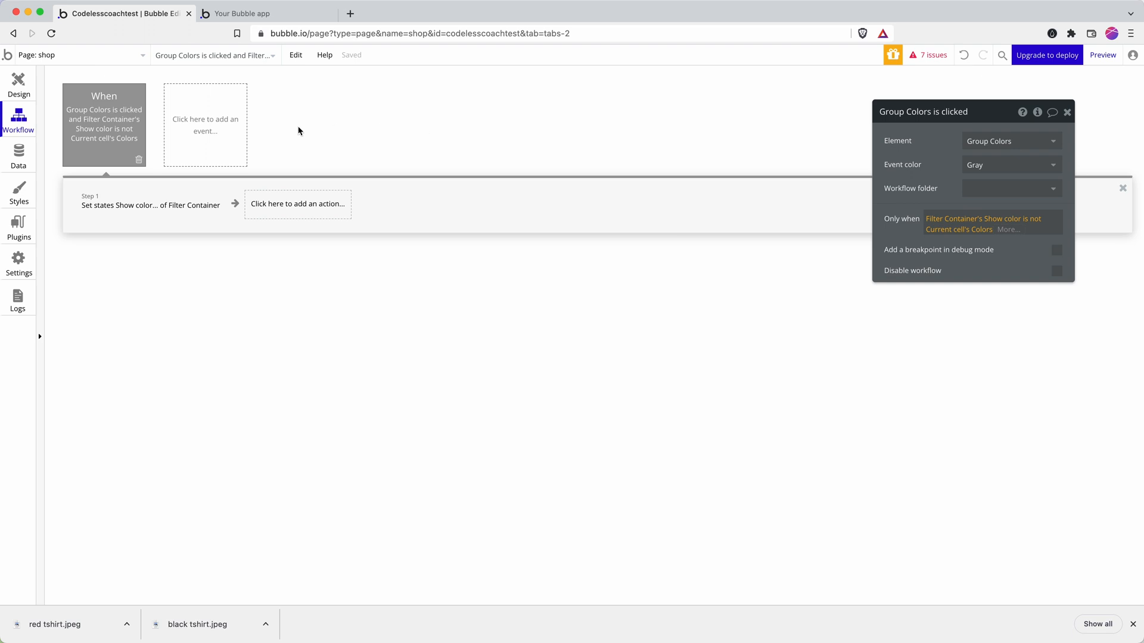
right_click(104, 125)
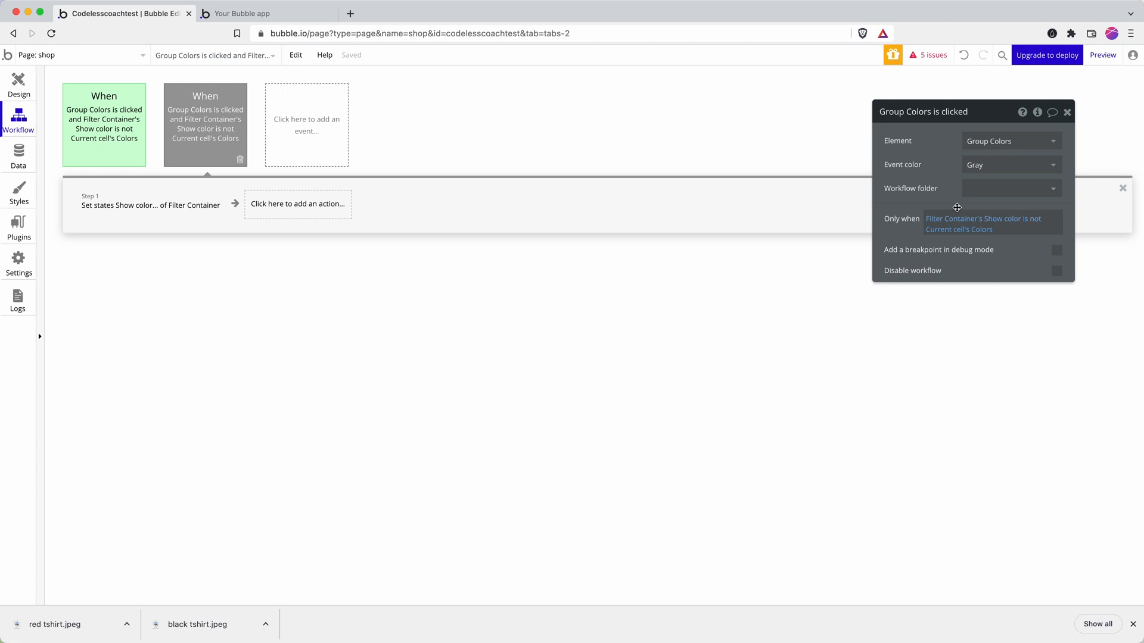
Step: Color the duplicated workflow red and clear its Set state value for Show color
left_click(1010, 165)
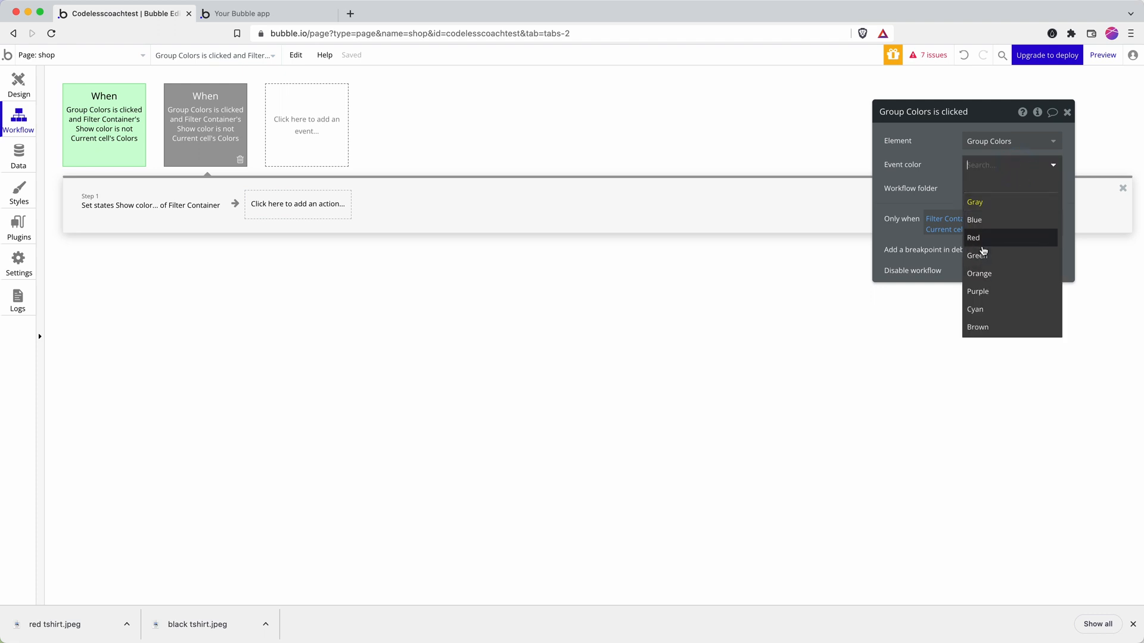
left_click(973, 238)
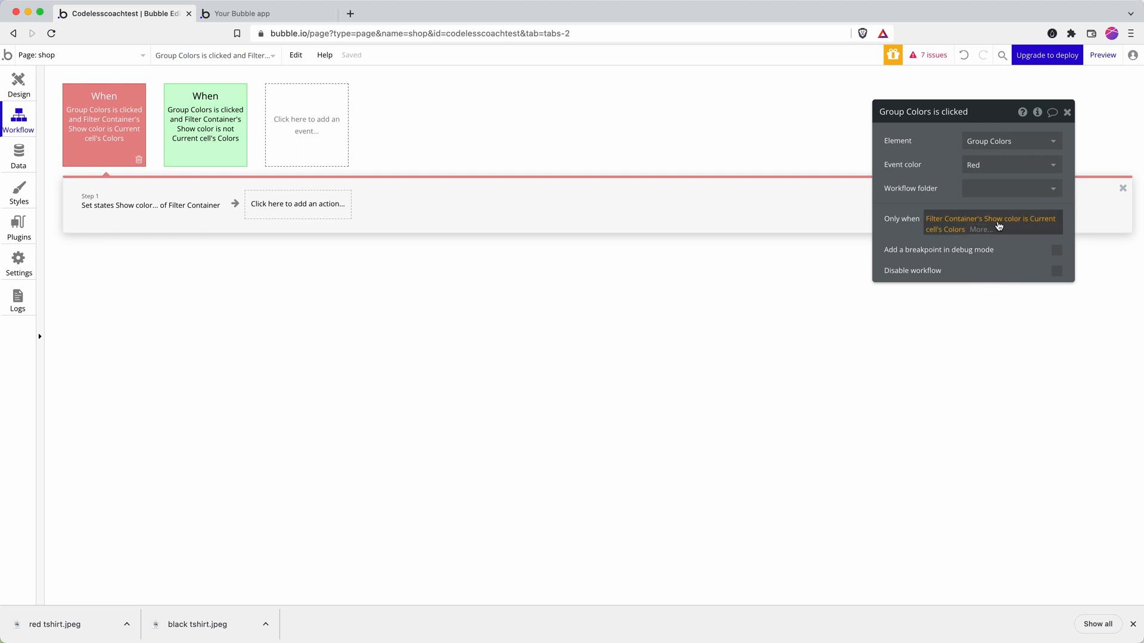
mouse_move(722, 234)
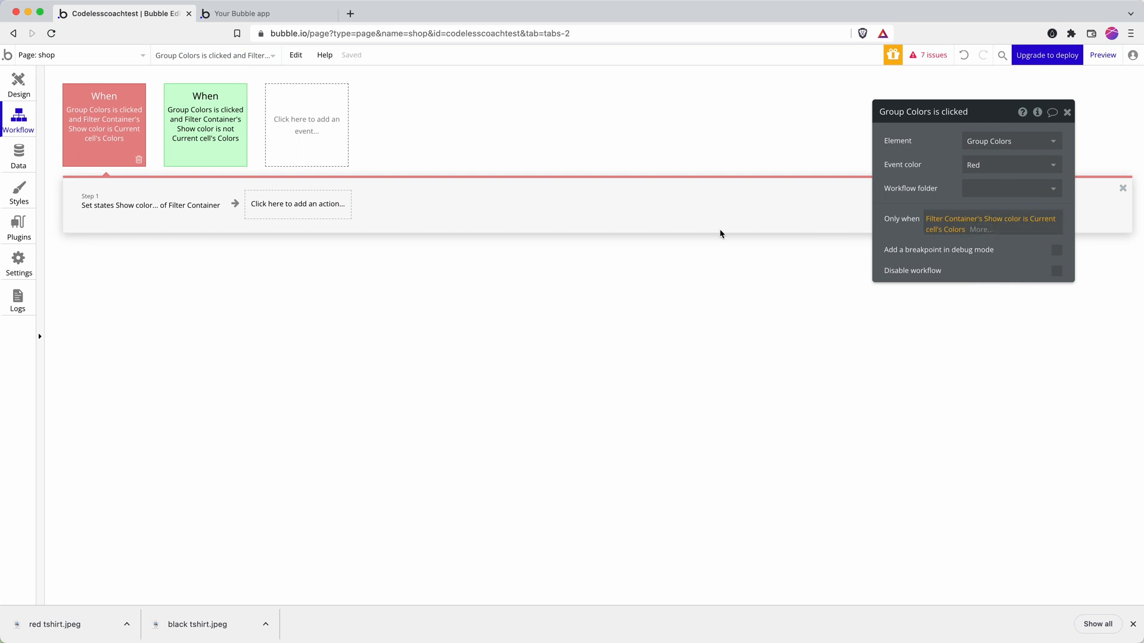
left_click(150, 205)
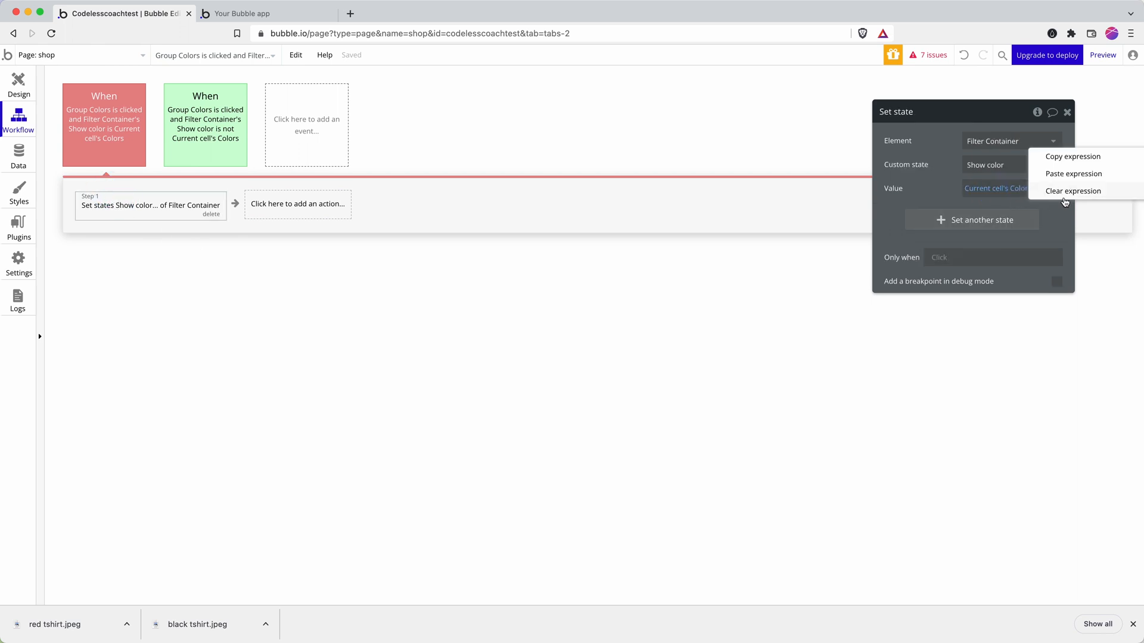
left_click(1072, 191)
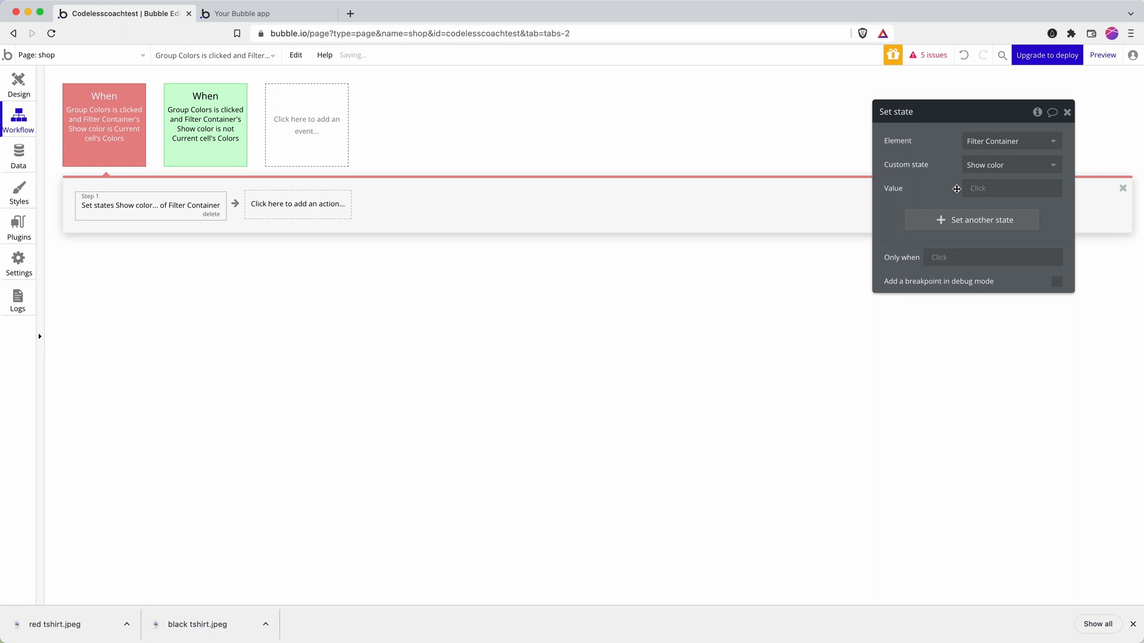
left_click(242, 13)
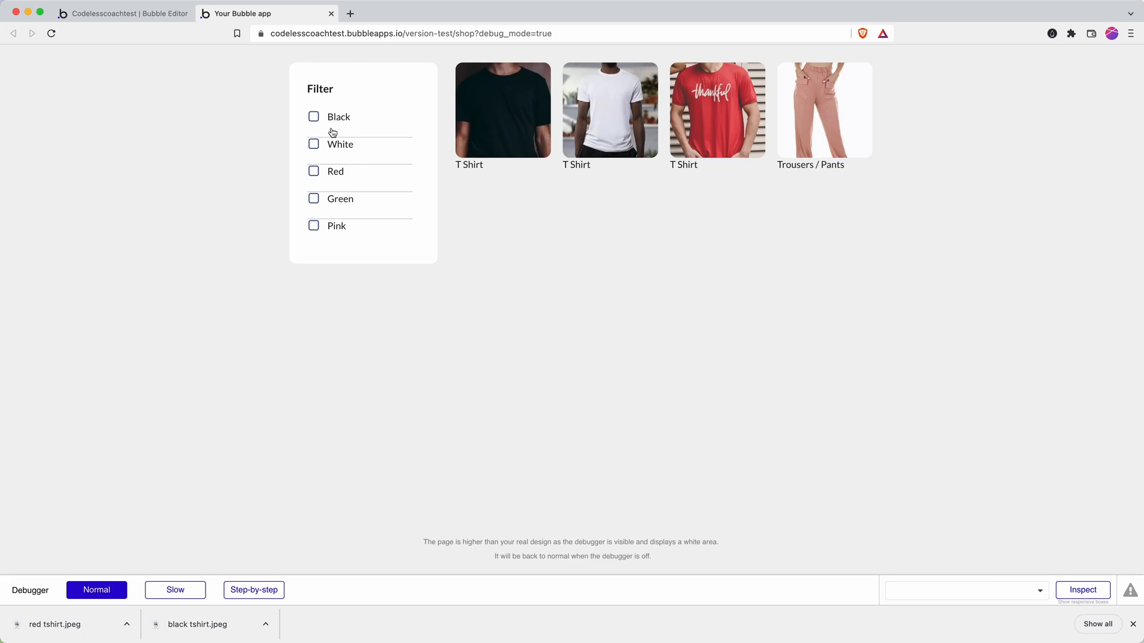
Step: Tick the Red filter in the preview, see all four products still listed, and return to the editor
left_click(313, 171)
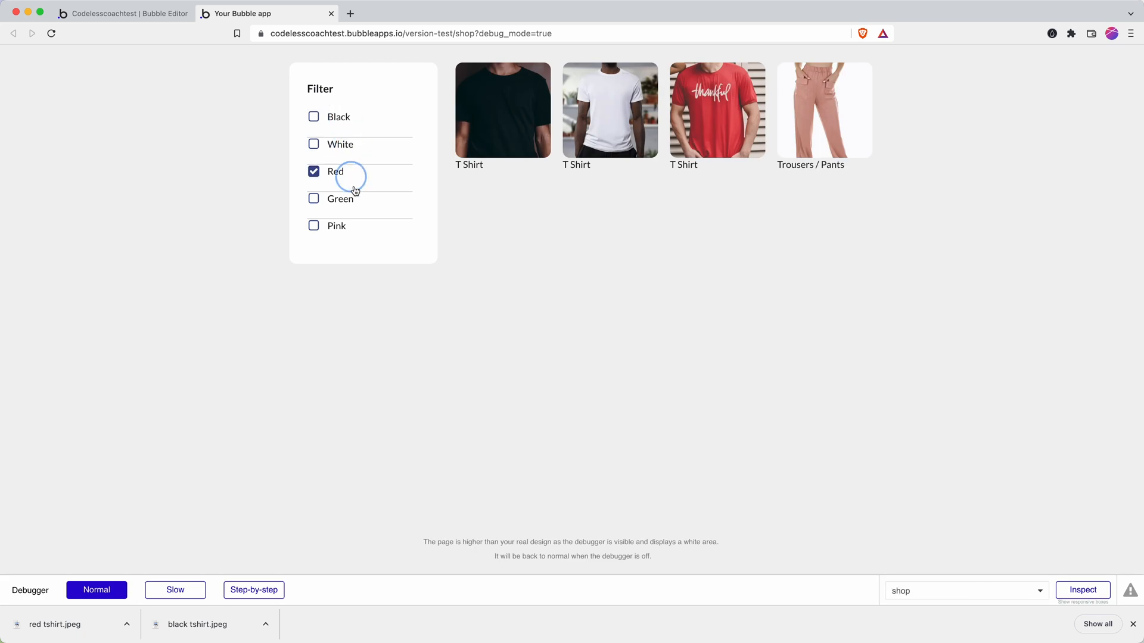
left_click(313, 171)
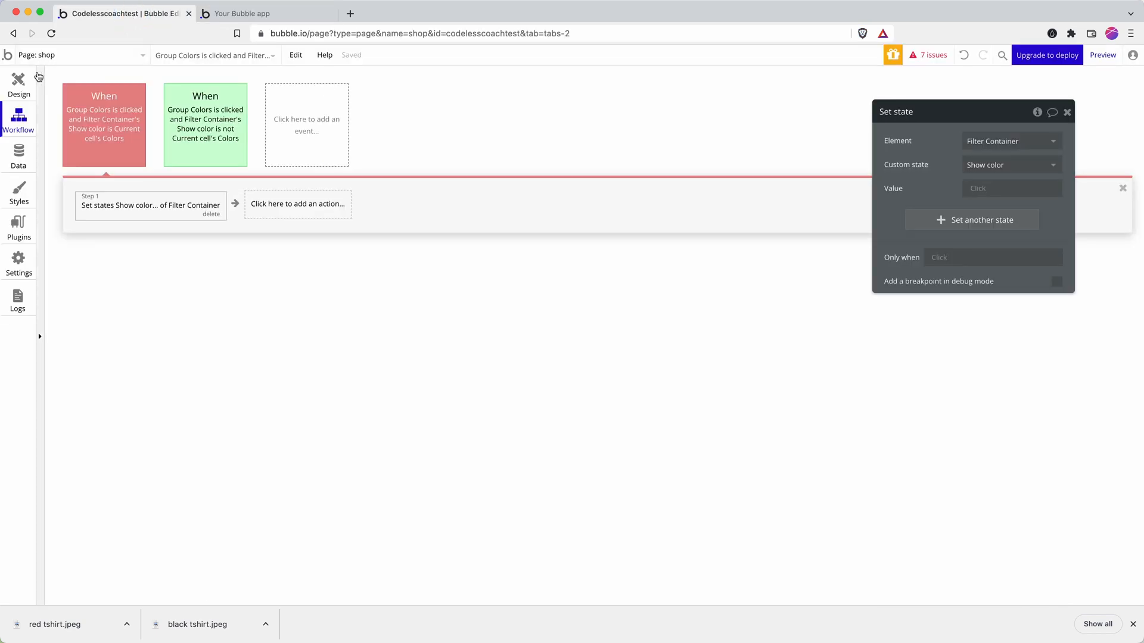
Step: Add a Products repeating group condition: when Filter Container's Show color is not empty
left_click(19, 88)
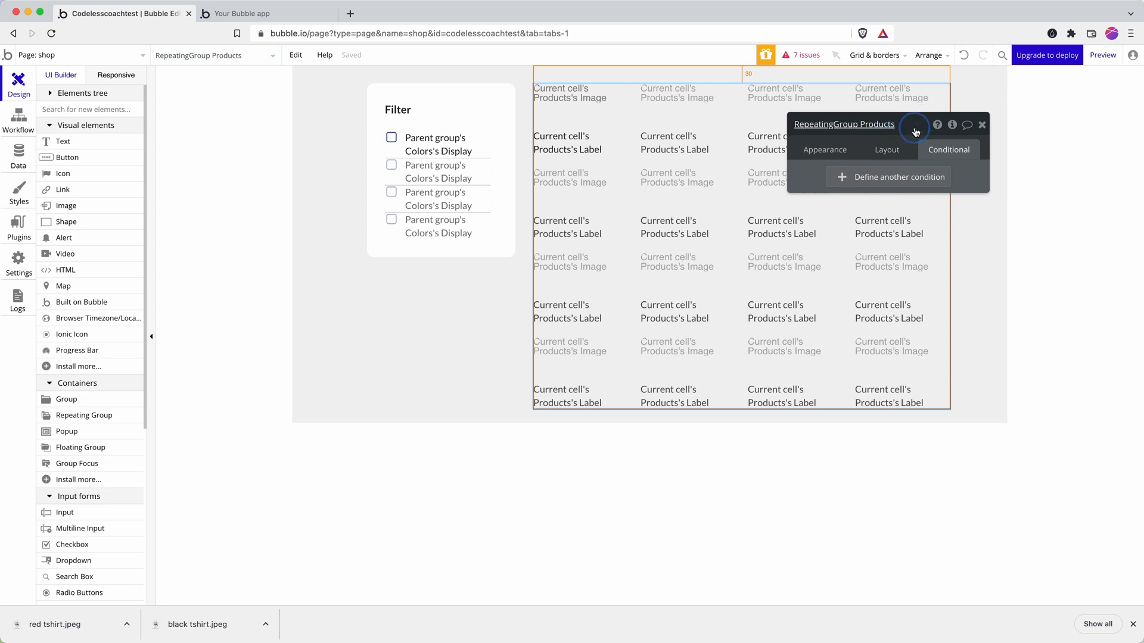
left_click(824, 149)
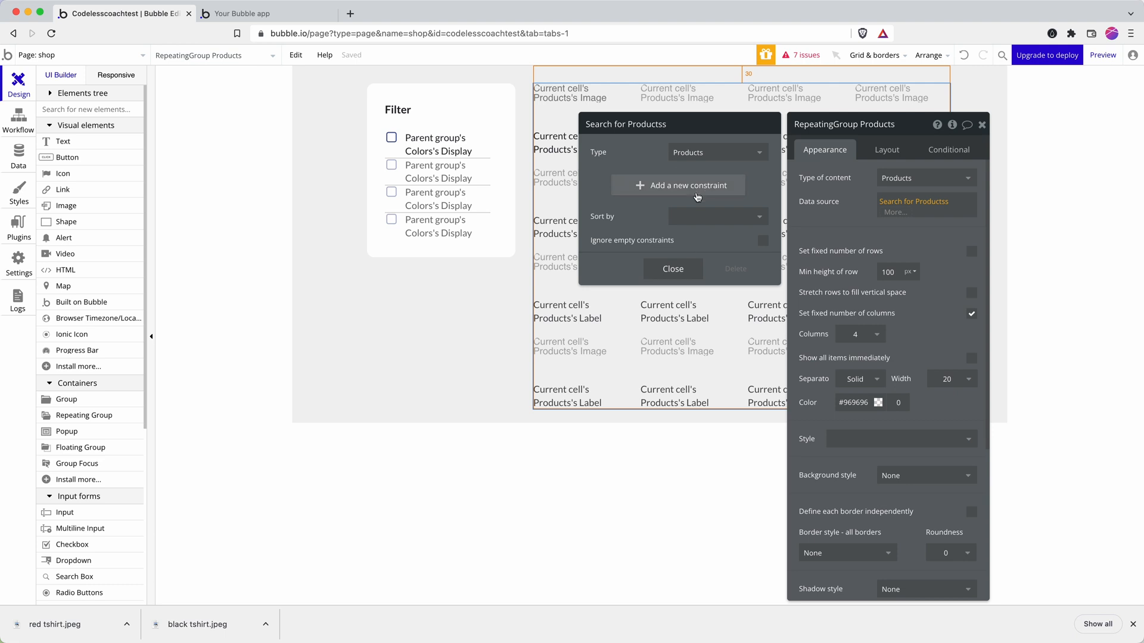
left_click(673, 269)
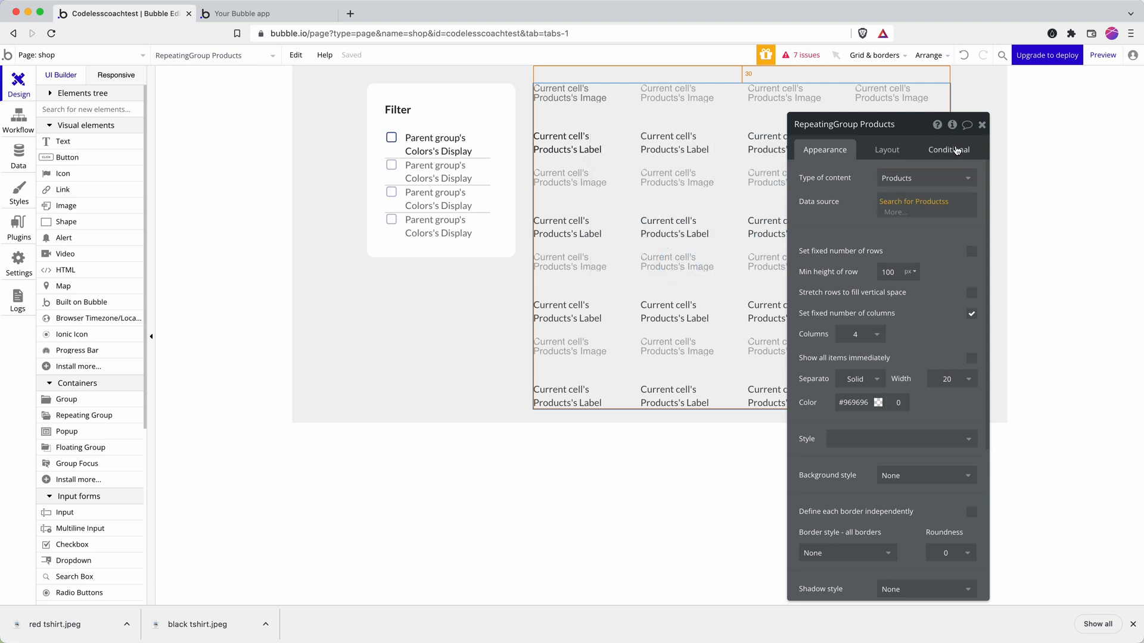
left_click(948, 149)
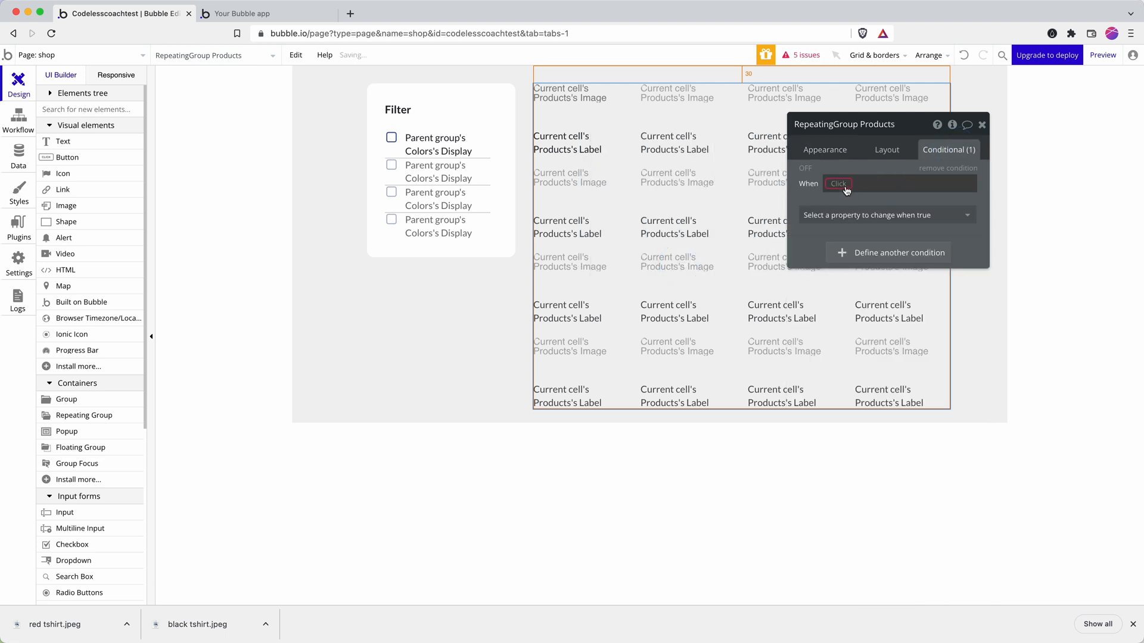
left_click(839, 183)
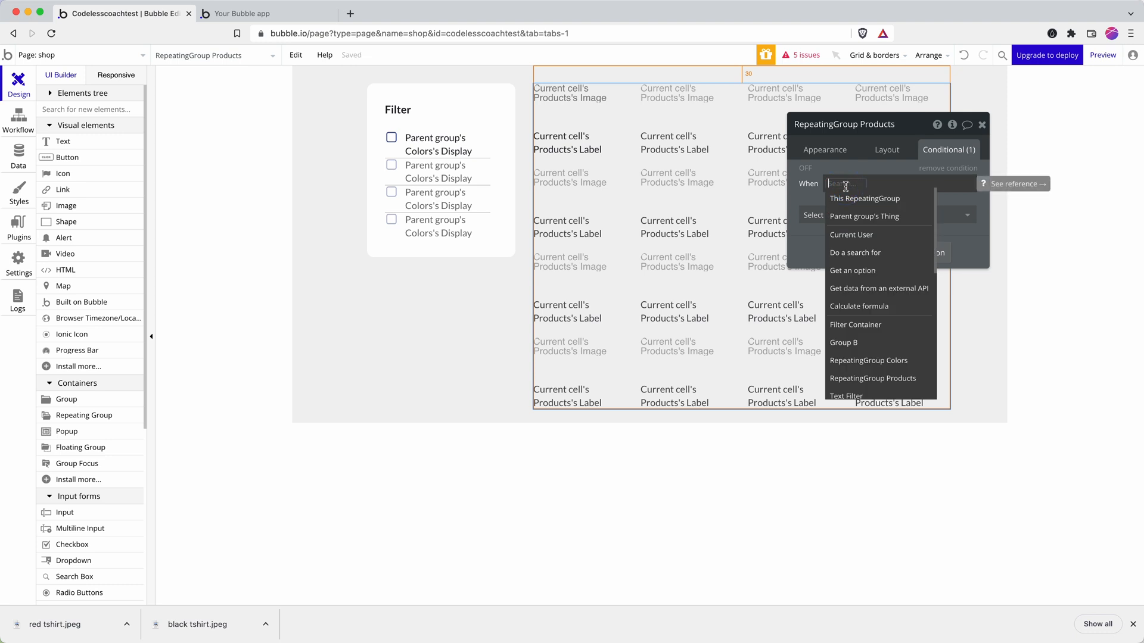
type("fil")
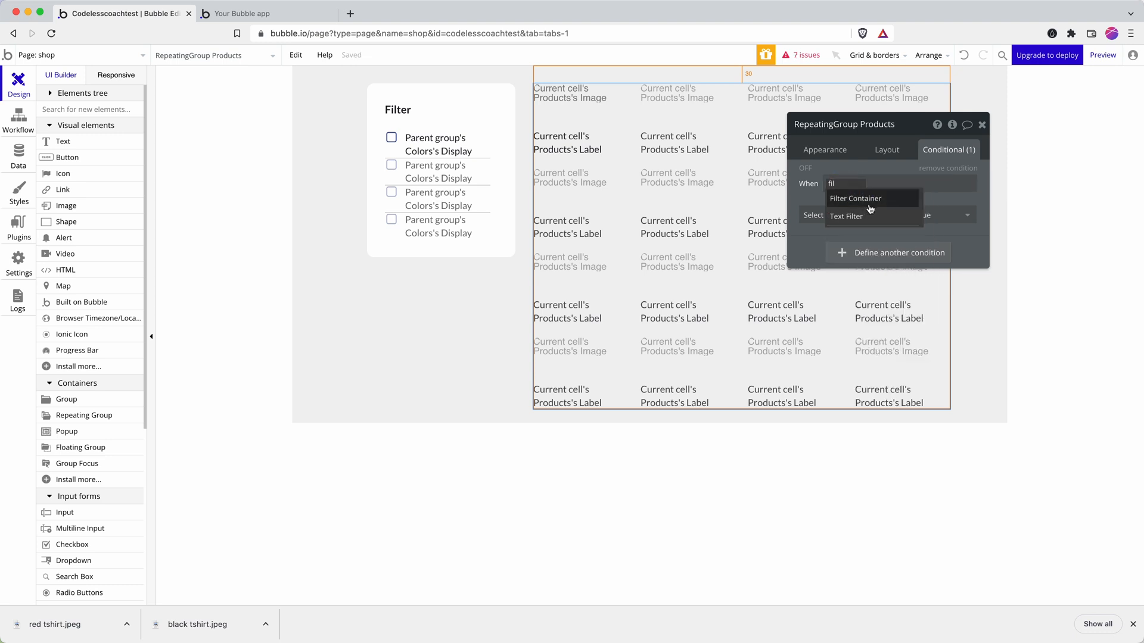
left_click(855, 197)
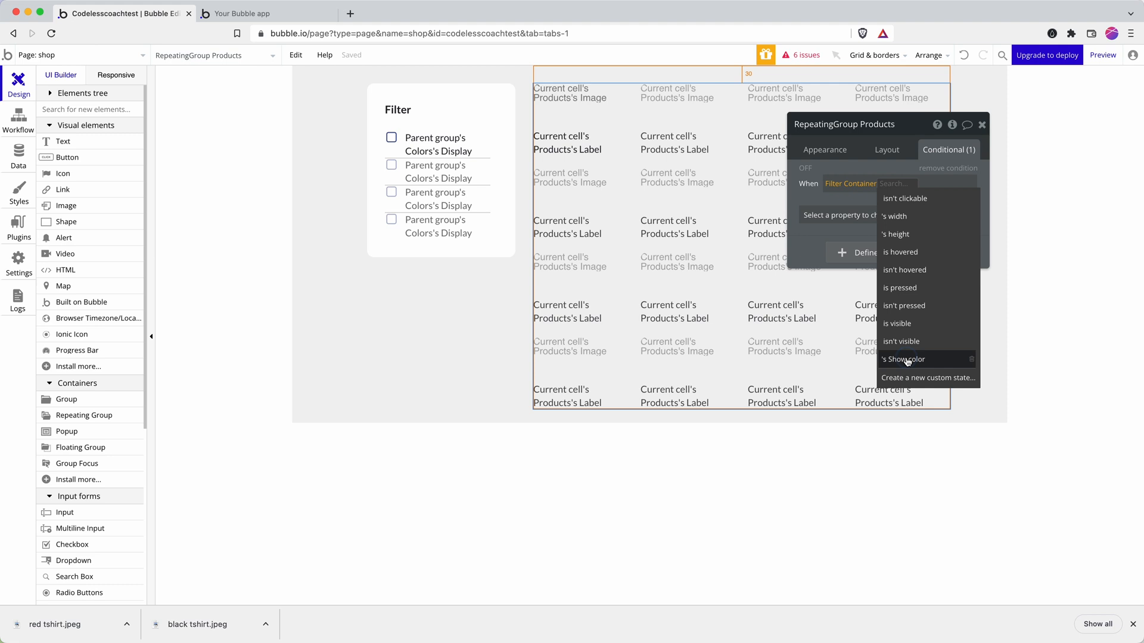
left_click(902, 360)
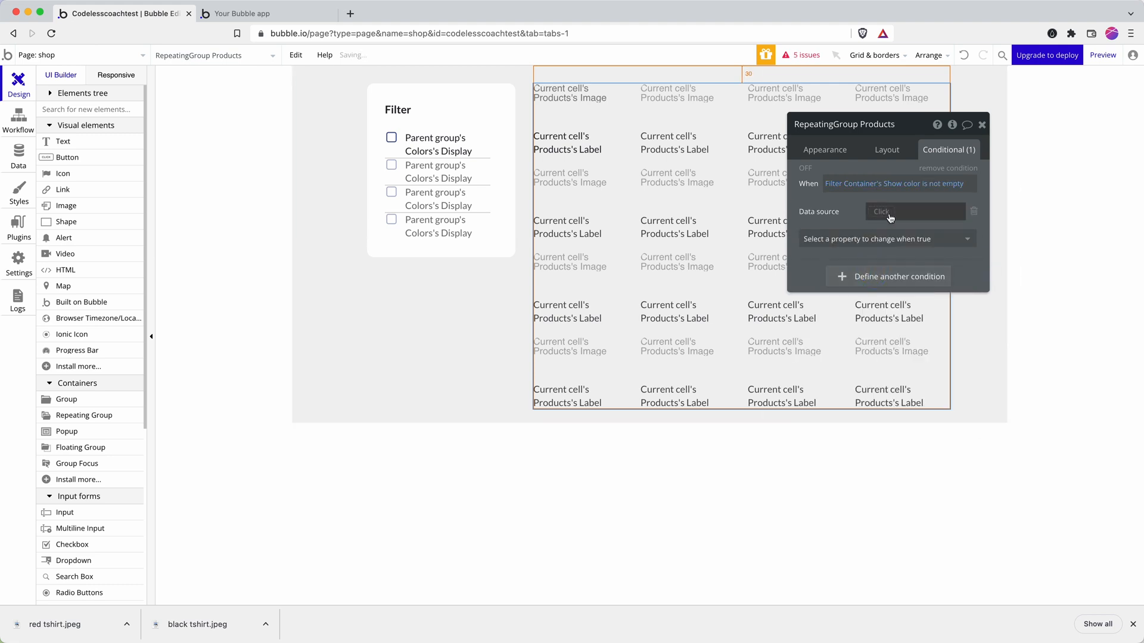
Step: Under that condition, set the data source to a Products search constrained by Color
left_click(914, 211)
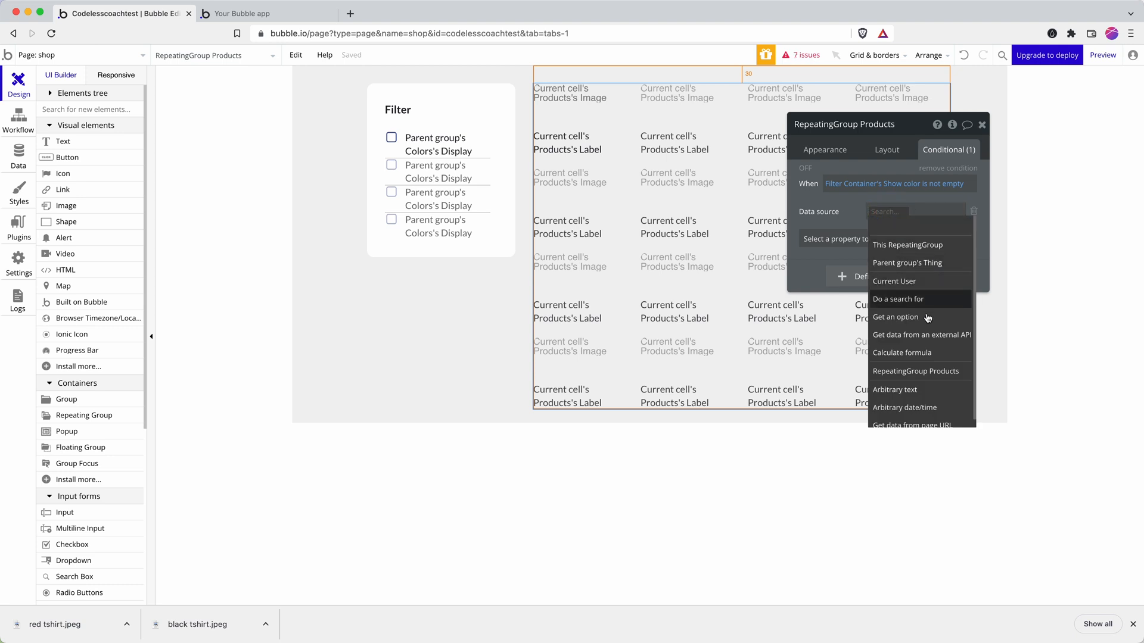
left_click(898, 299)
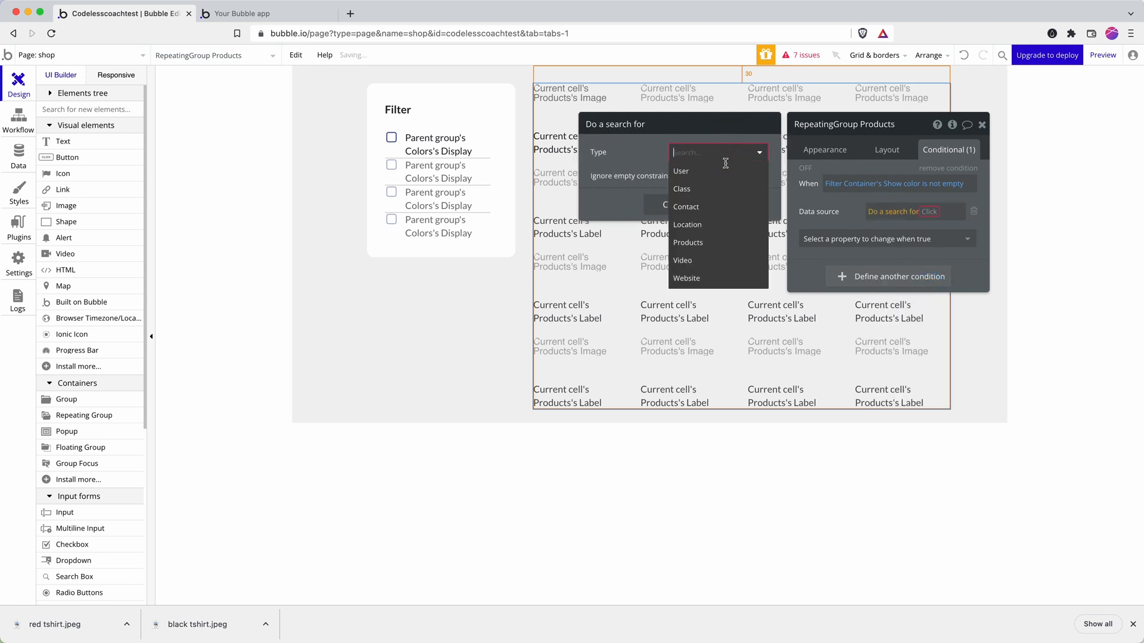
left_click(688, 243)
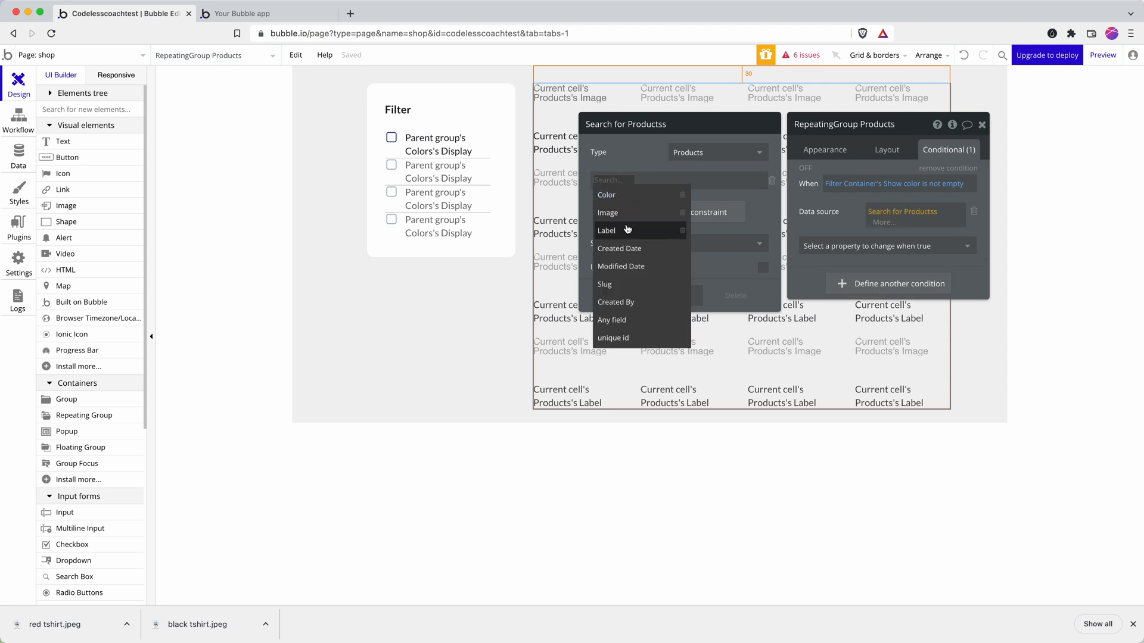
left_click(606, 195)
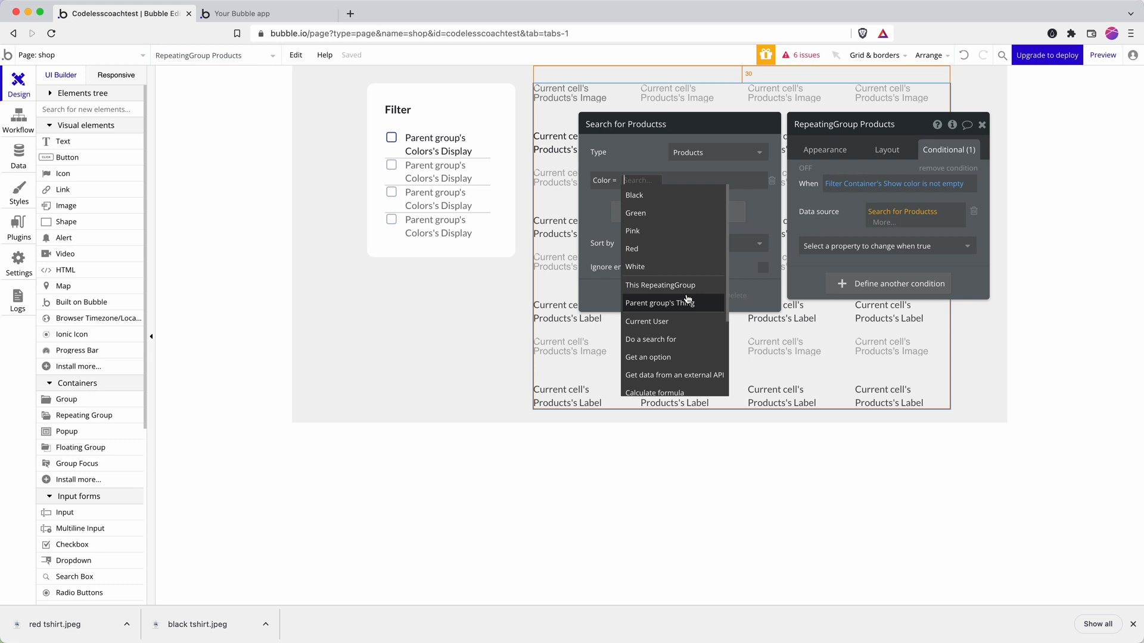
type("f")
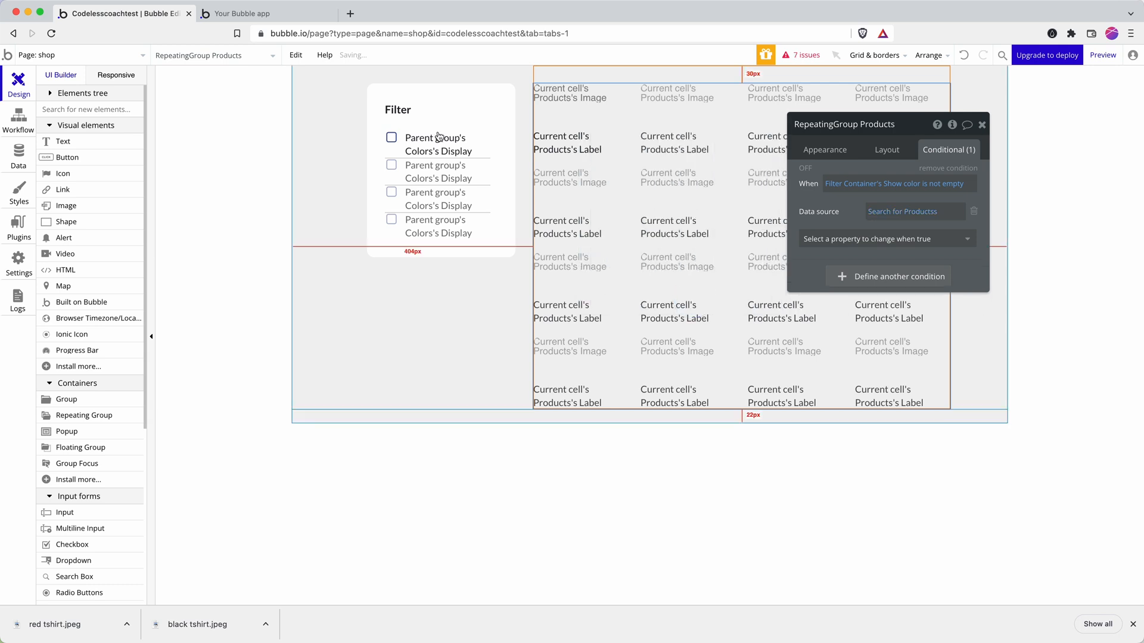
left_click(242, 13)
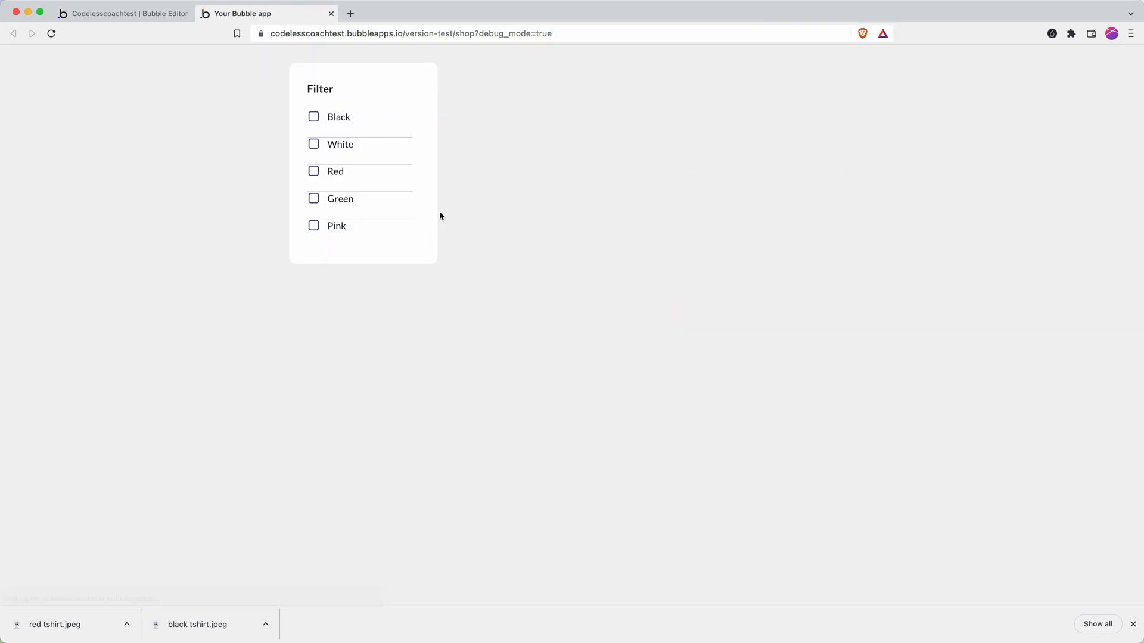
Step: Filter the preview by Black, White, Red, Green and Pink, then untick Pink to restore all products
left_click(314, 117)
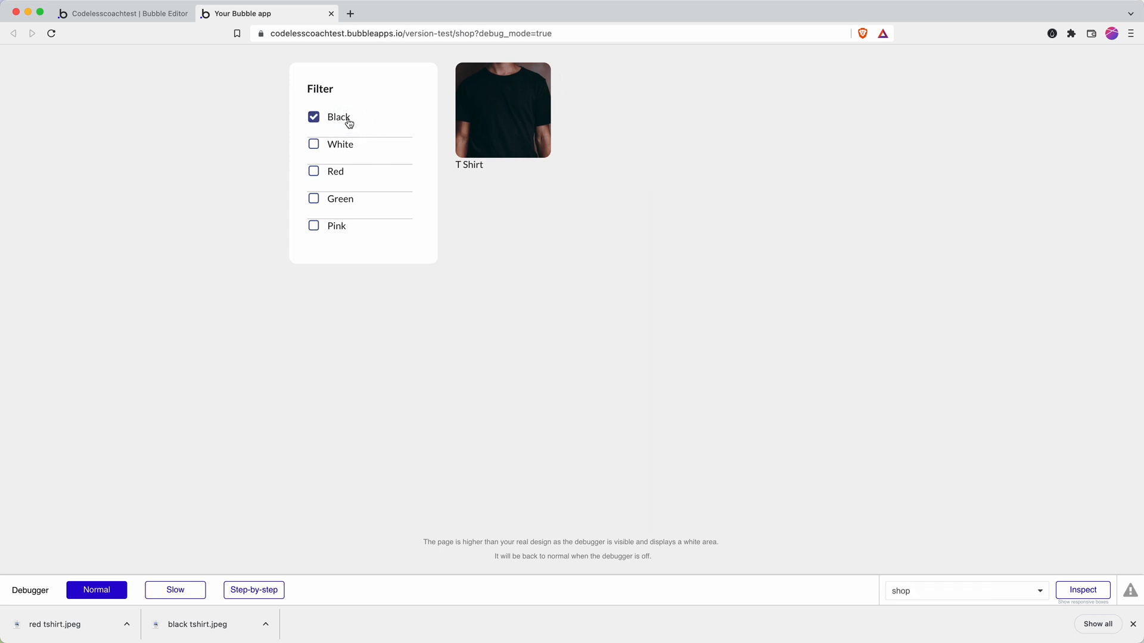
left_click(314, 144)
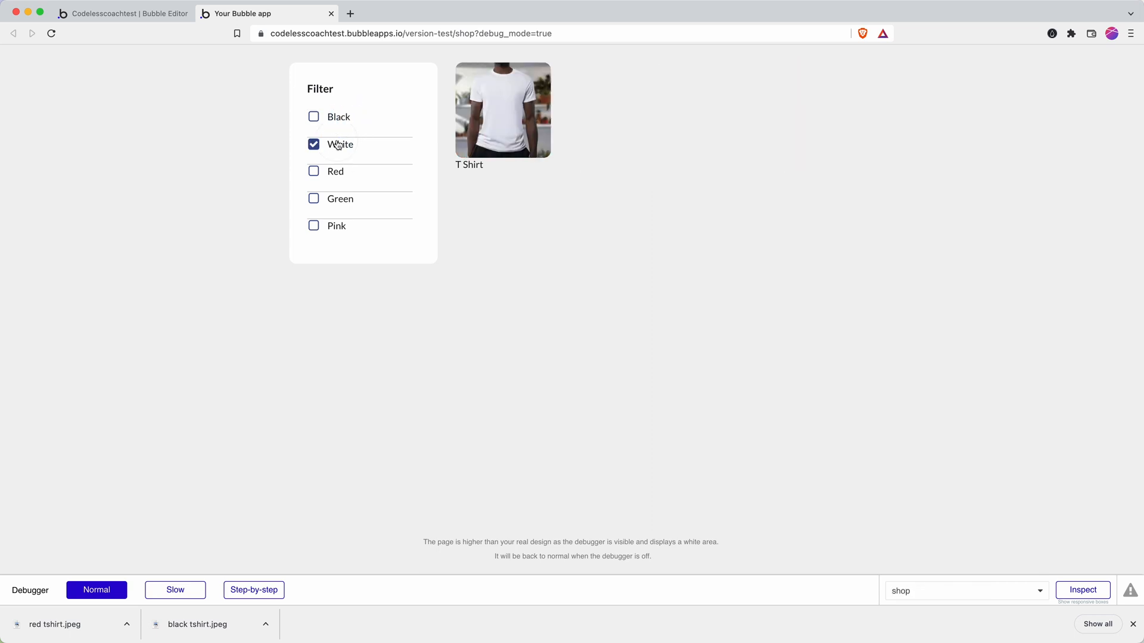
left_click(313, 172)
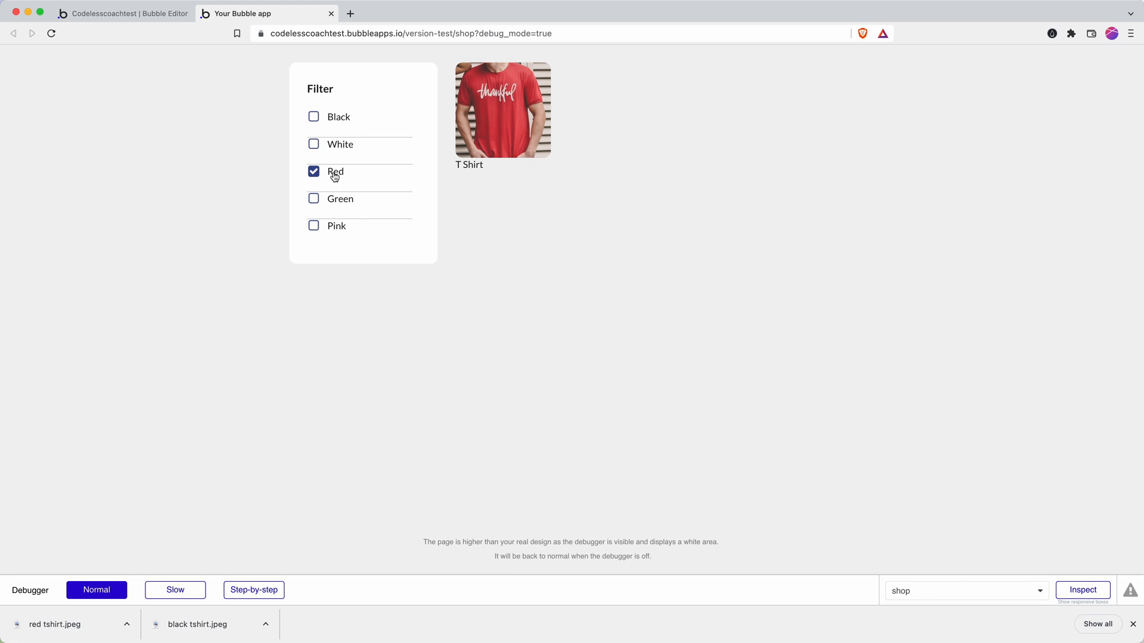
left_click(314, 198)
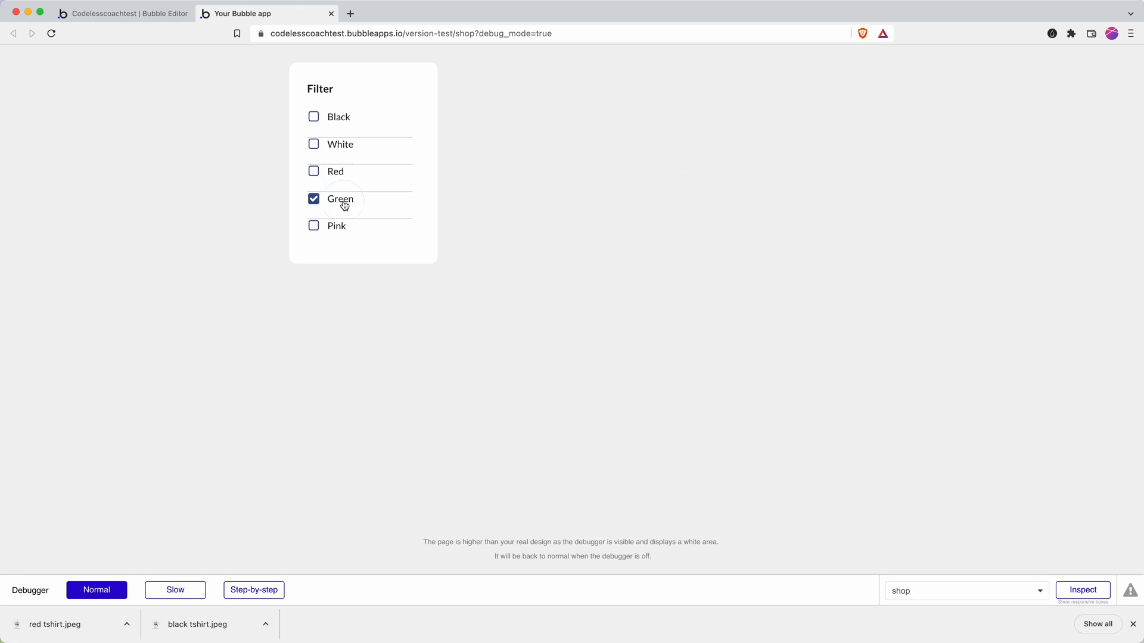
left_click(314, 226)
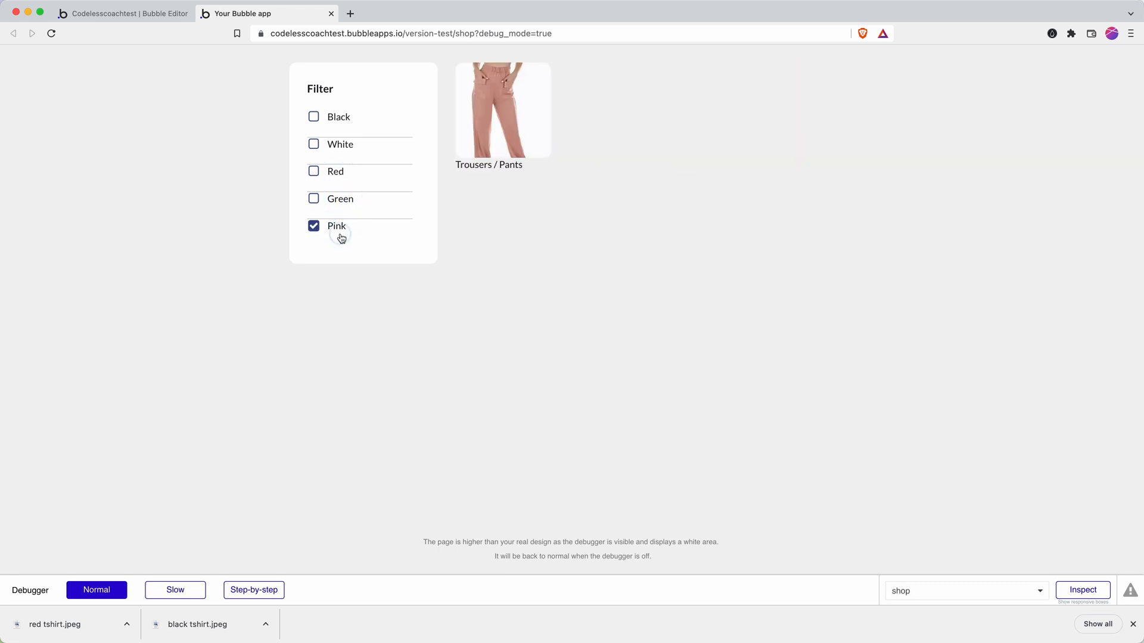
left_click(313, 226)
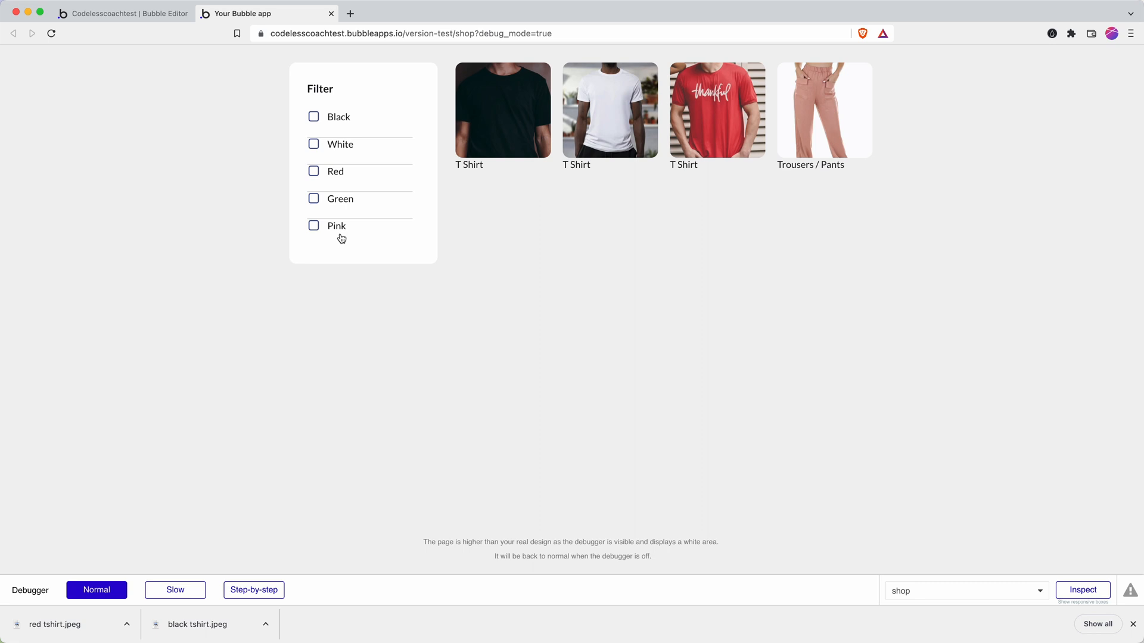